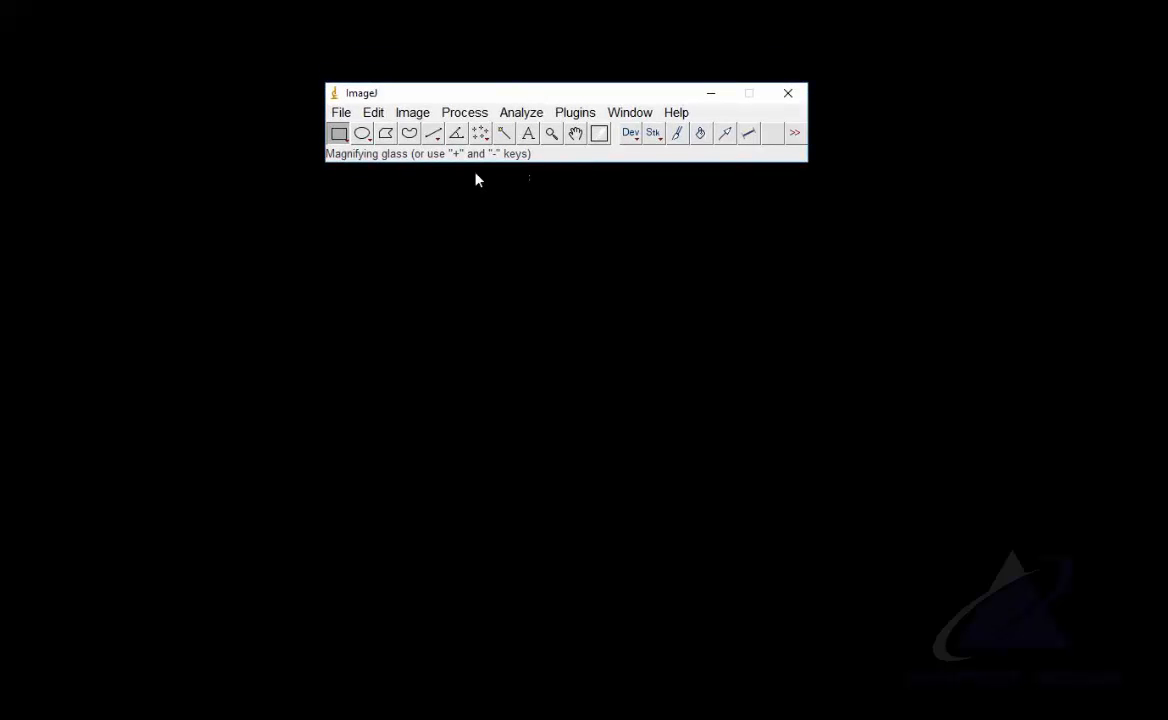
Load the blade-edge impression photo IMG_0483.JPG from disk via File > Open
click(340, 112)
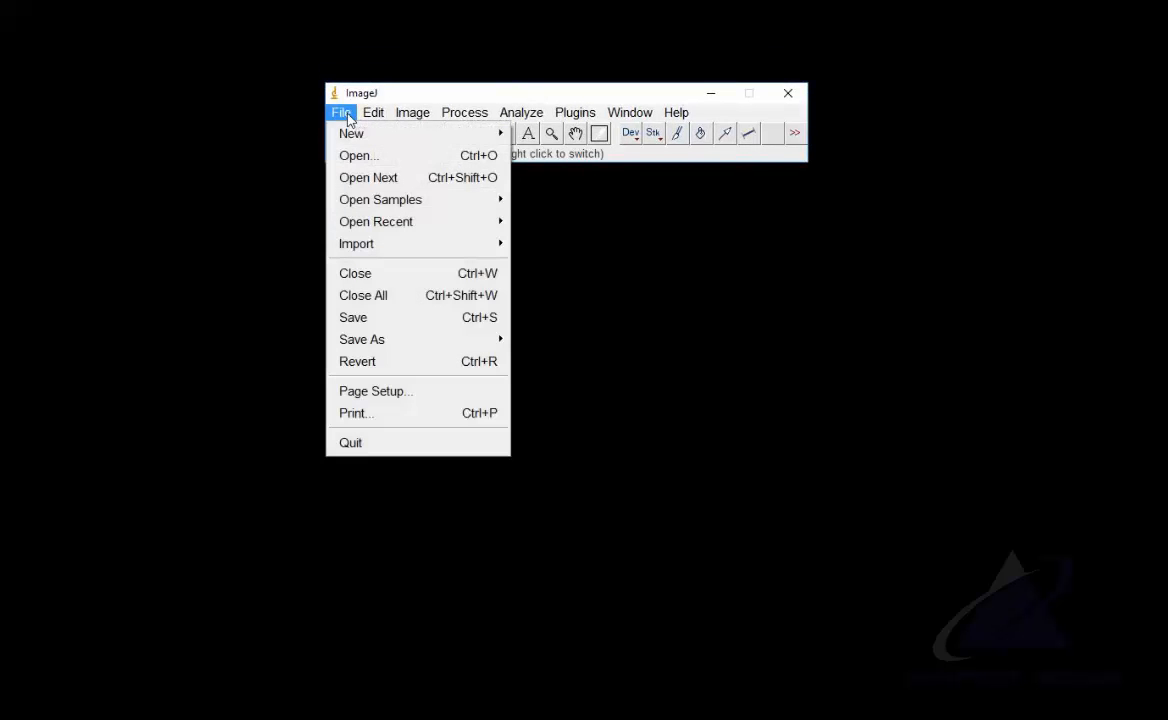
click(360, 156)
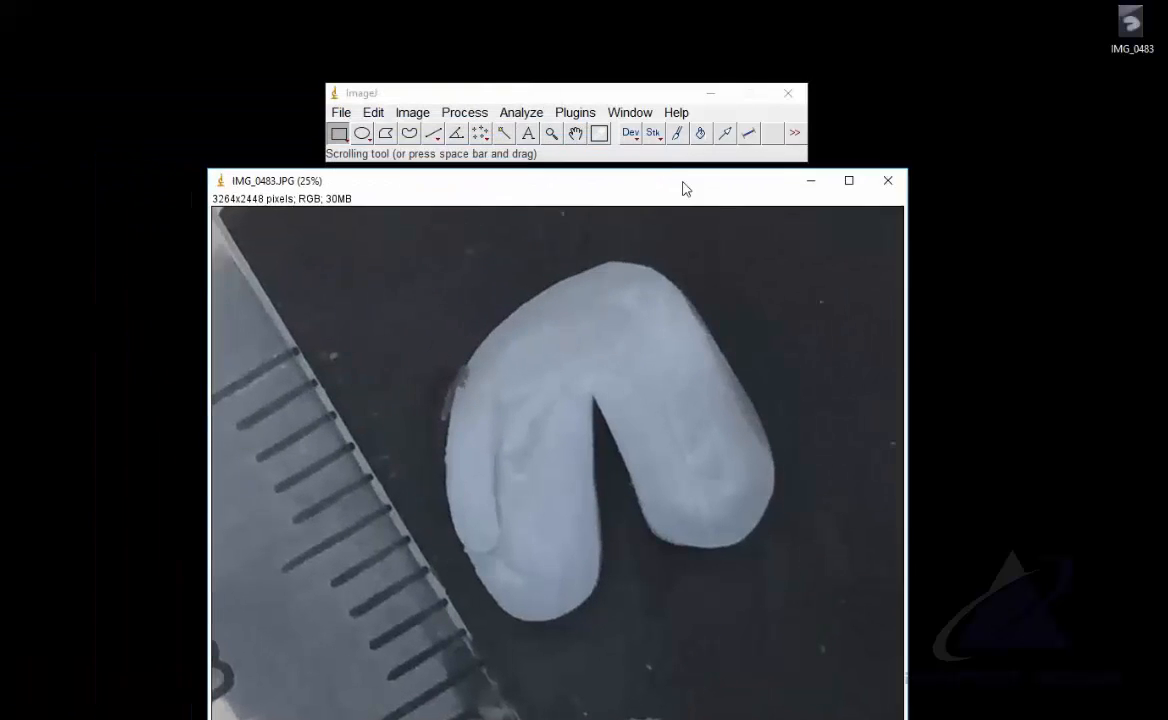
Move the toolbar and photo windows to the top of the screen and bring up the Analyze menu
drag(568, 92, 524, 30)
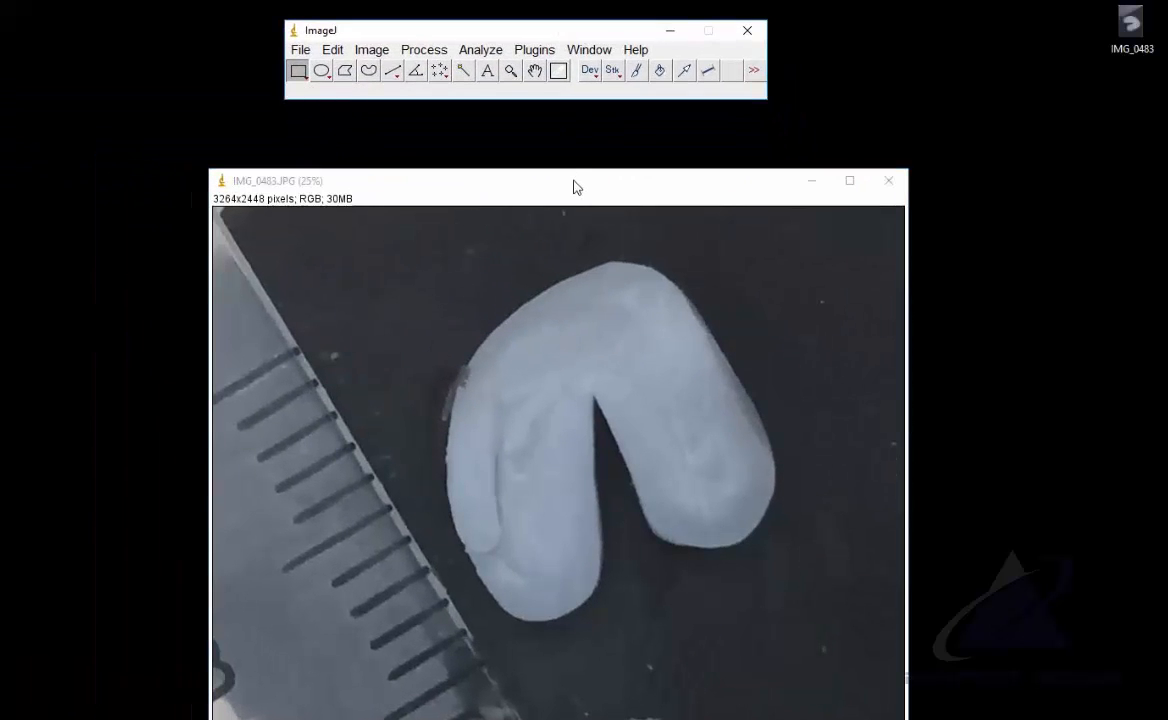
drag(576, 180, 524, 140)
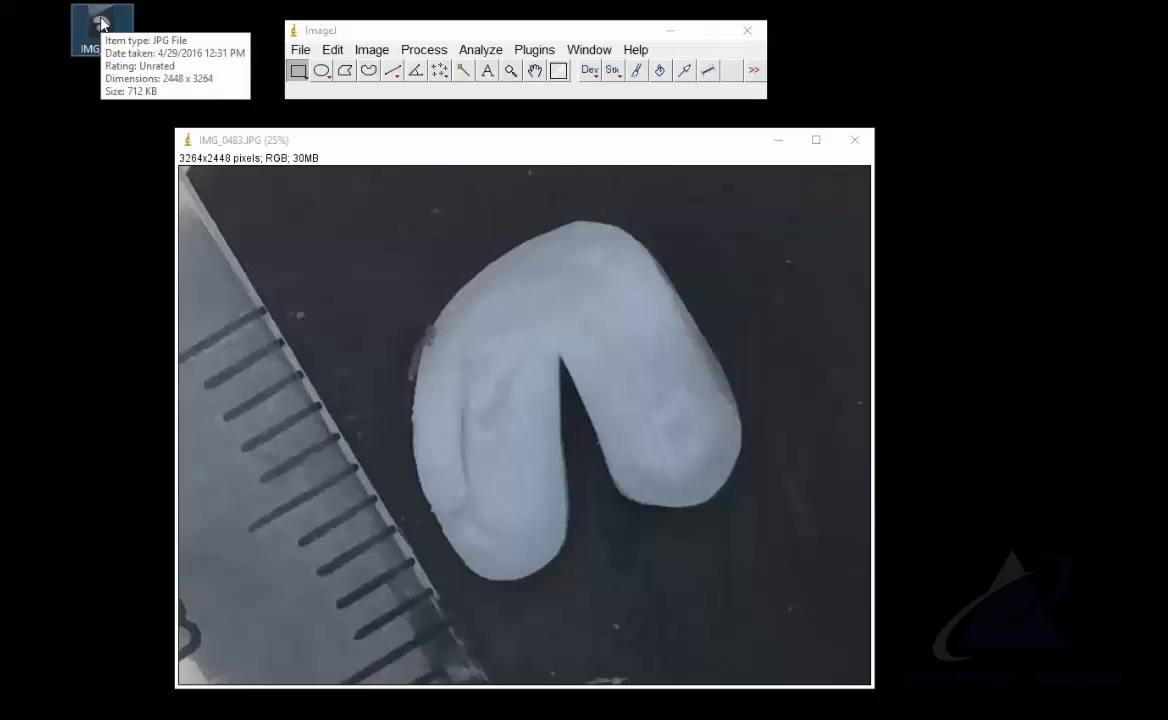
mouse_move(316, 280)
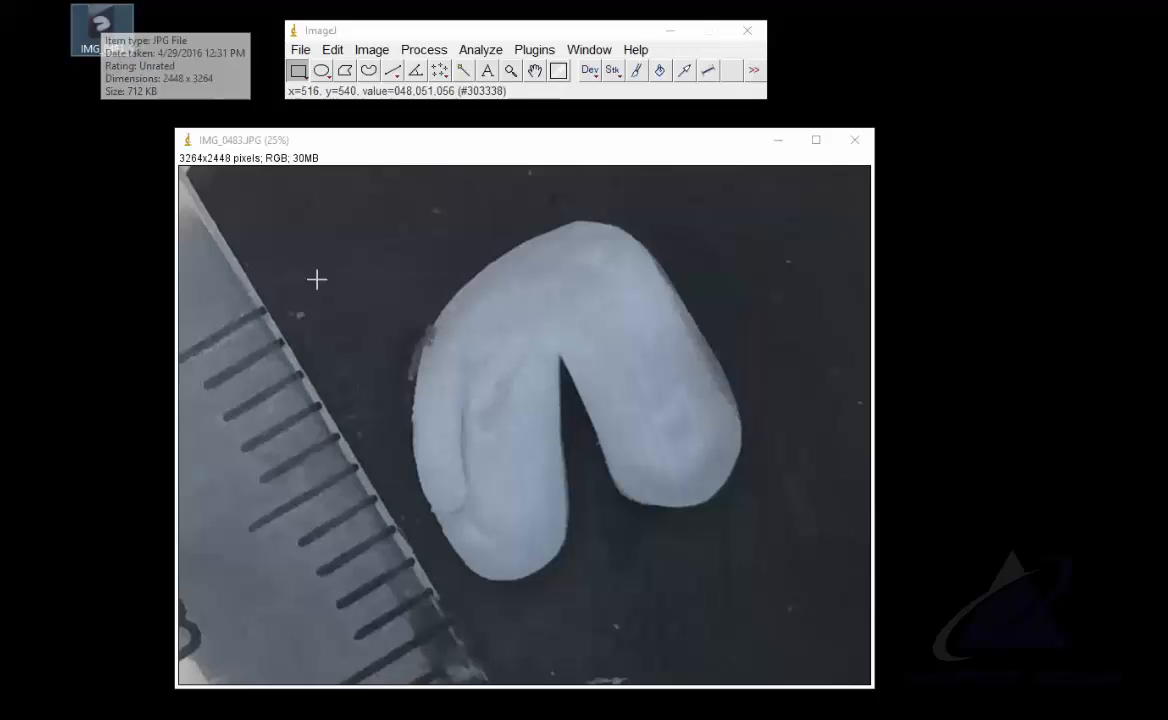
mouse_move(424, 600)
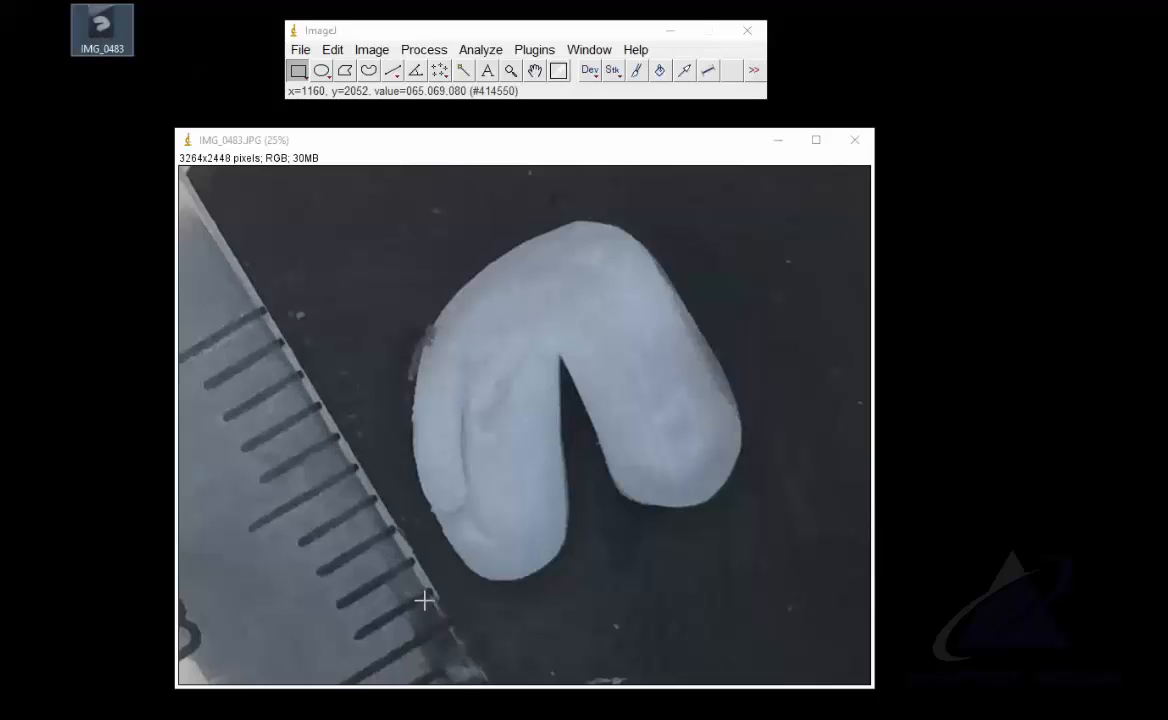
mouse_move(264, 350)
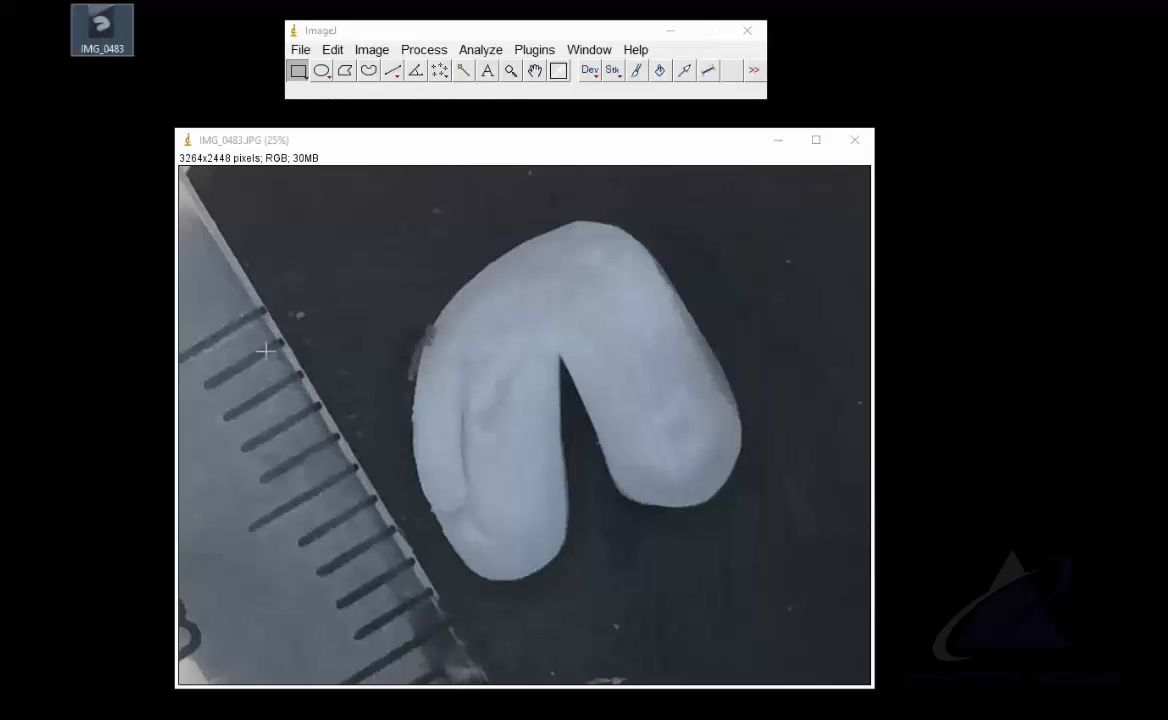
mouse_move(300, 374)
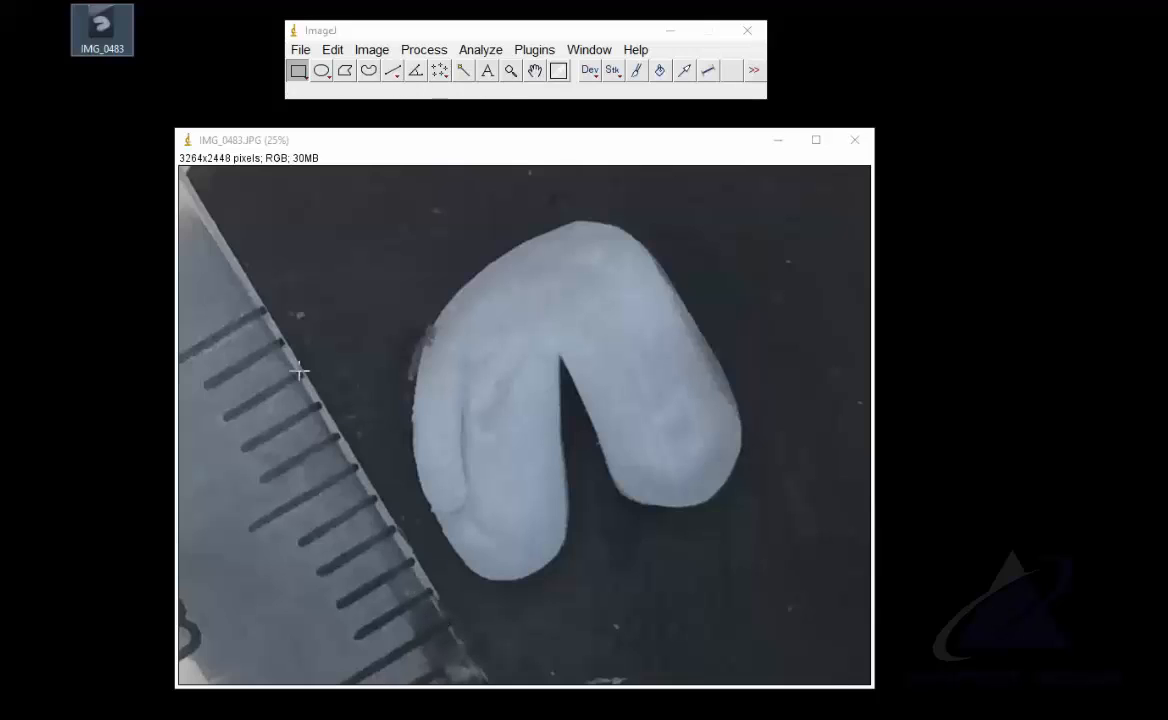
mouse_move(258, 318)
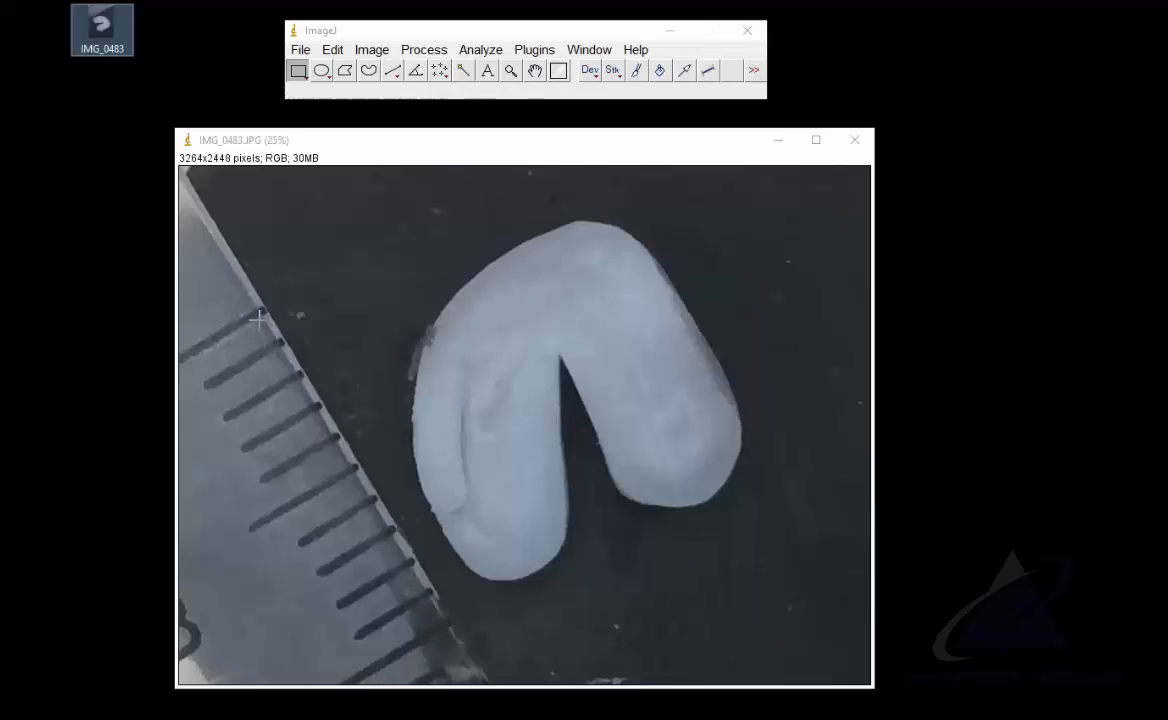
mouse_move(406, 616)
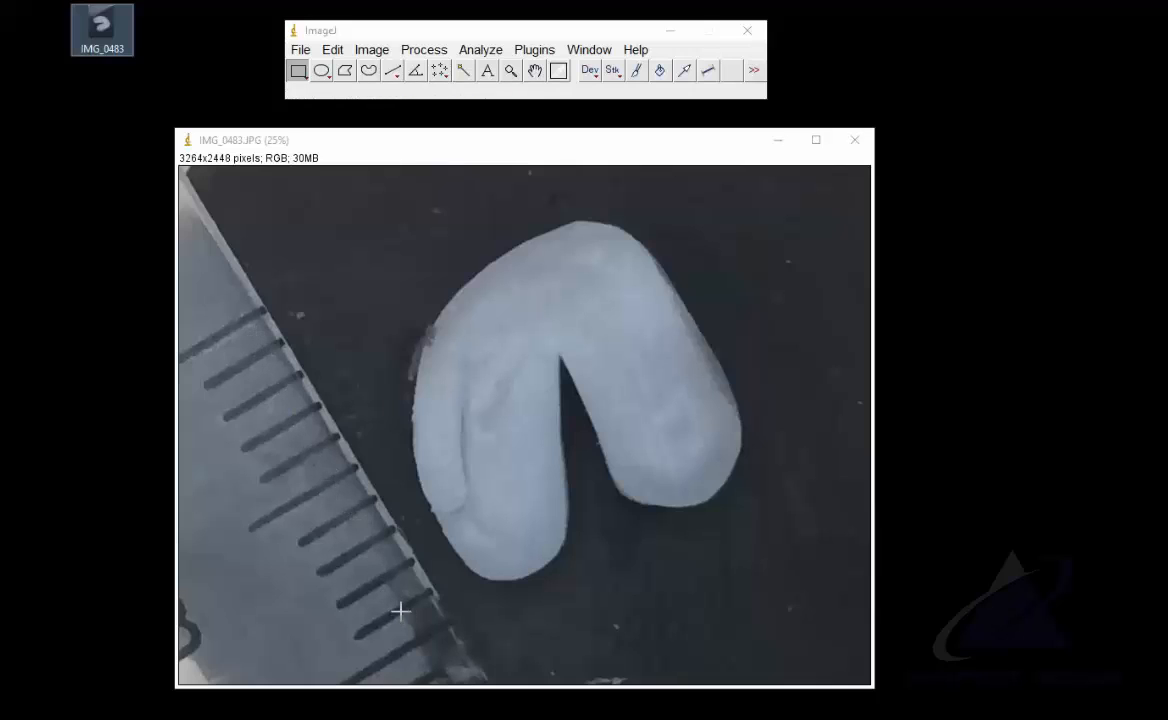
mouse_move(436, 470)
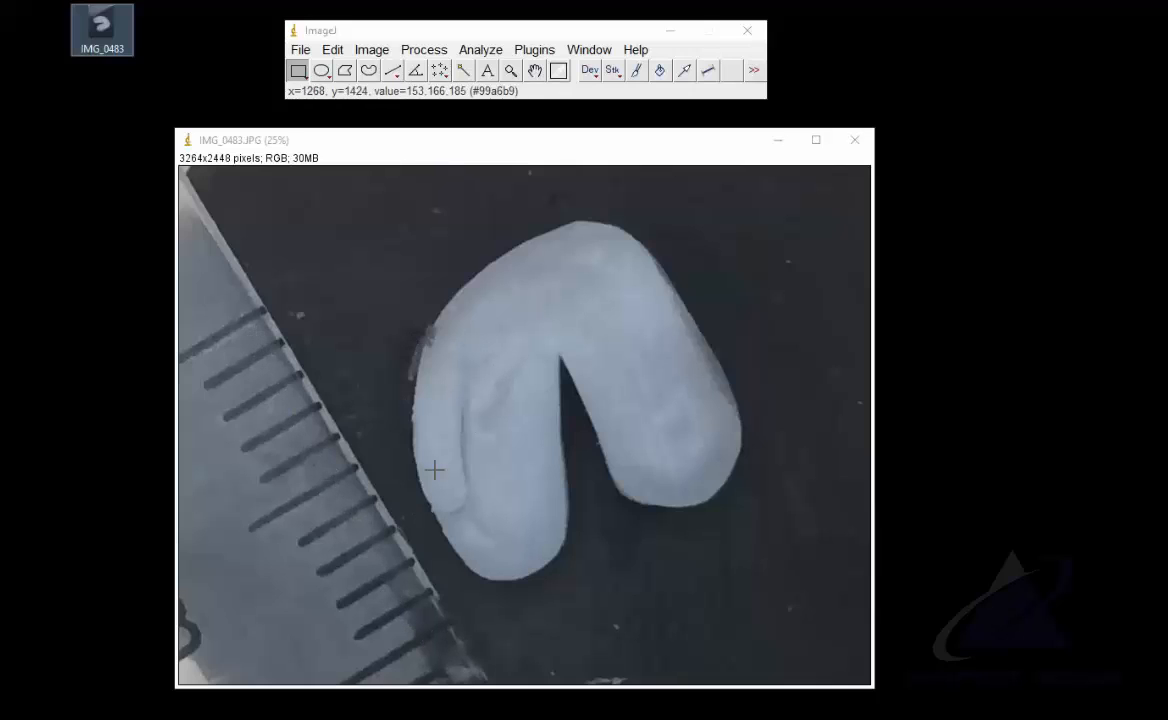
mouse_move(420, 476)
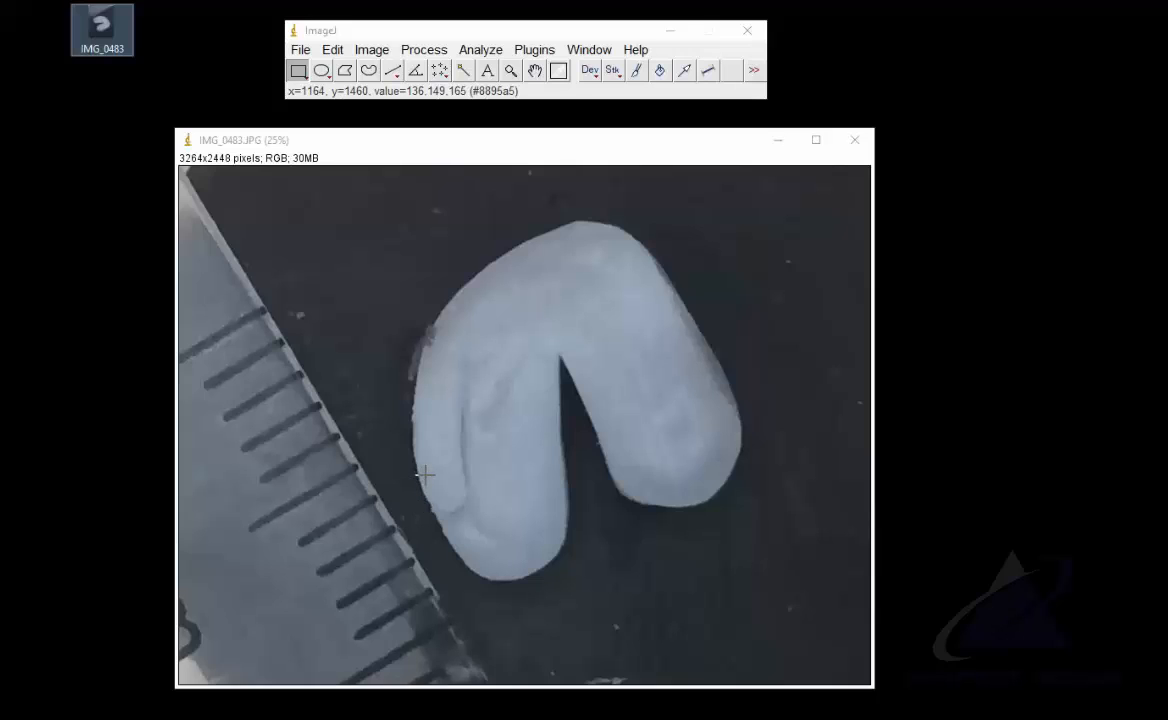
mouse_move(422, 310)
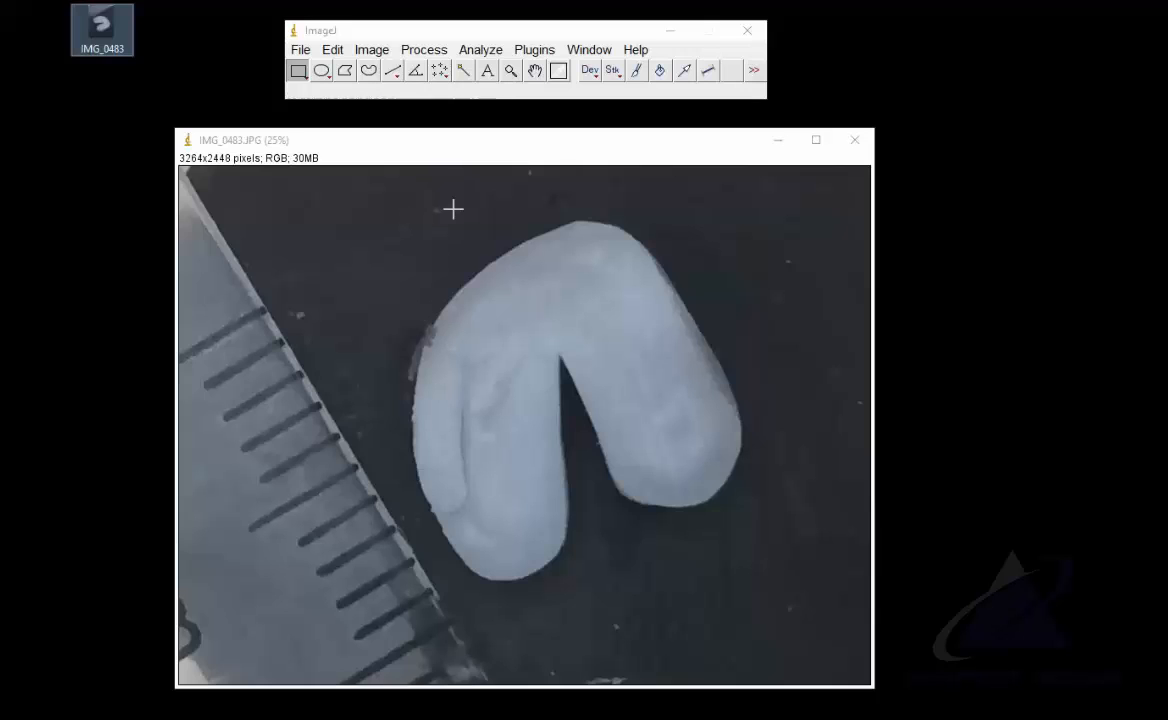
click(480, 48)
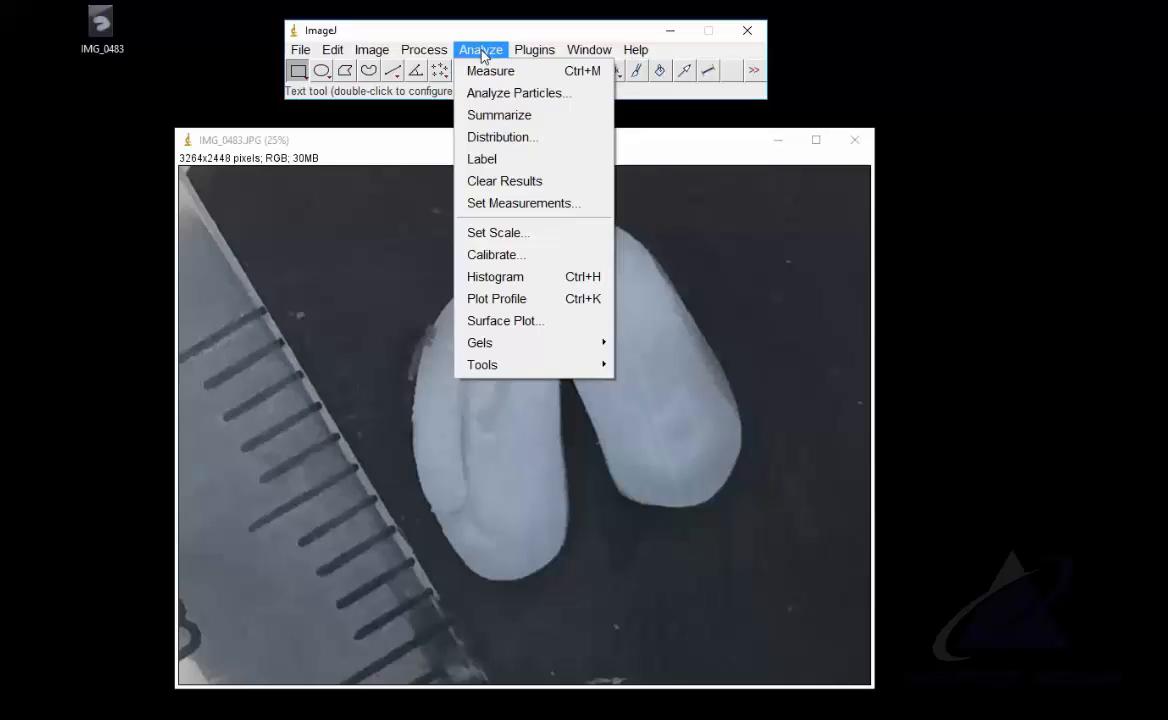
mouse_move(496, 232)
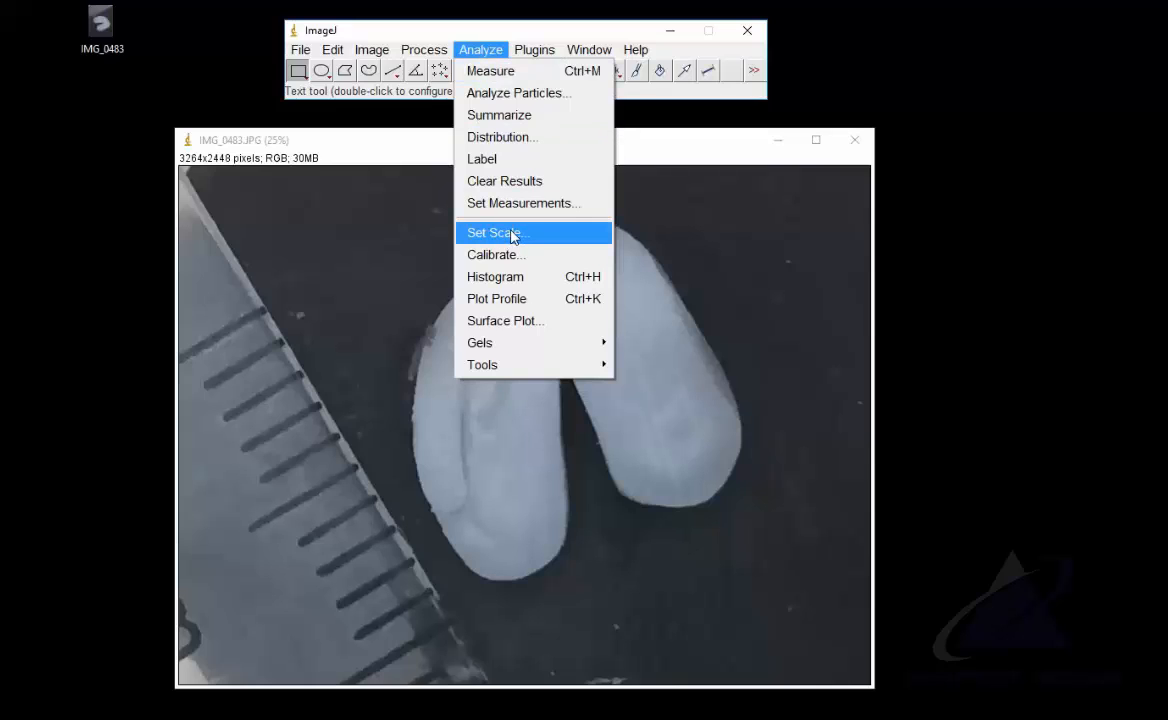
click(492, 232)
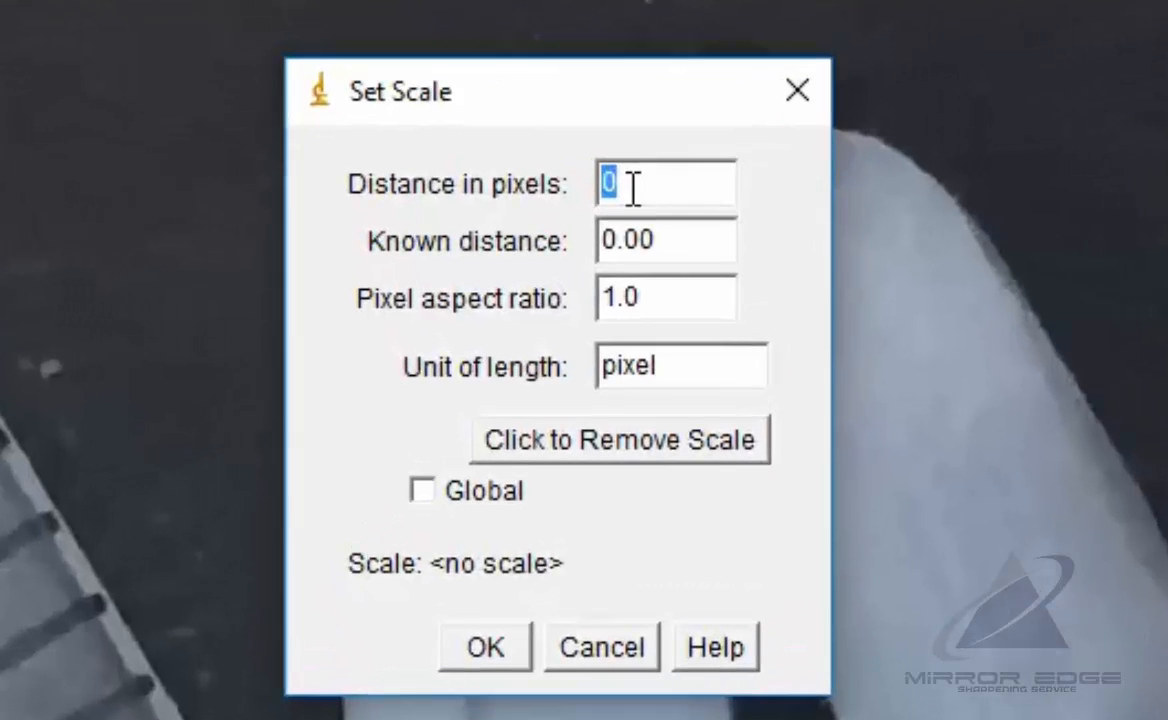
mouse_move(944, 624)
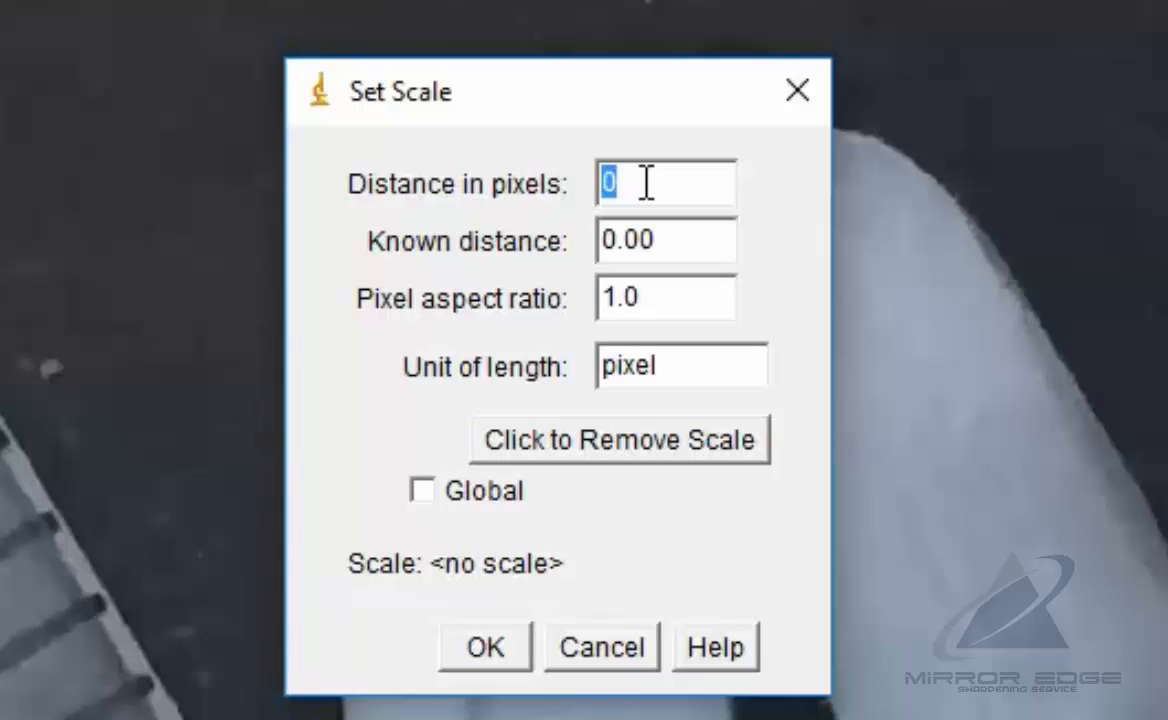
click(664, 240)
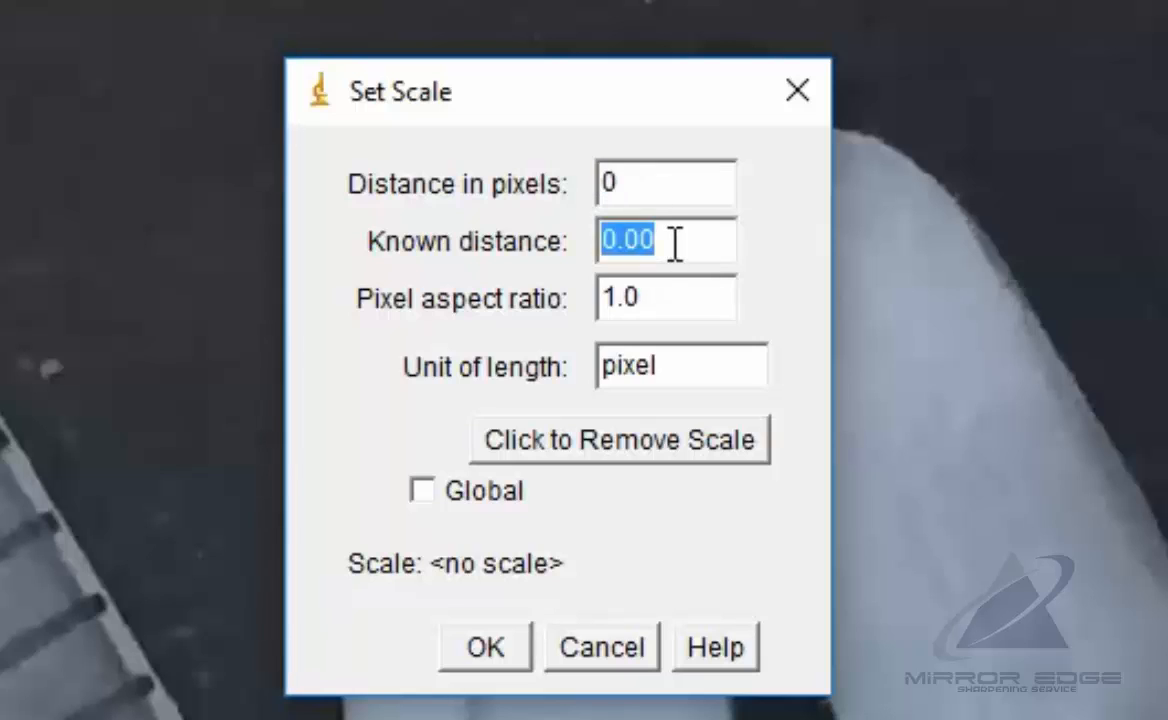
mouse_move(684, 312)
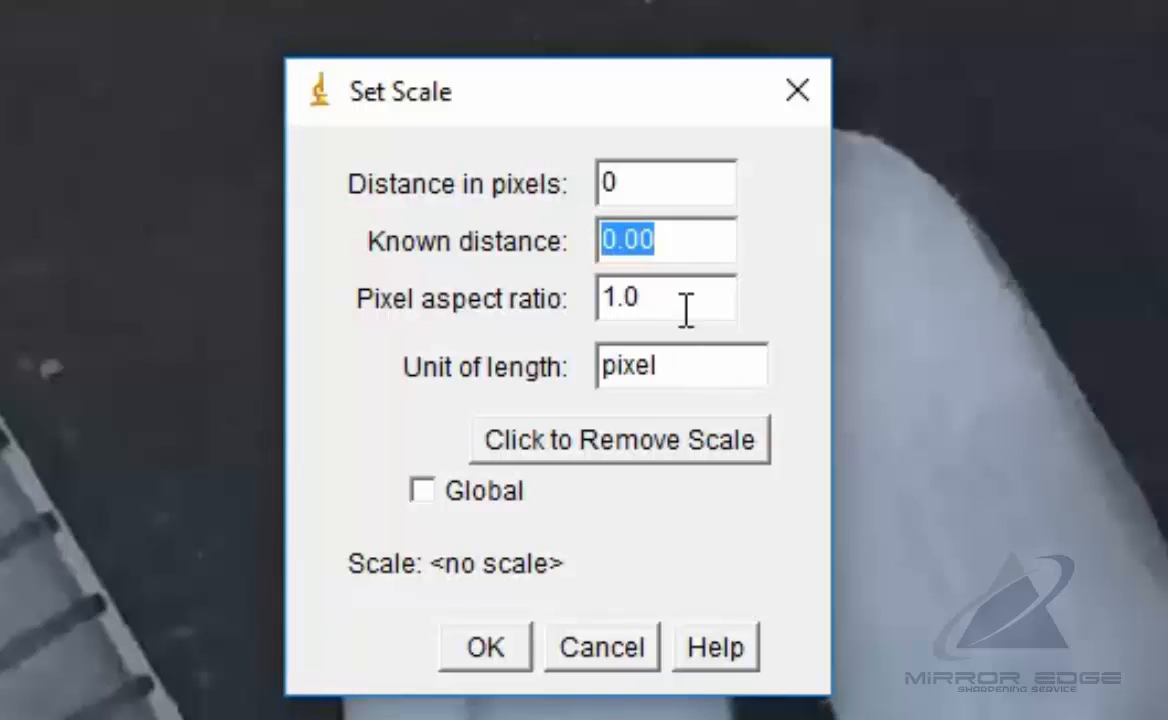
mouse_move(650, 366)
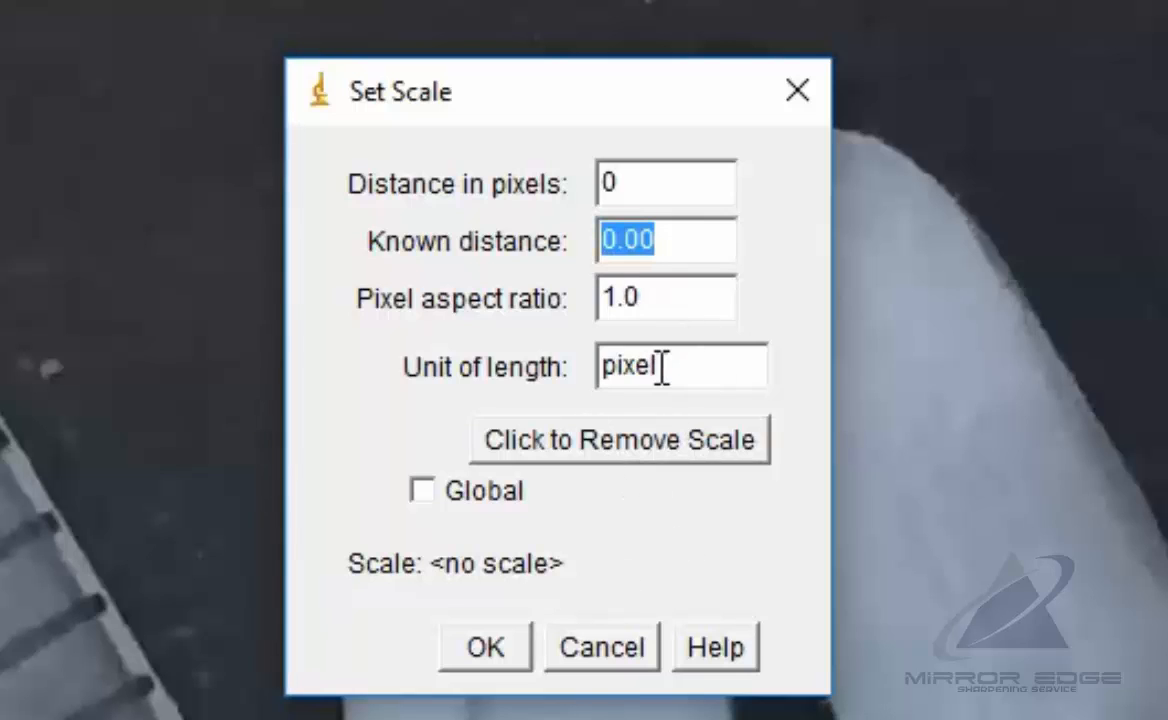
mouse_move(560, 616)
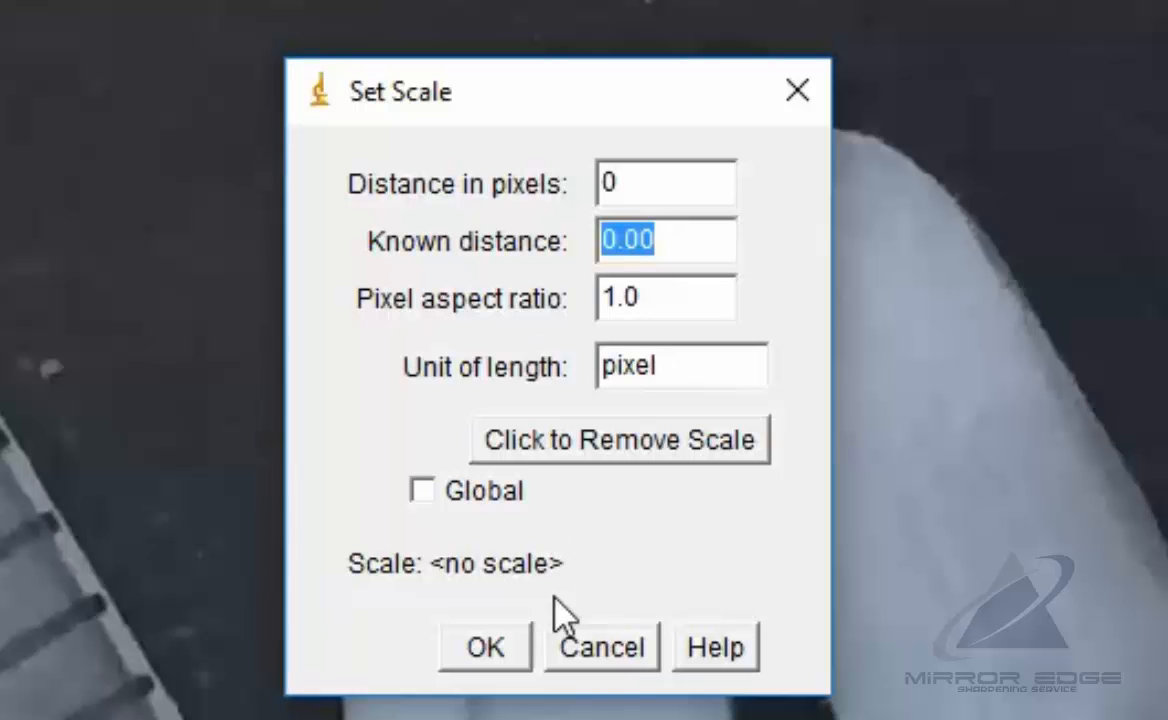
click(600, 646)
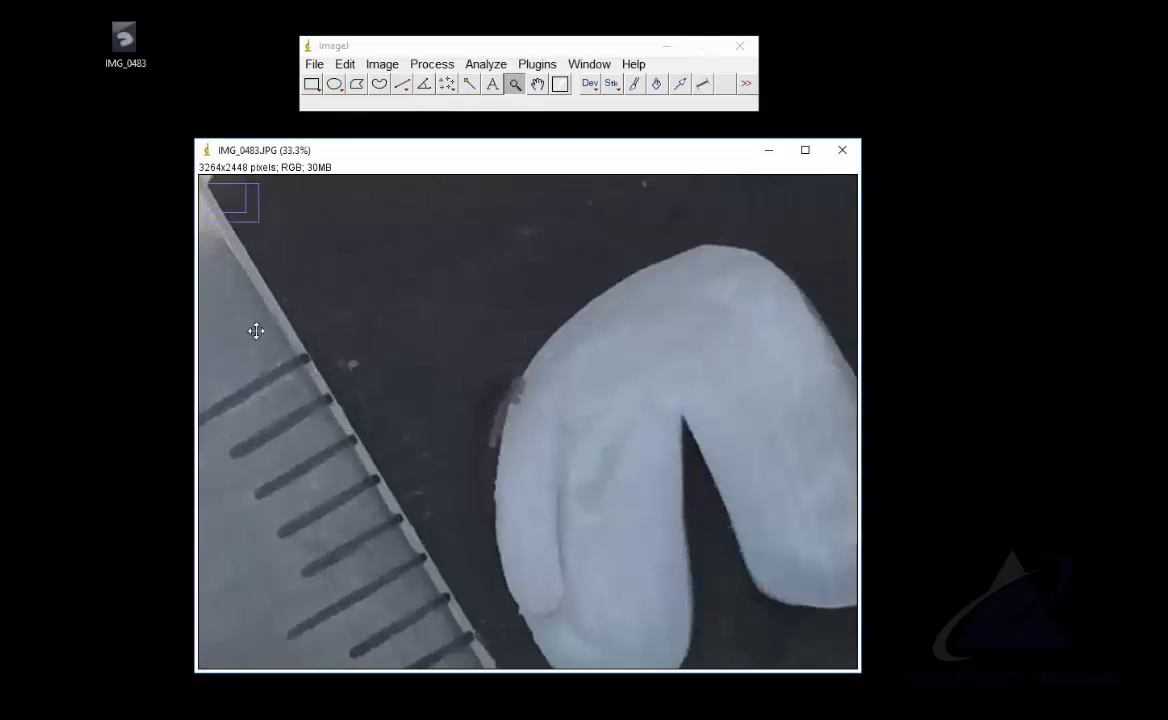
Set the scale from the 1 mm ruler line as 175.479 pixels per mm, unit mm, applied globally
click(484, 64)
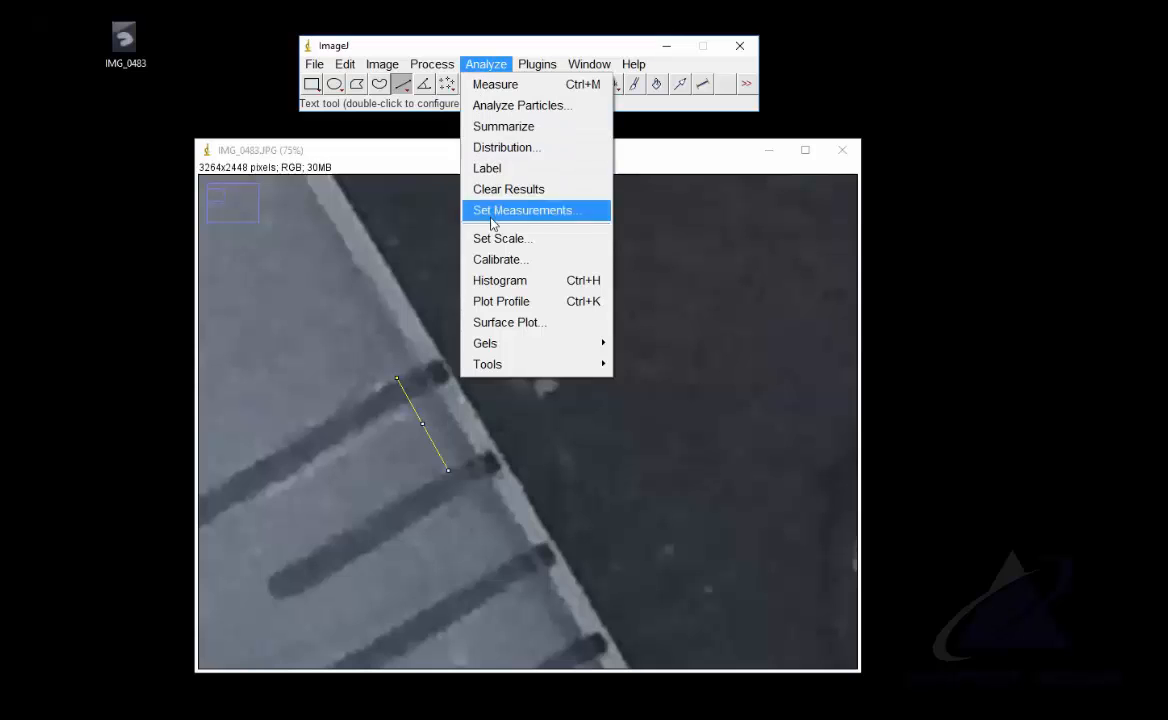
click(502, 238)
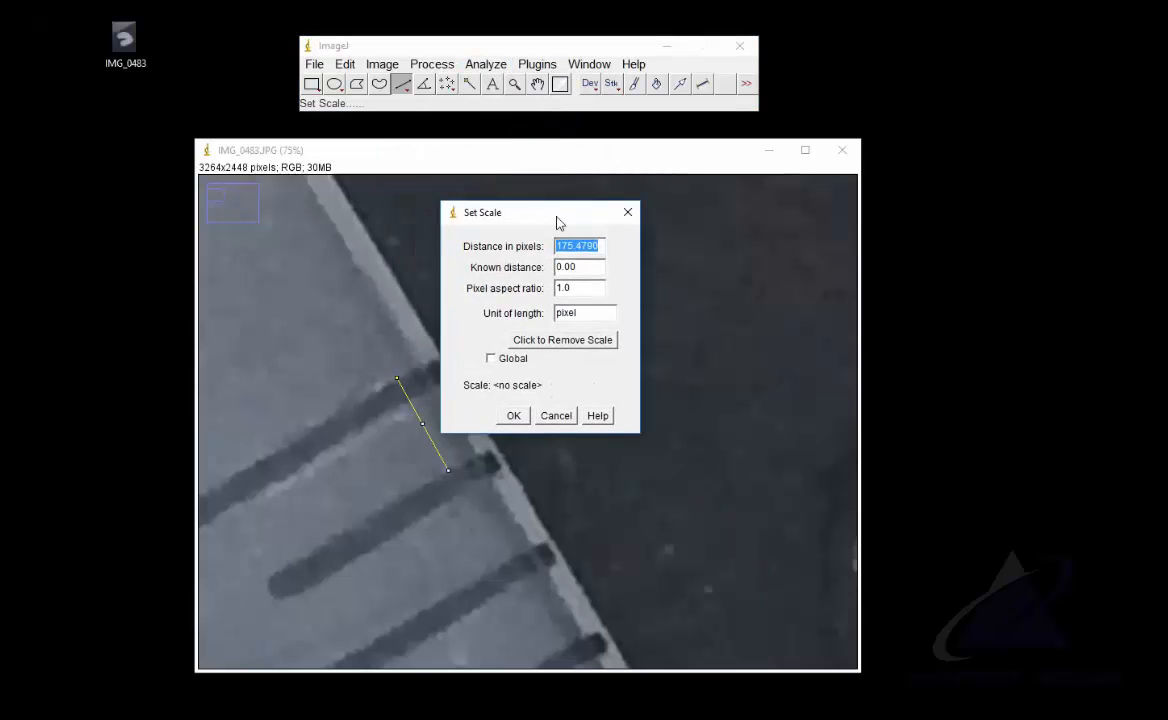
drag(558, 212, 596, 230)
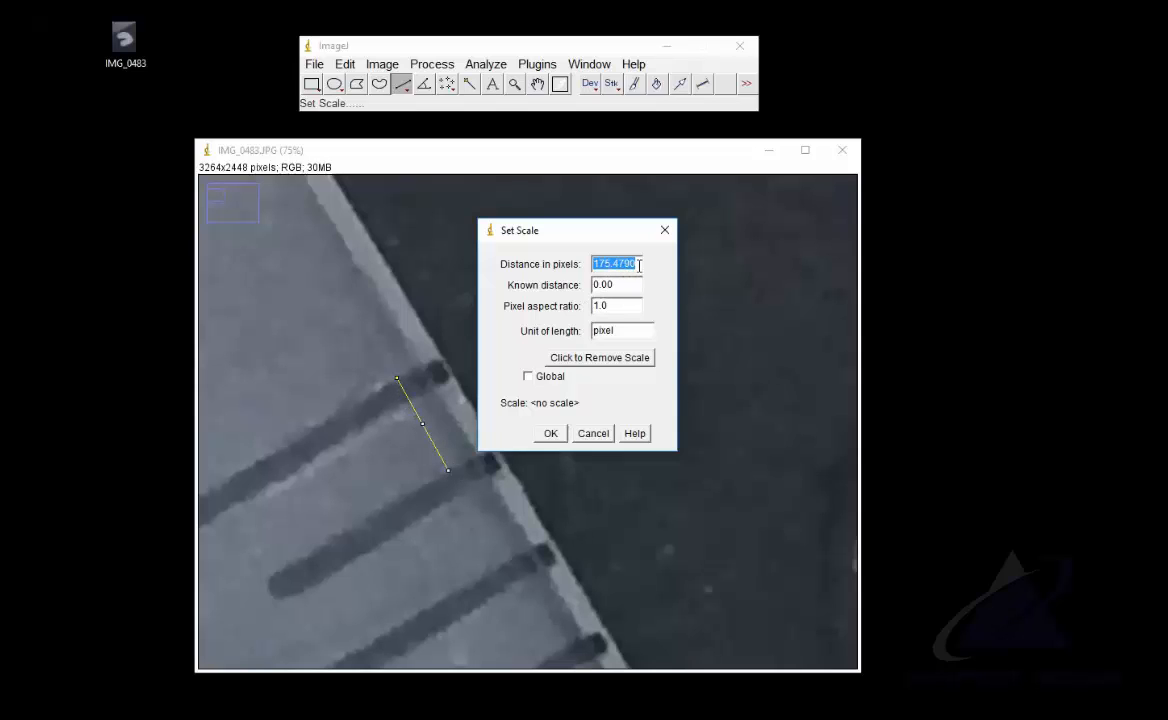
mouse_move(442, 464)
text(1)
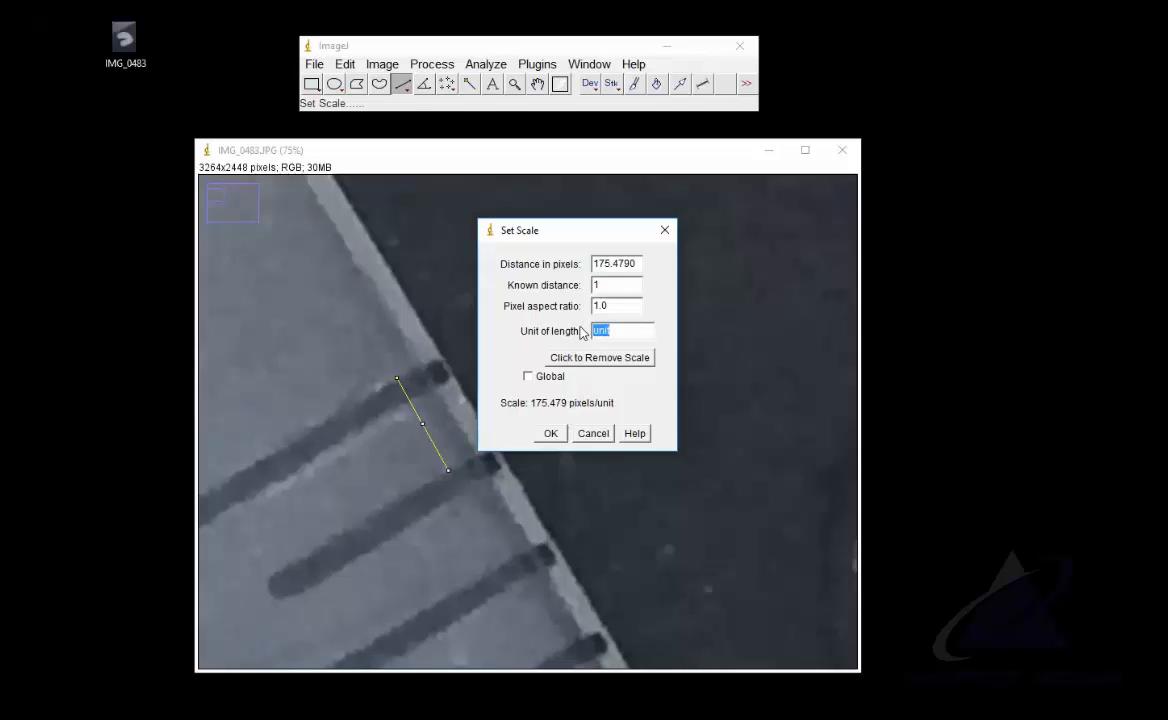
text(mm)
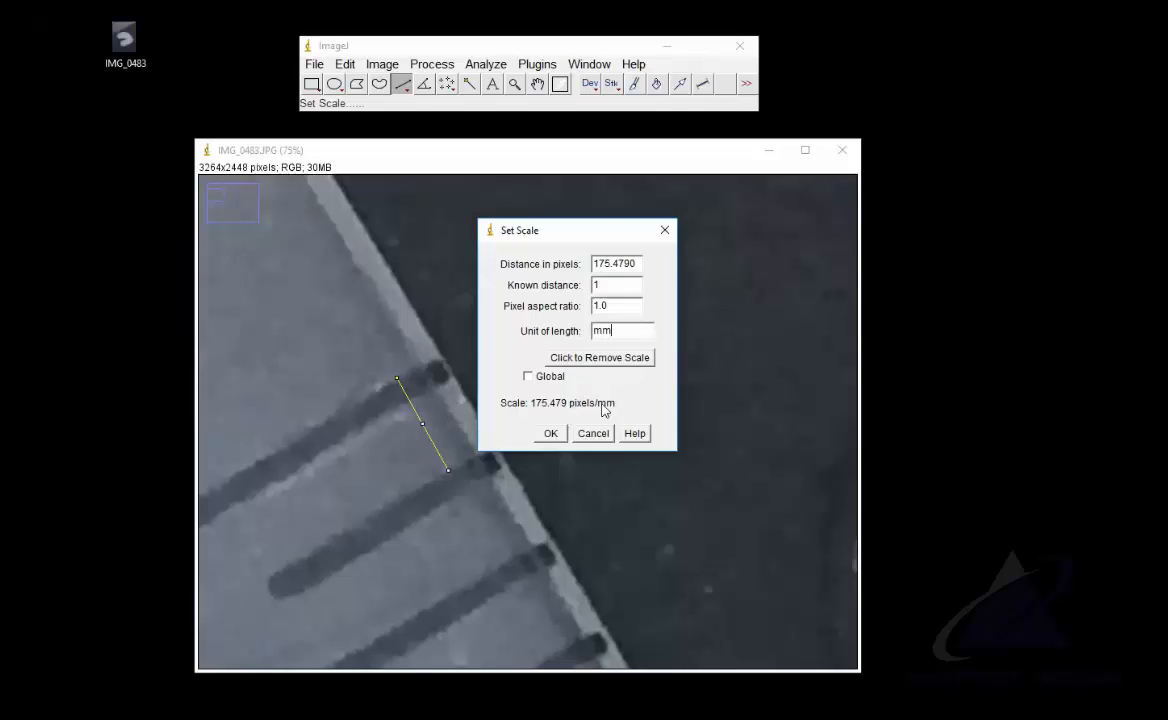
click(528, 376)
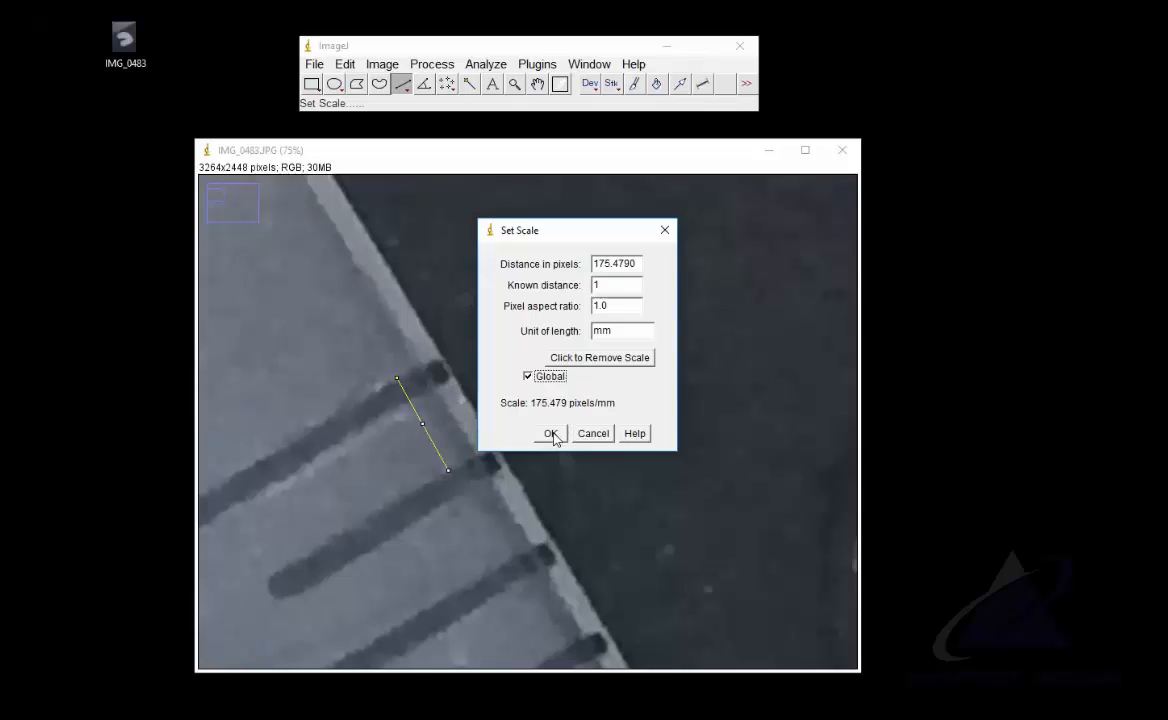
click(550, 432)
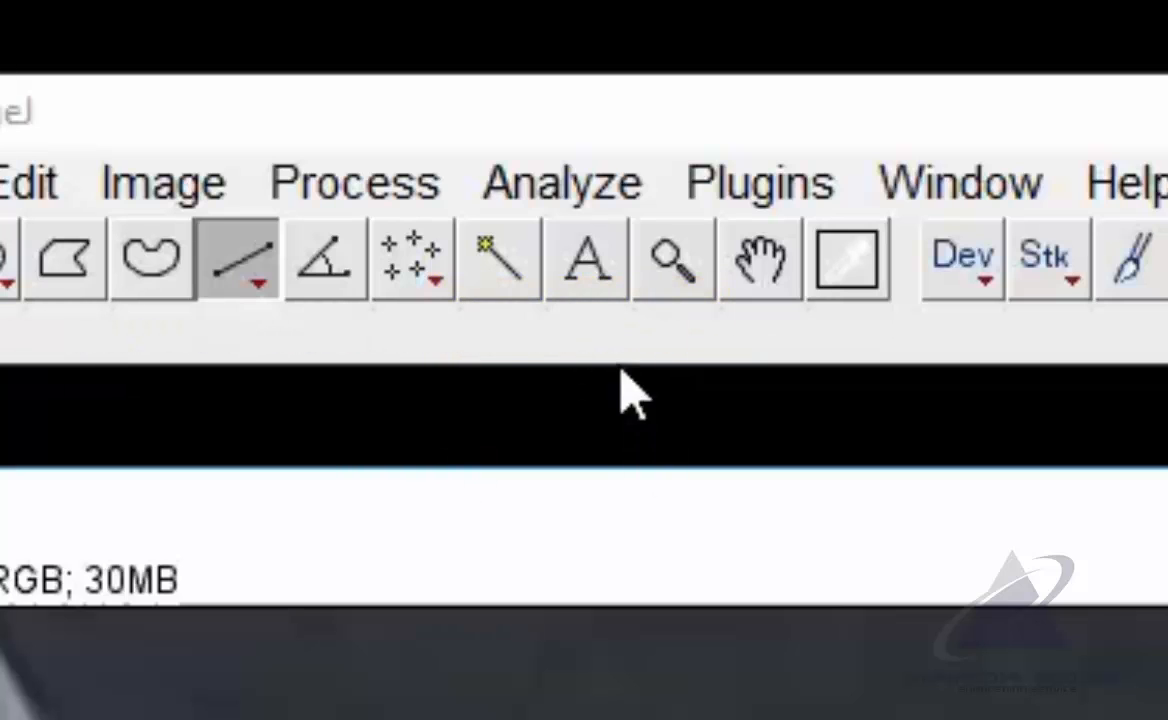
mouse_move(564, 360)
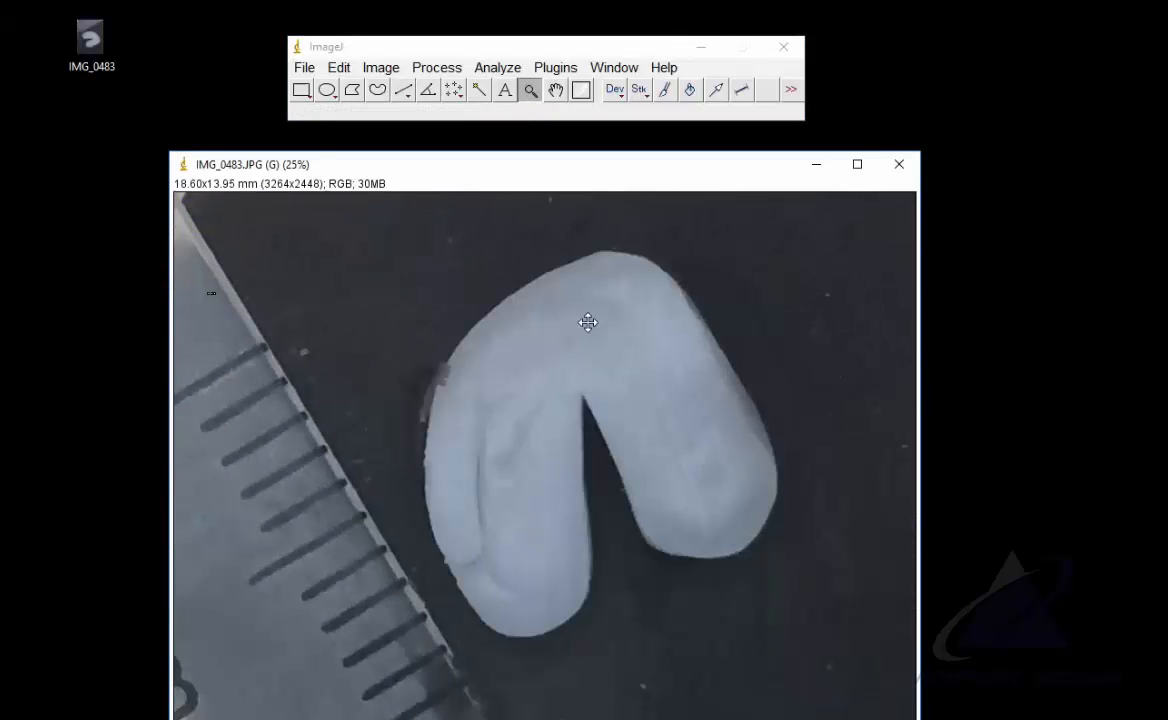
mouse_move(616, 470)
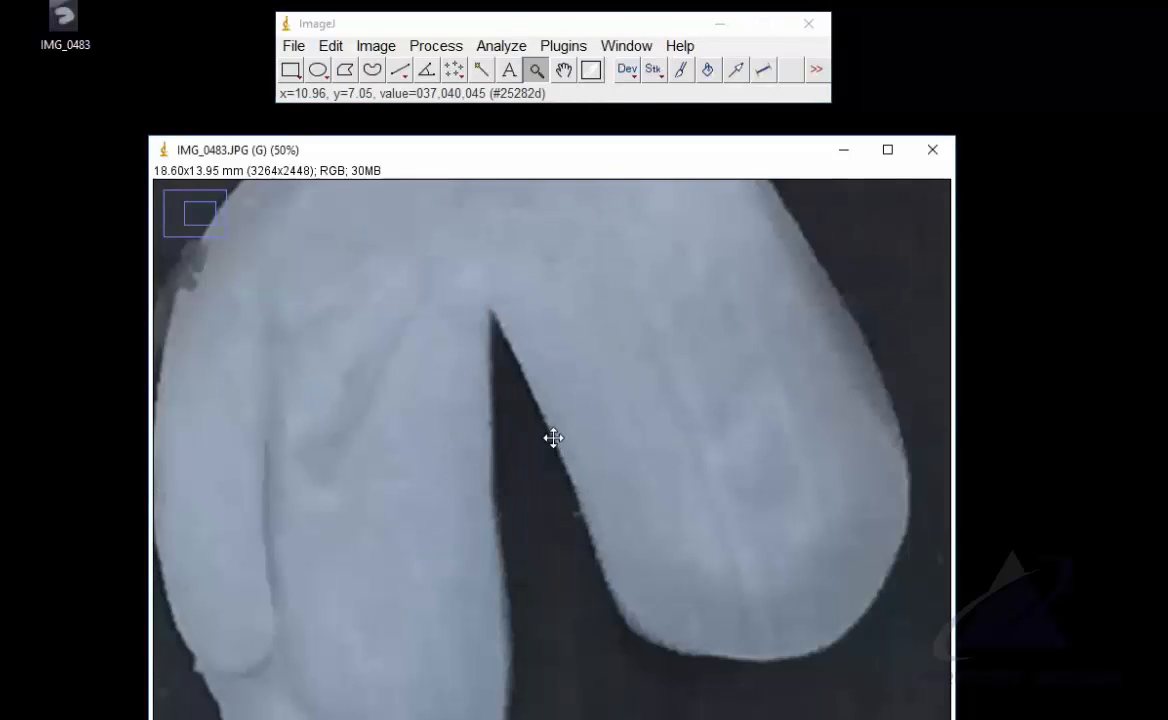
mouse_move(350, 188)
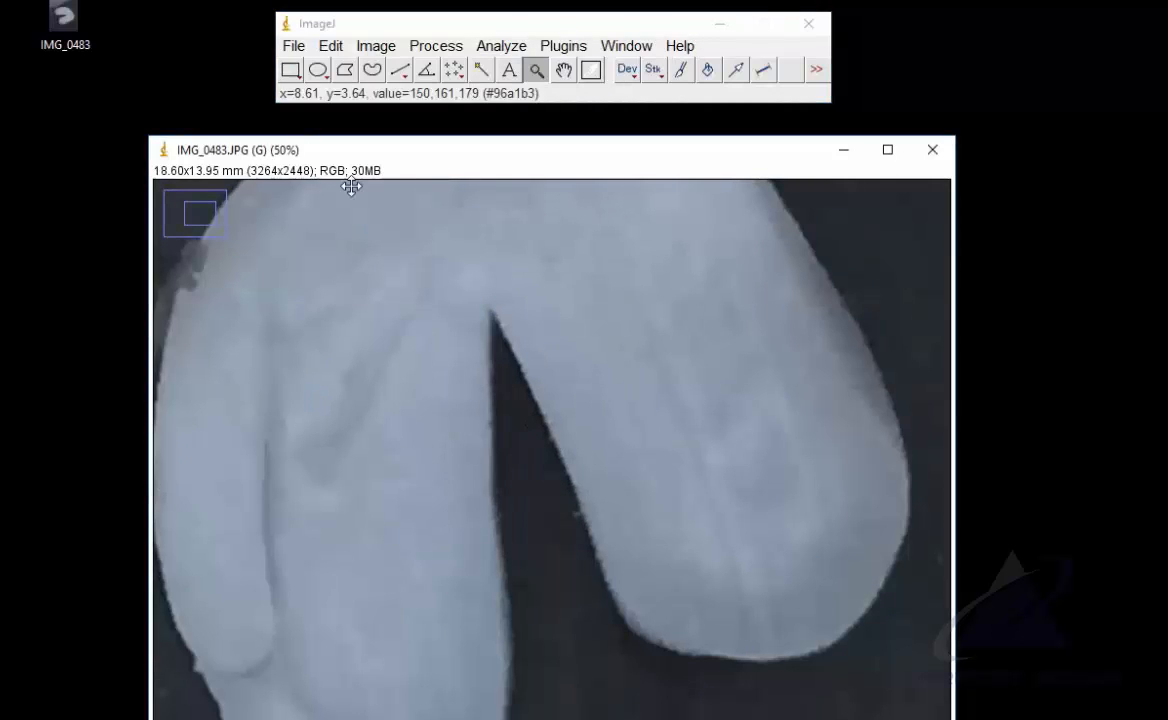
mouse_move(400, 68)
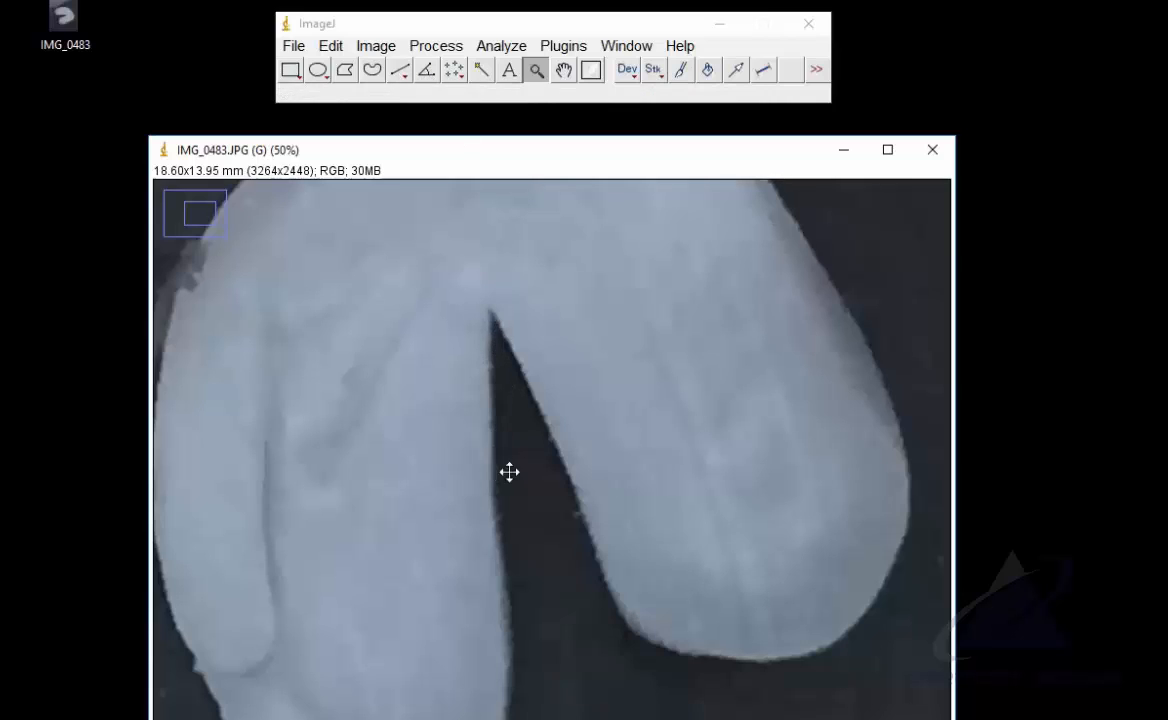
mouse_move(426, 68)
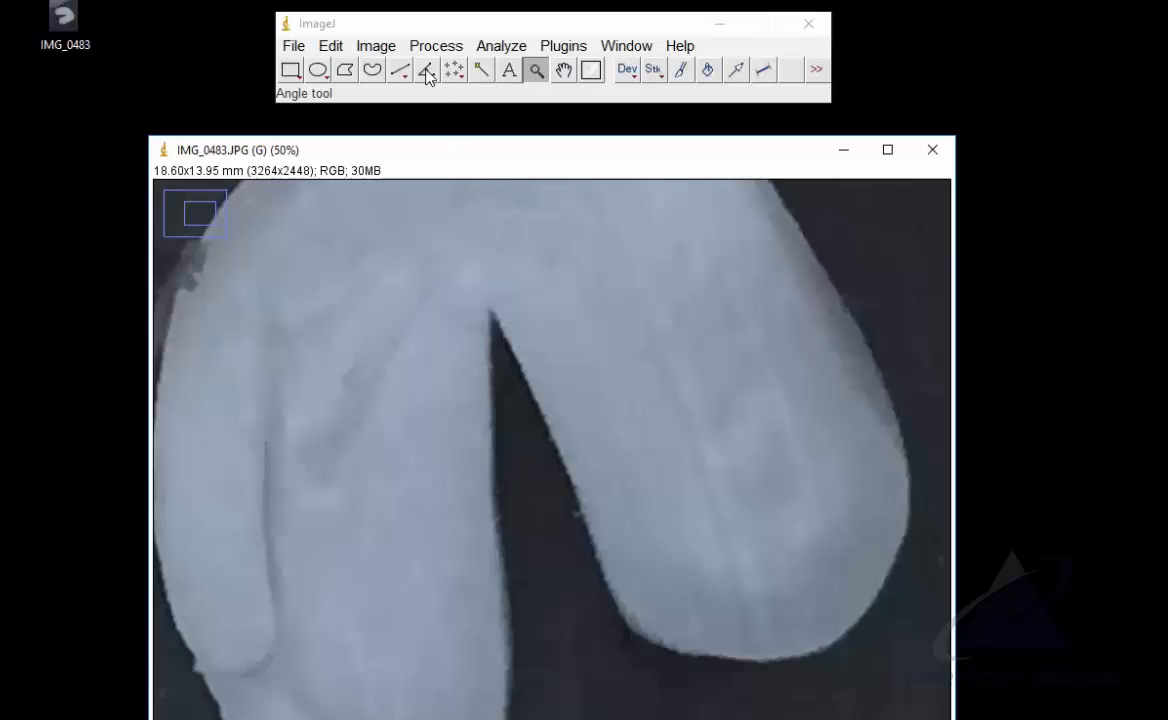
Switch to the Angle tool to measure the tip of the dark gap
click(426, 68)
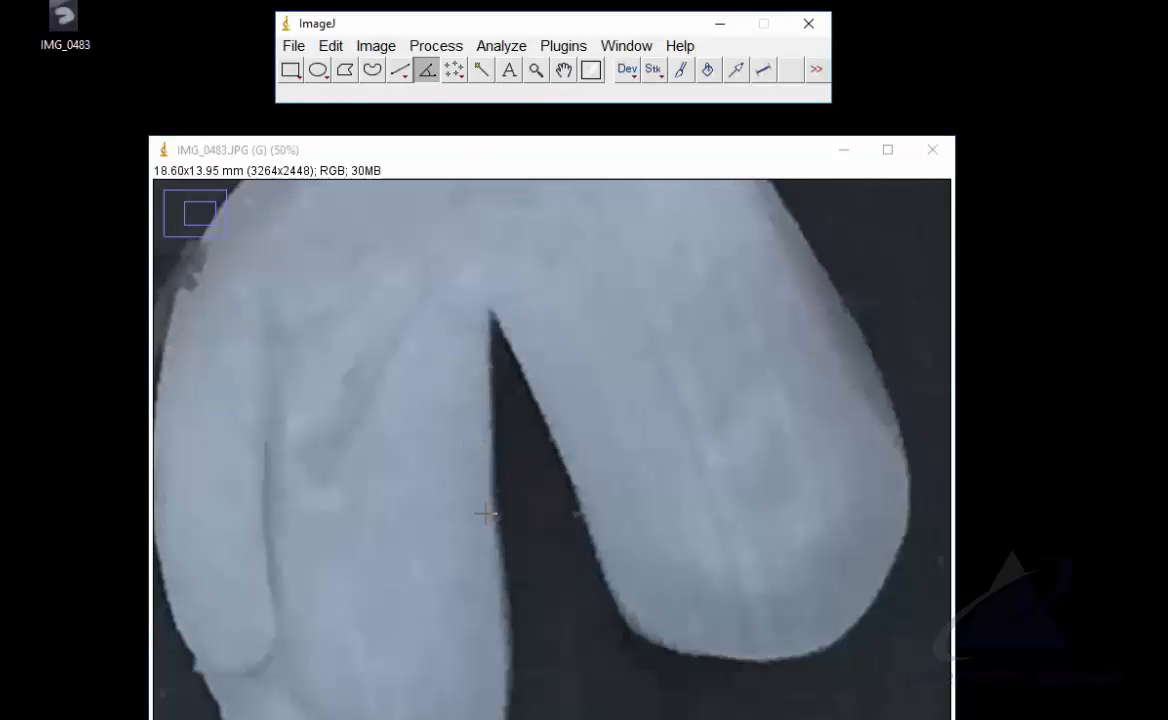
mouse_move(496, 494)
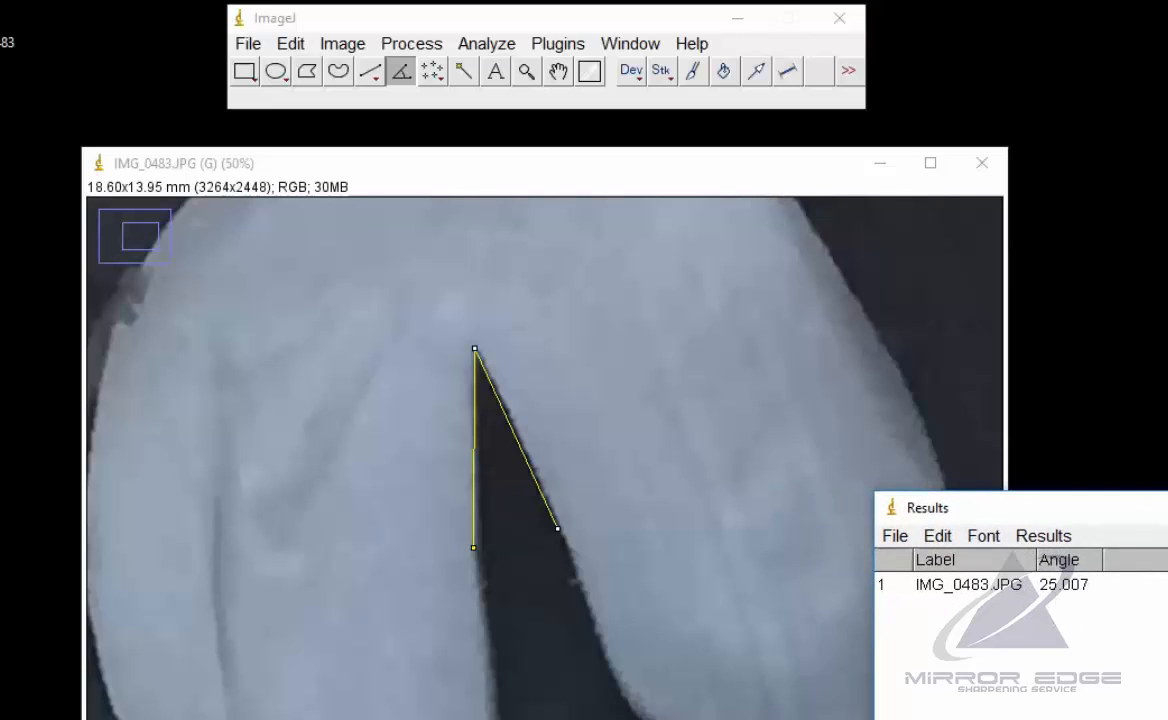
mouse_move(790, 352)
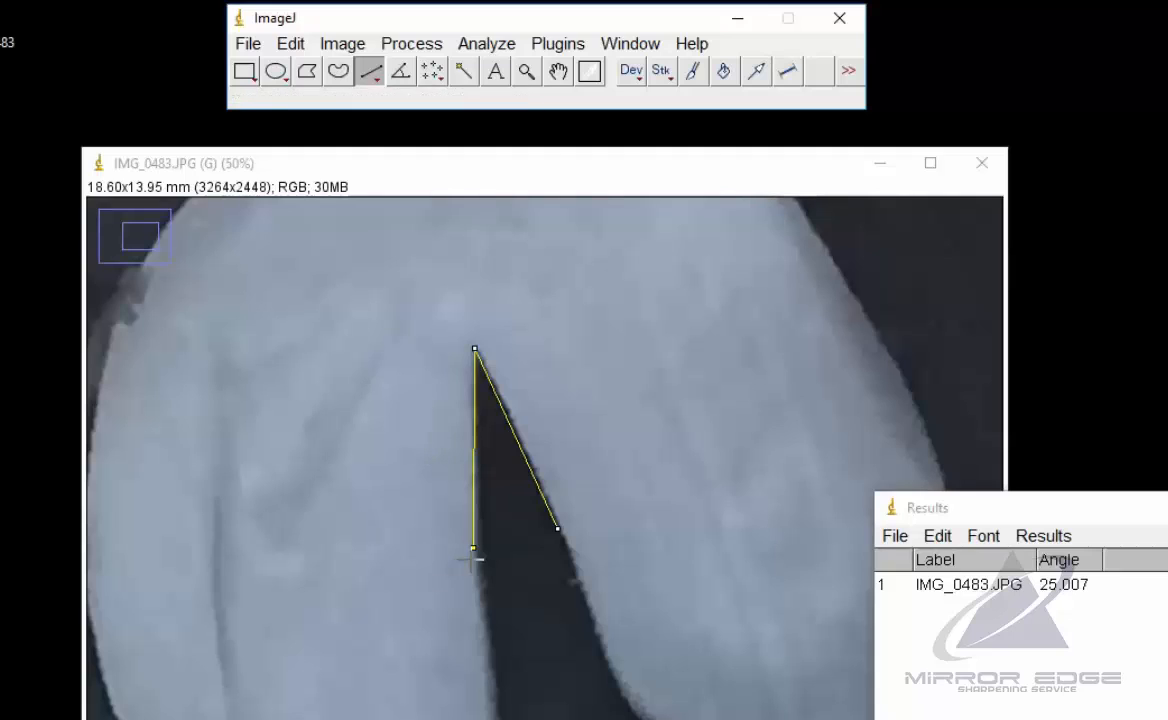
mouse_move(478, 560)
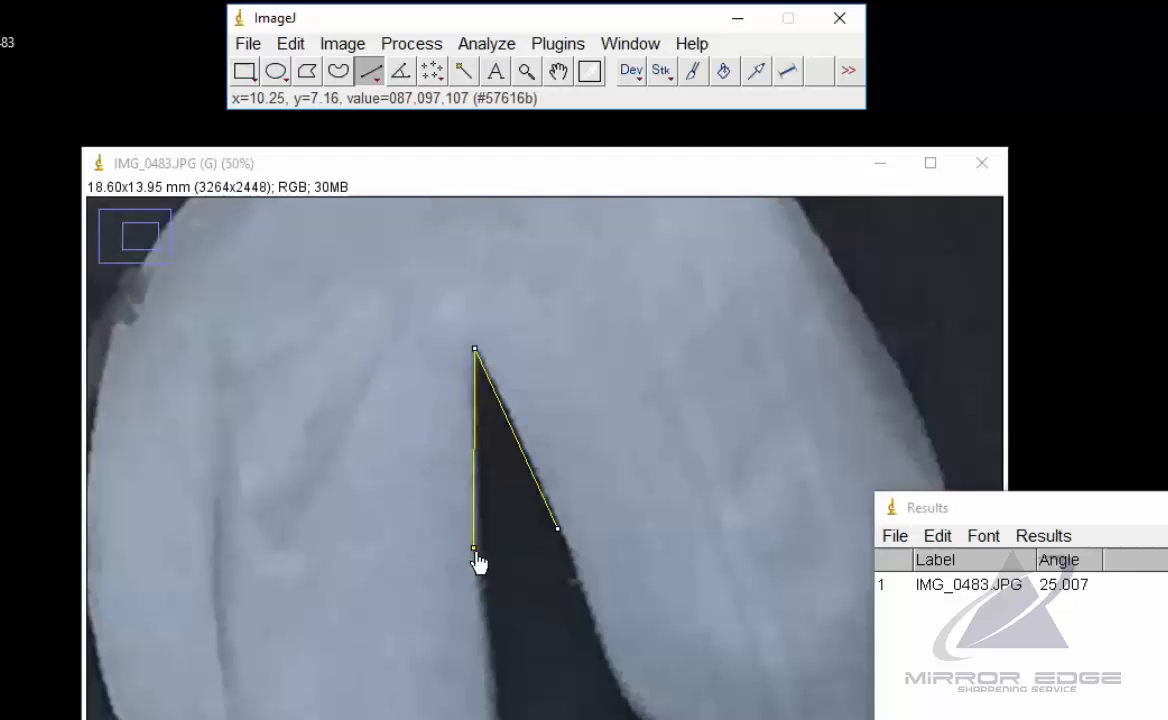
mouse_move(370, 72)
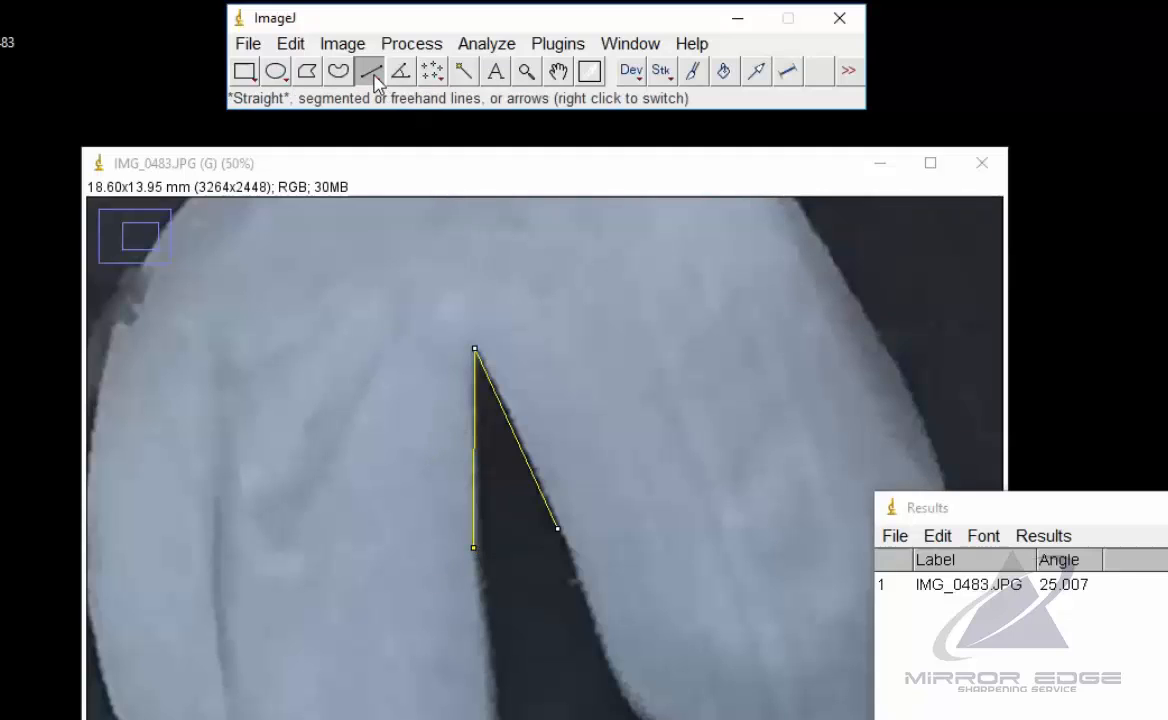
mouse_move(420, 510)
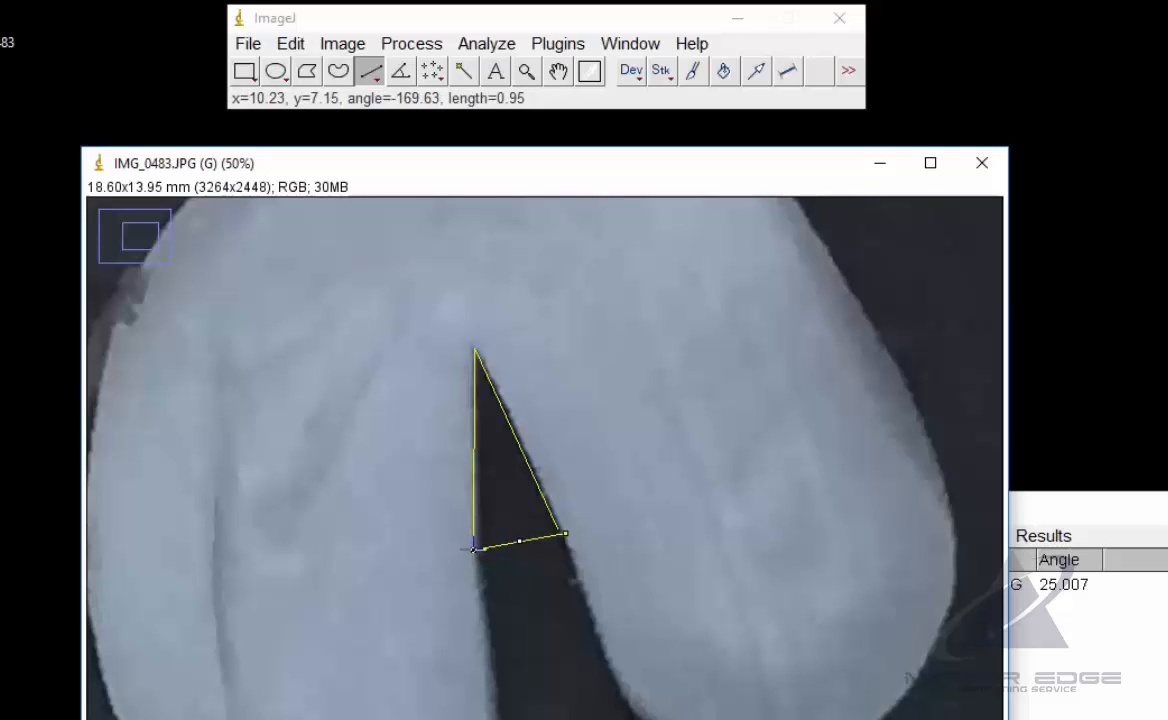
Draw a line across the gap base, then trace the wider angle along both blade faces
drag(564, 532, 558, 530)
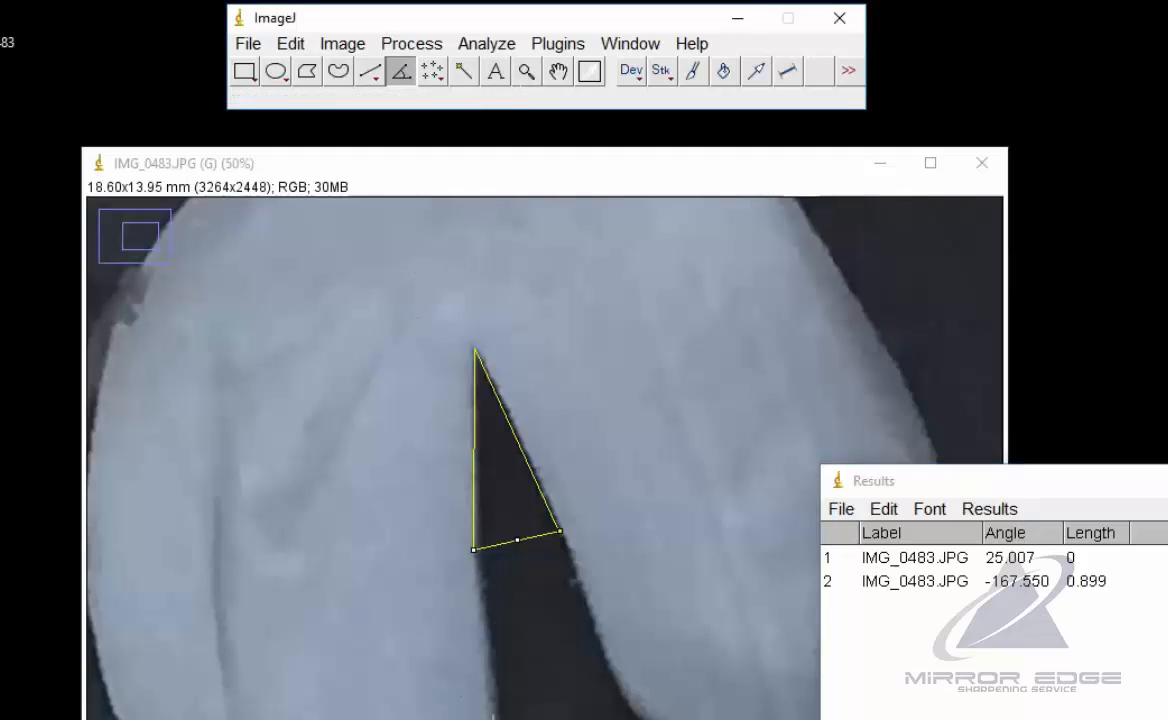
mouse_move(500, 700)
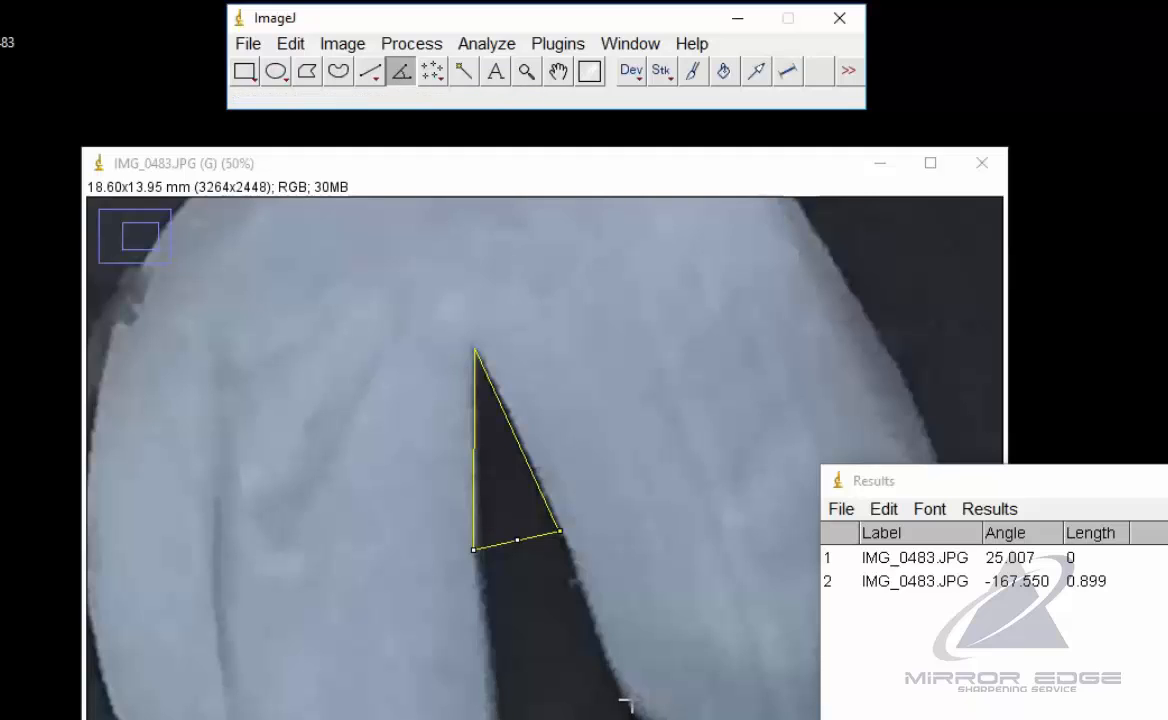
mouse_move(502, 712)
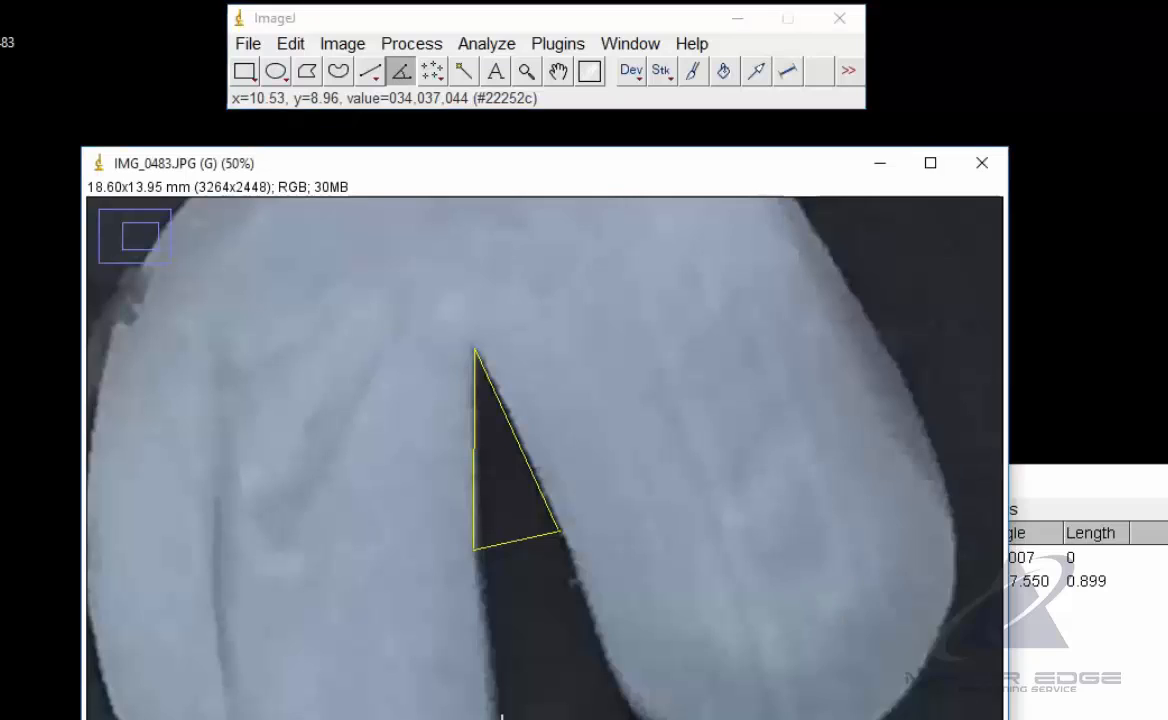
mouse_move(500, 710)
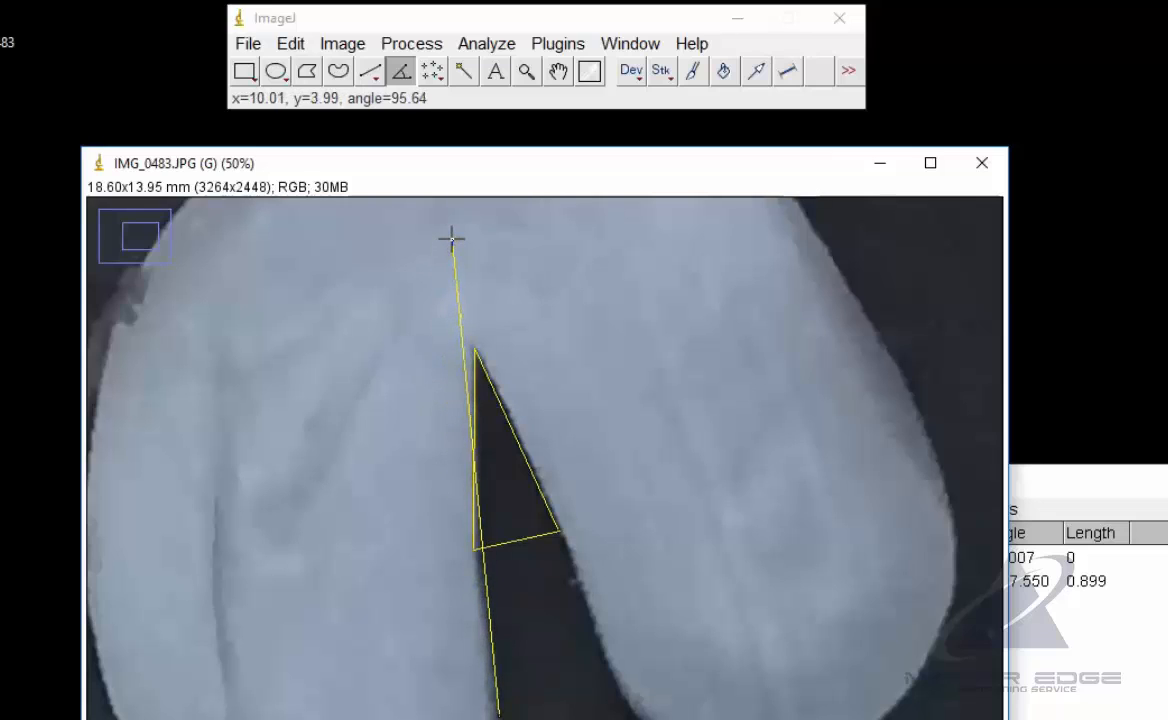
drag(452, 238, 432, 206)
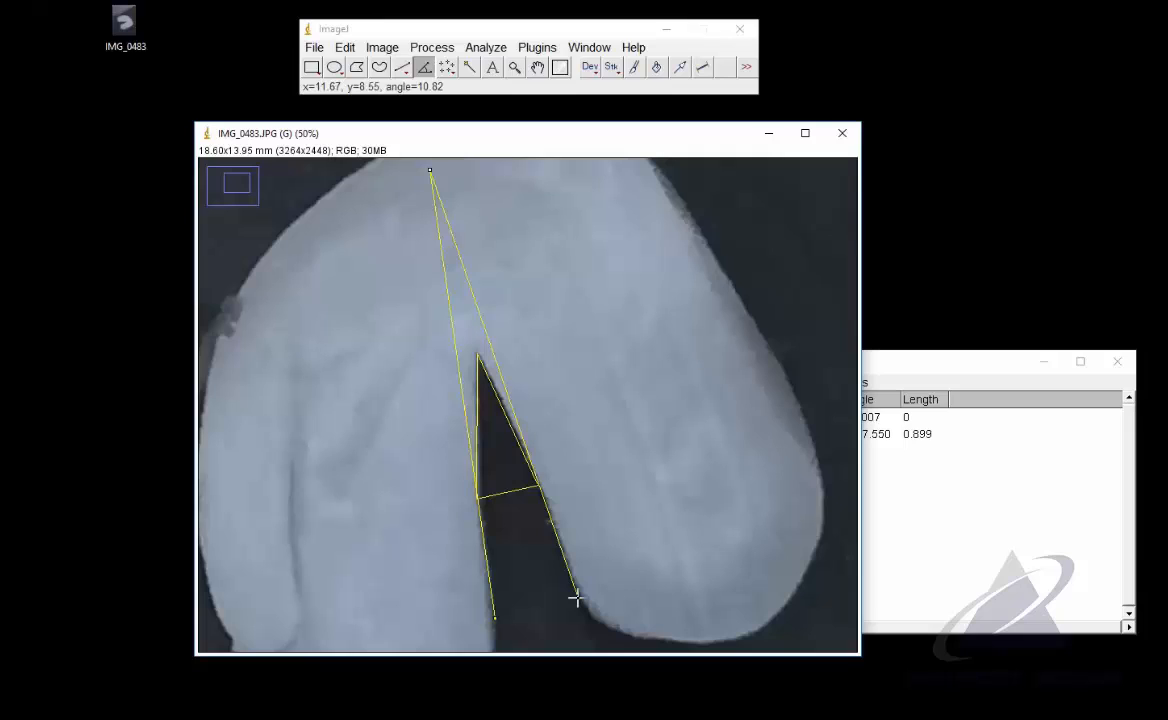
mouse_move(710, 462)
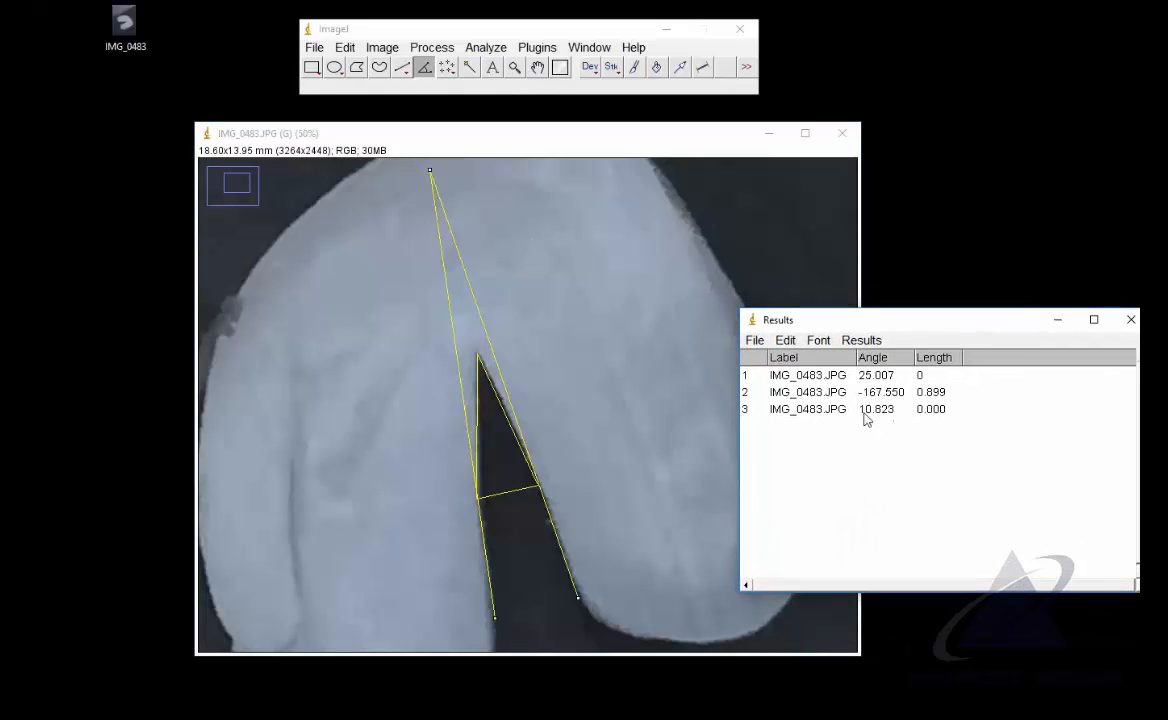
mouse_move(538, 364)
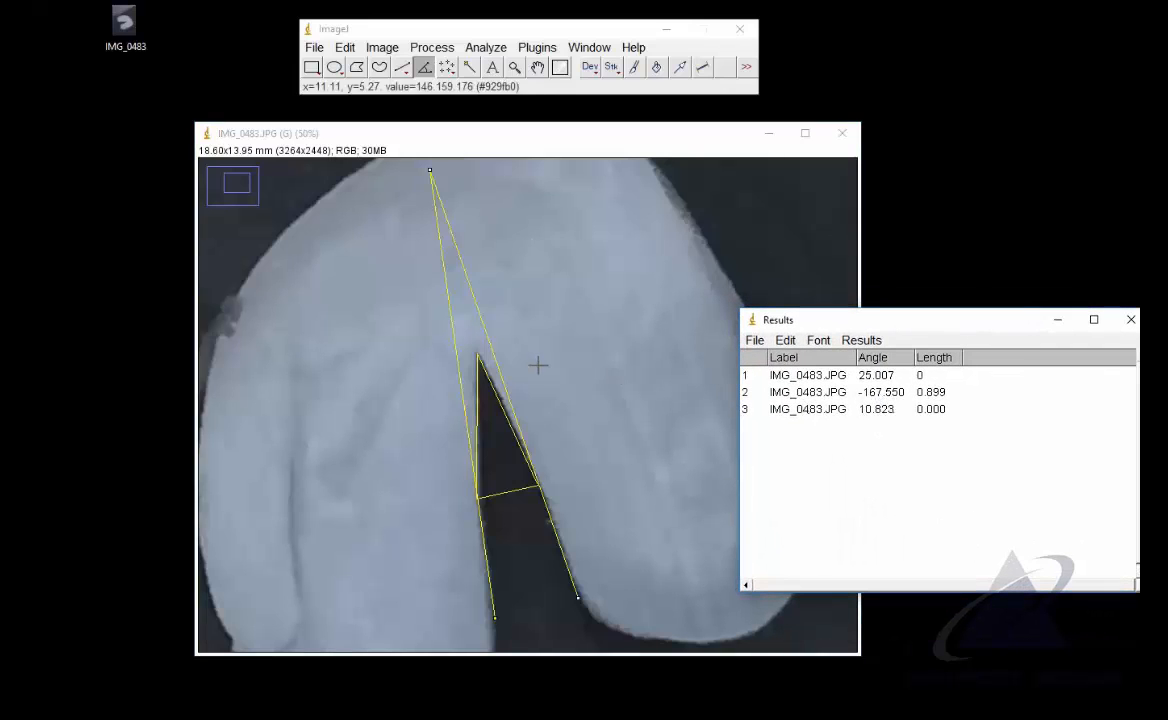
mouse_move(472, 338)
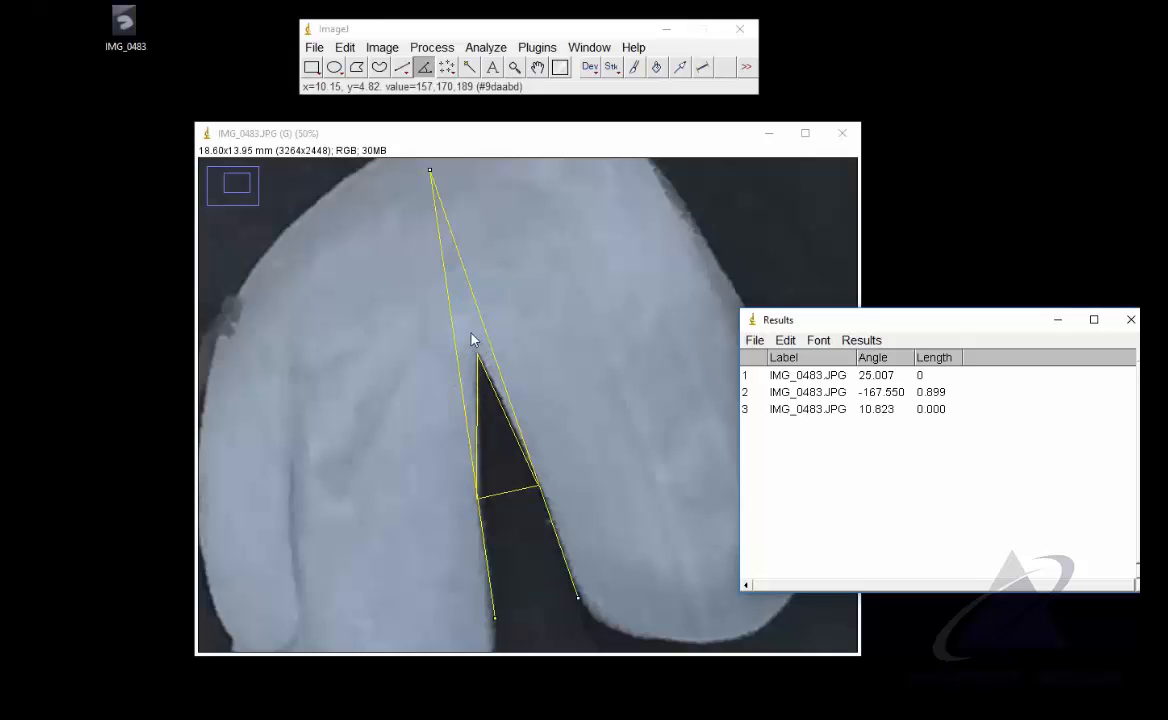
mouse_move(500, 348)
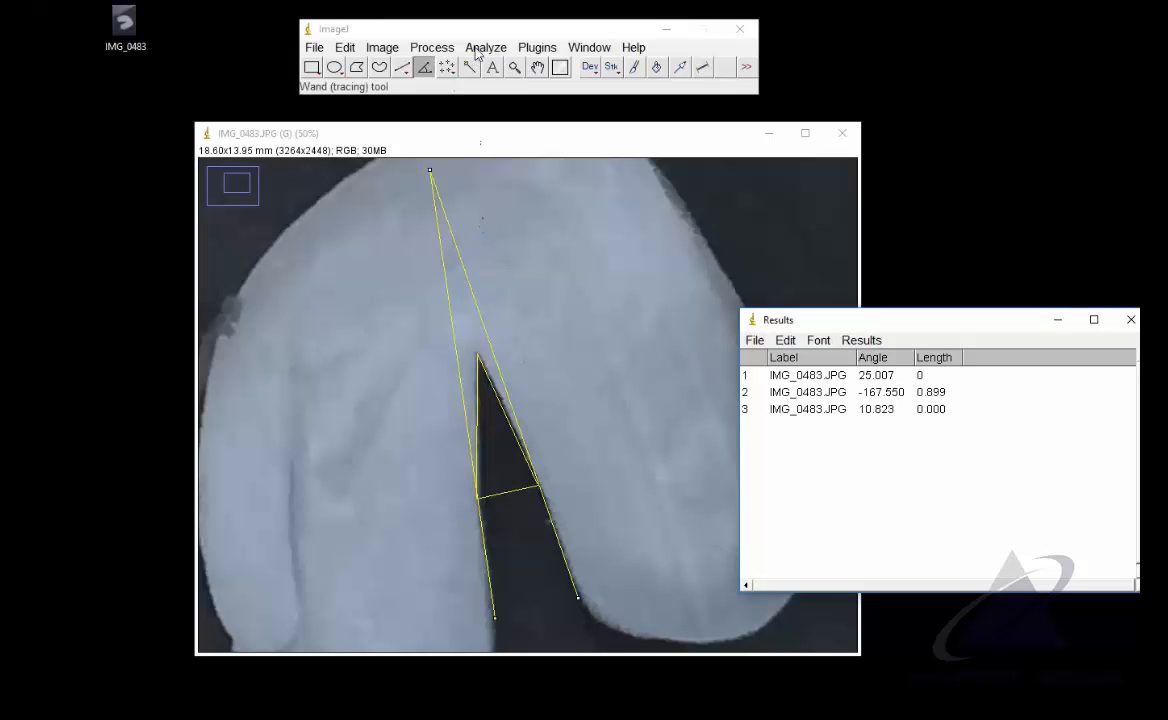
Add the wider angle to the ROI Manager and rename it Blade Face Angle
click(484, 48)
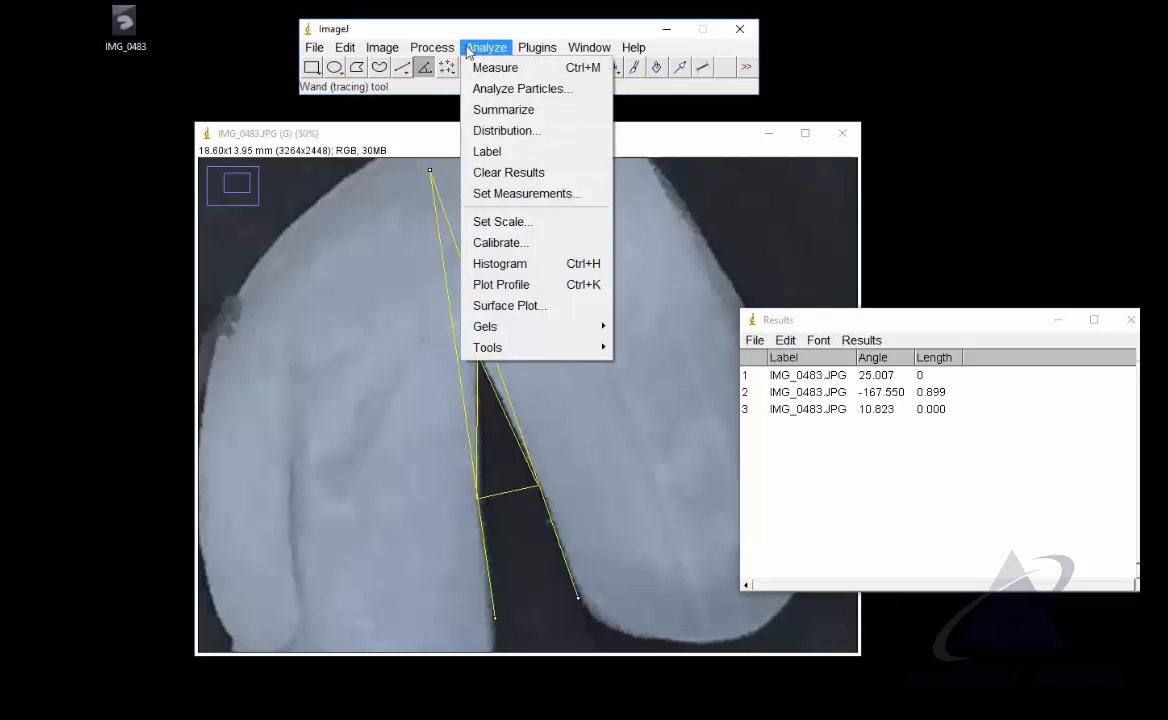
click(344, 48)
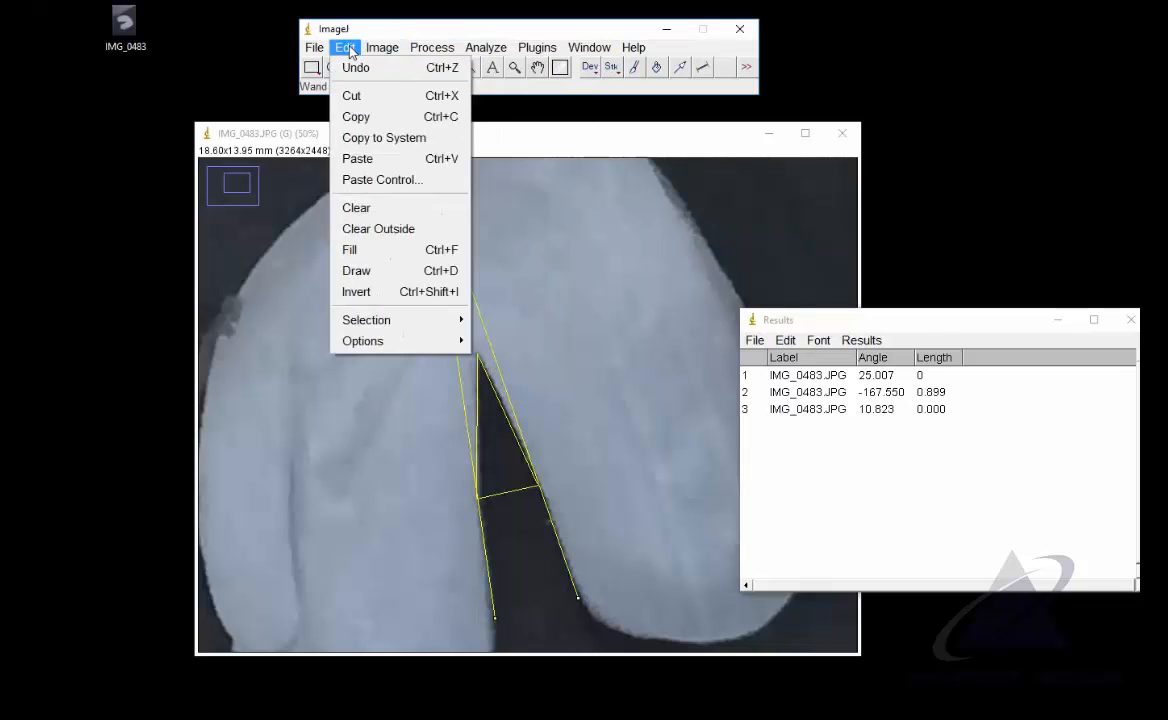
mouse_move(366, 320)
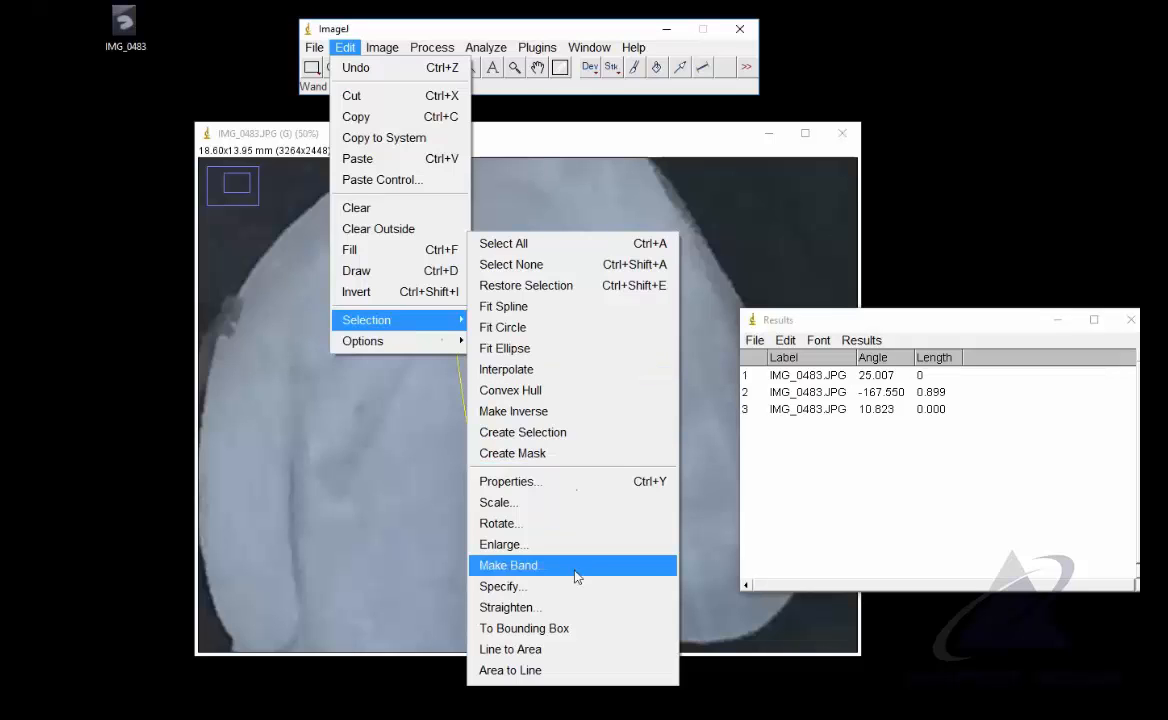
click(508, 564)
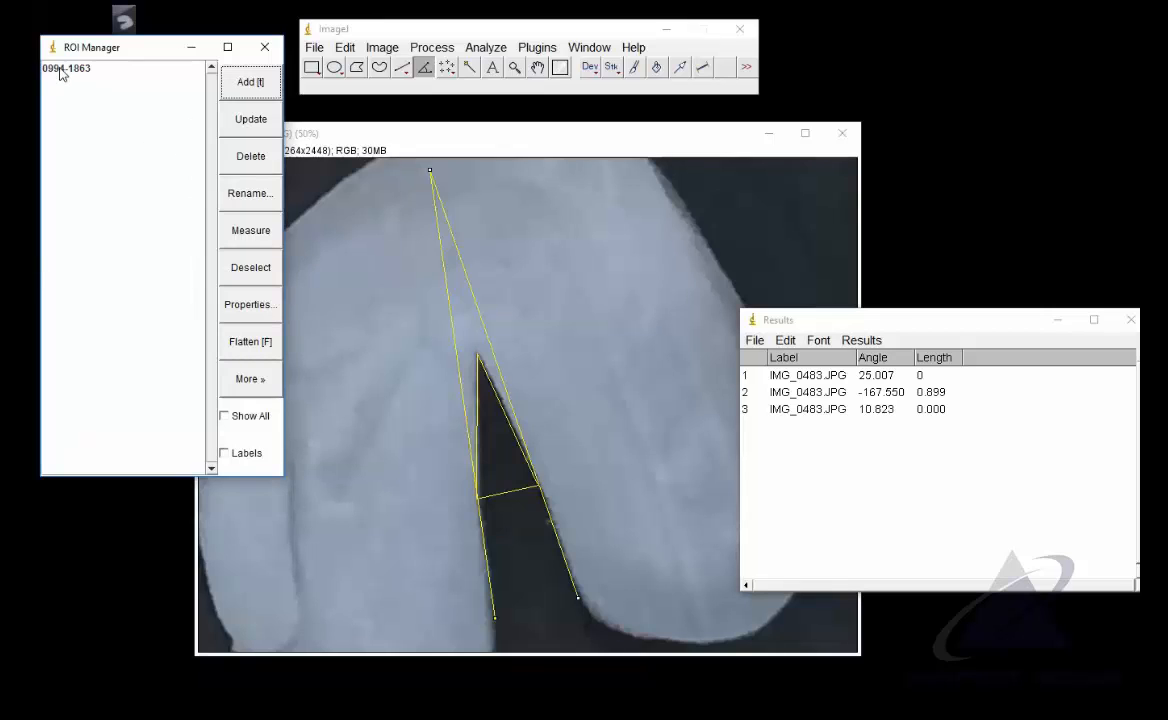
click(66, 68)
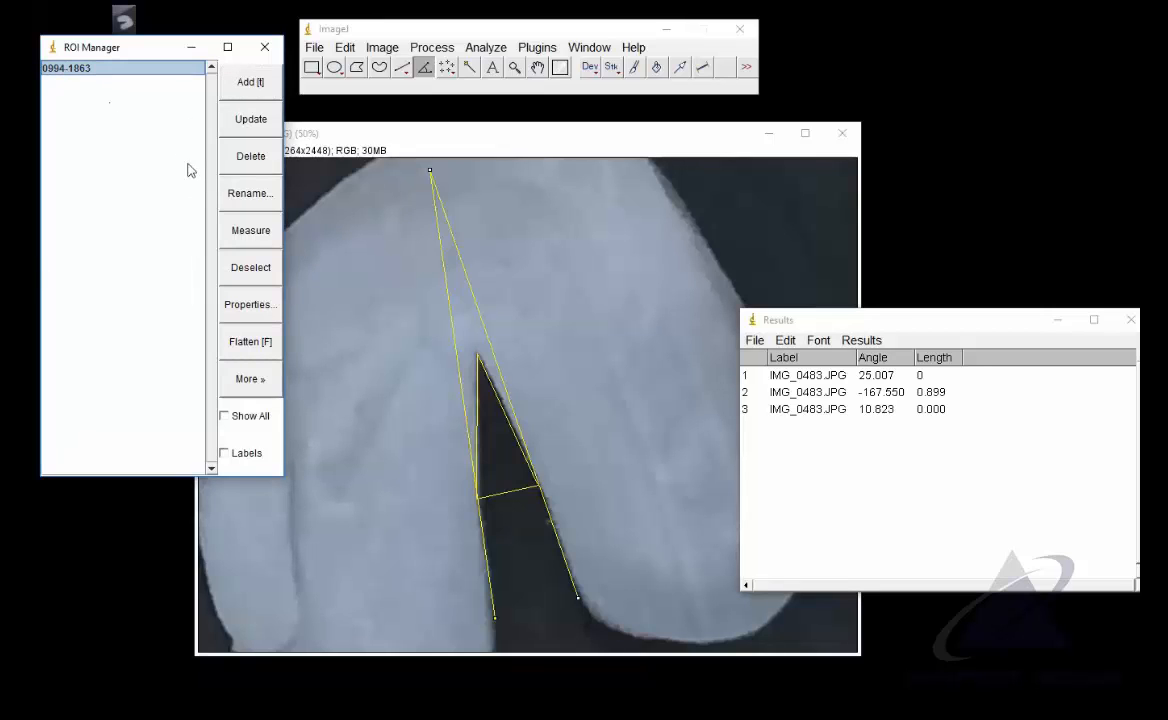
click(250, 192)
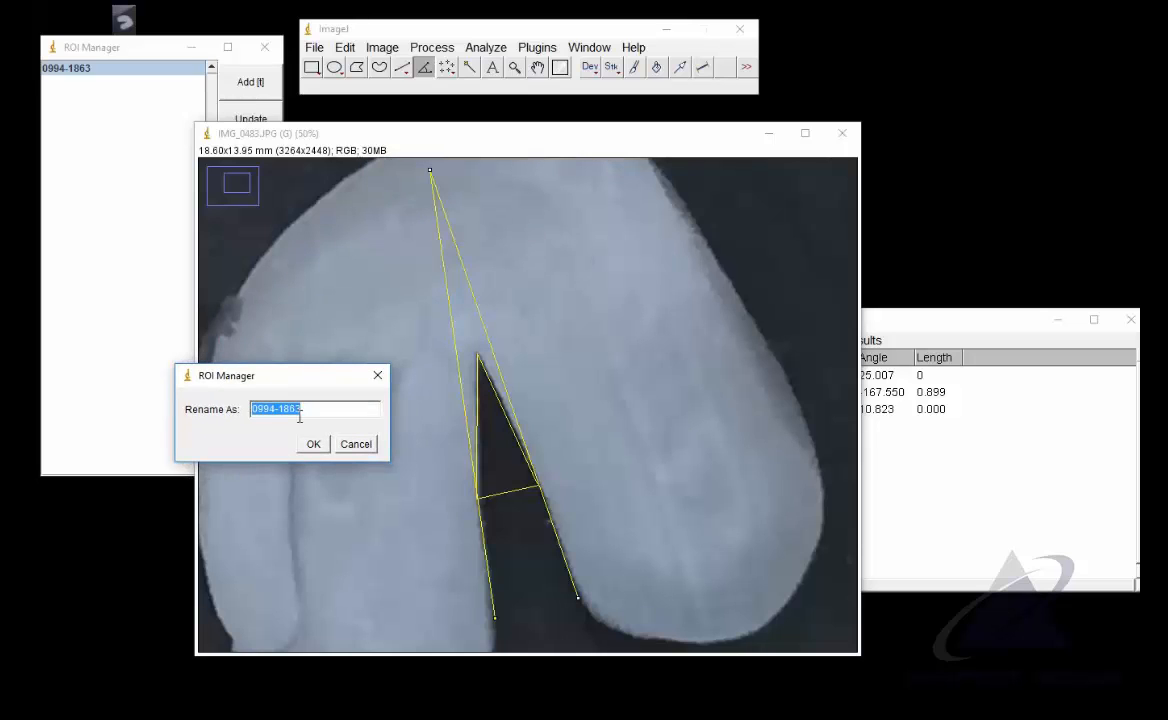
text(Blade Face Angle)
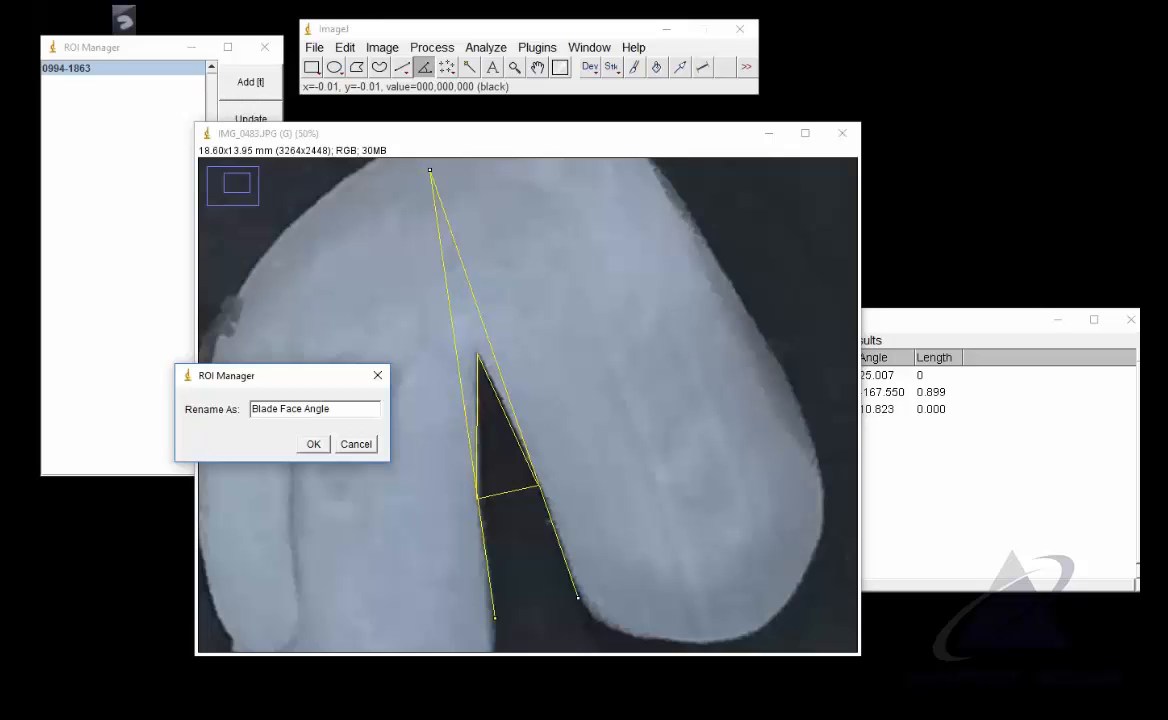
click(312, 444)
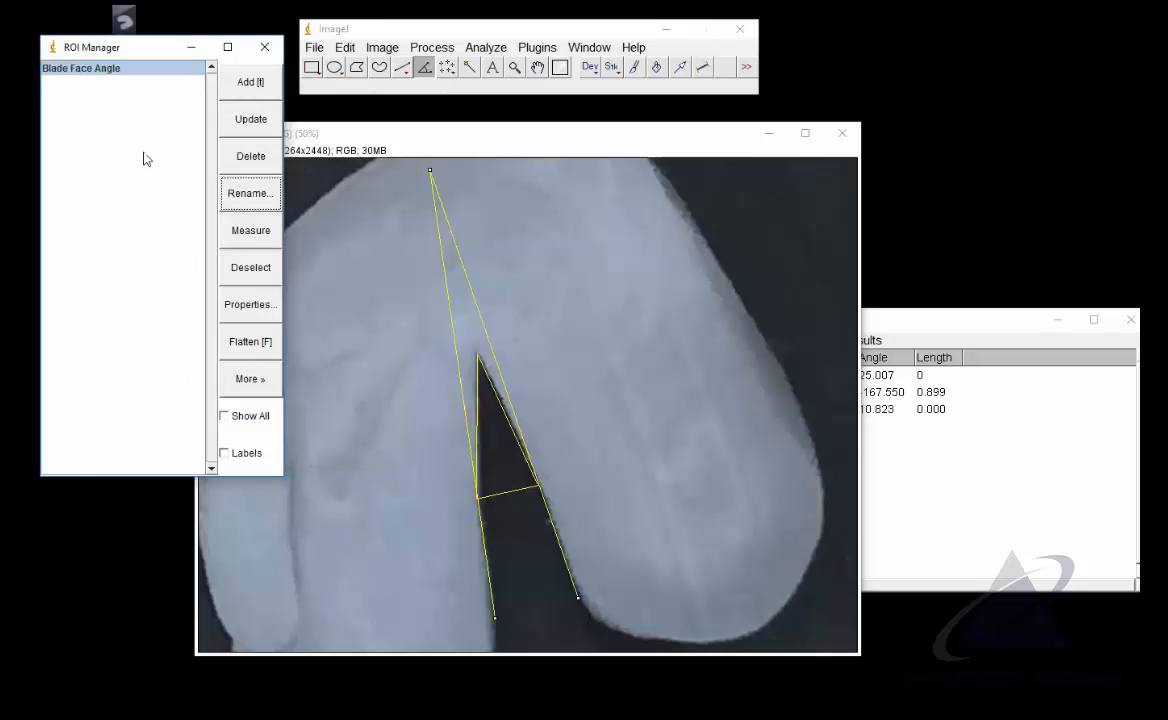
Give Blade Face Angle a Red stroke colour in its properties and start renaming another entry
click(250, 304)
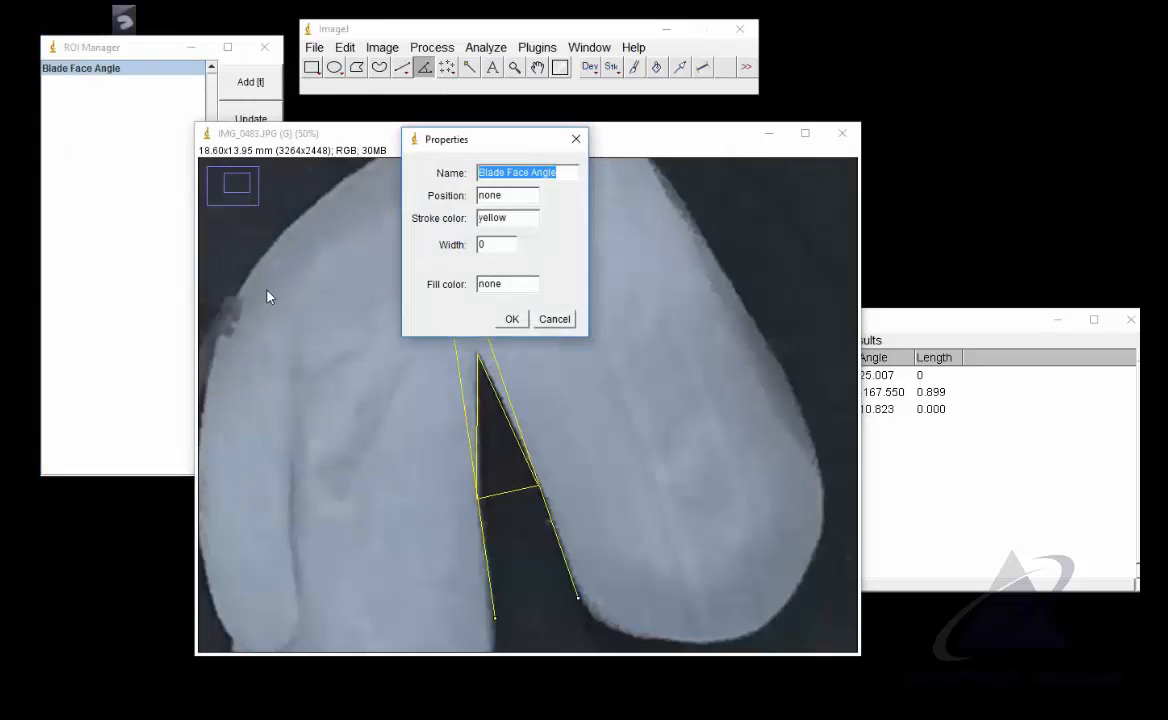
click(508, 218)
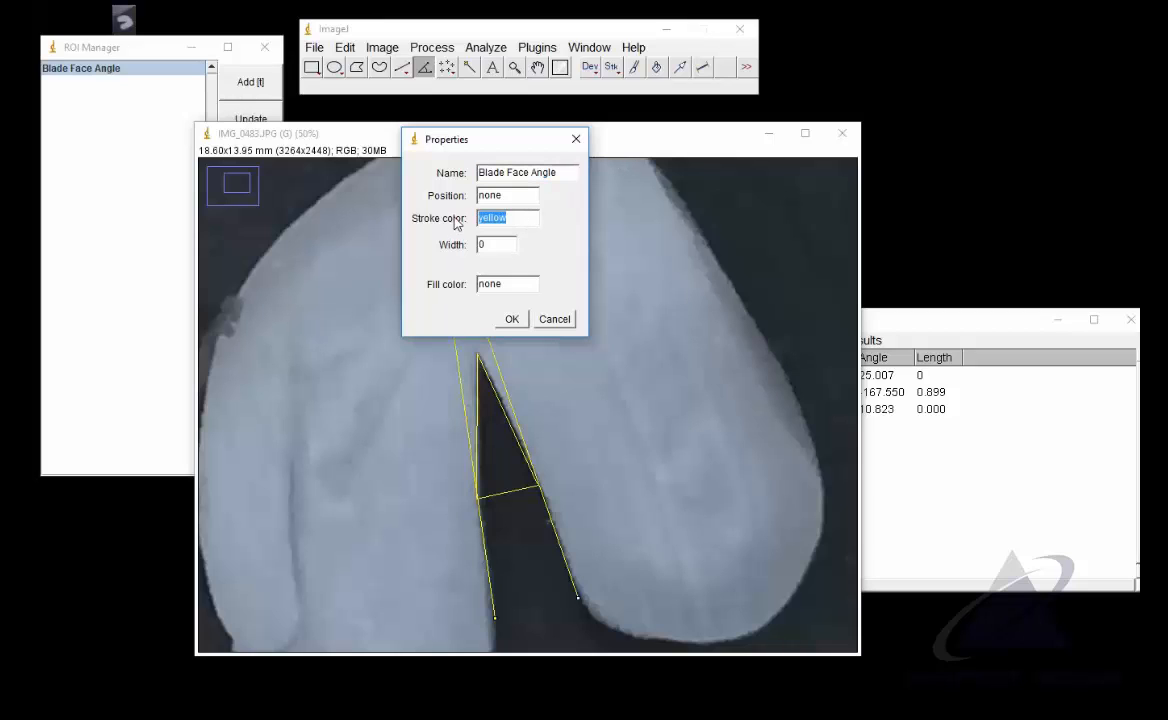
text(Red)
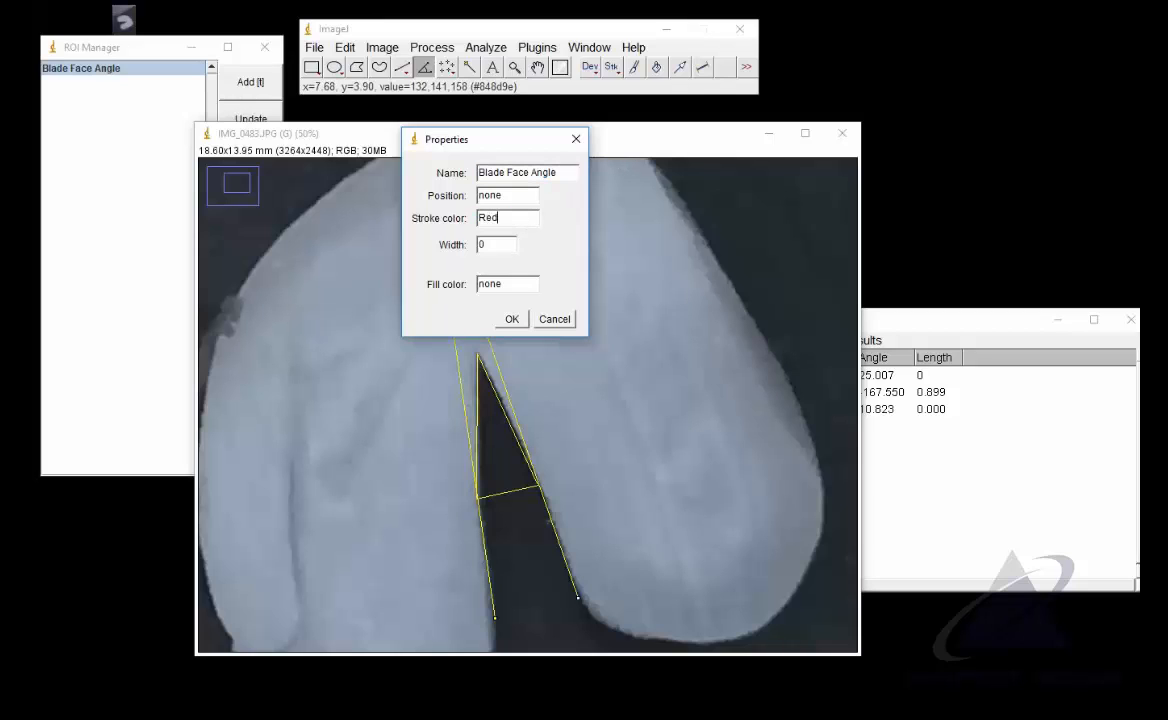
click(512, 318)
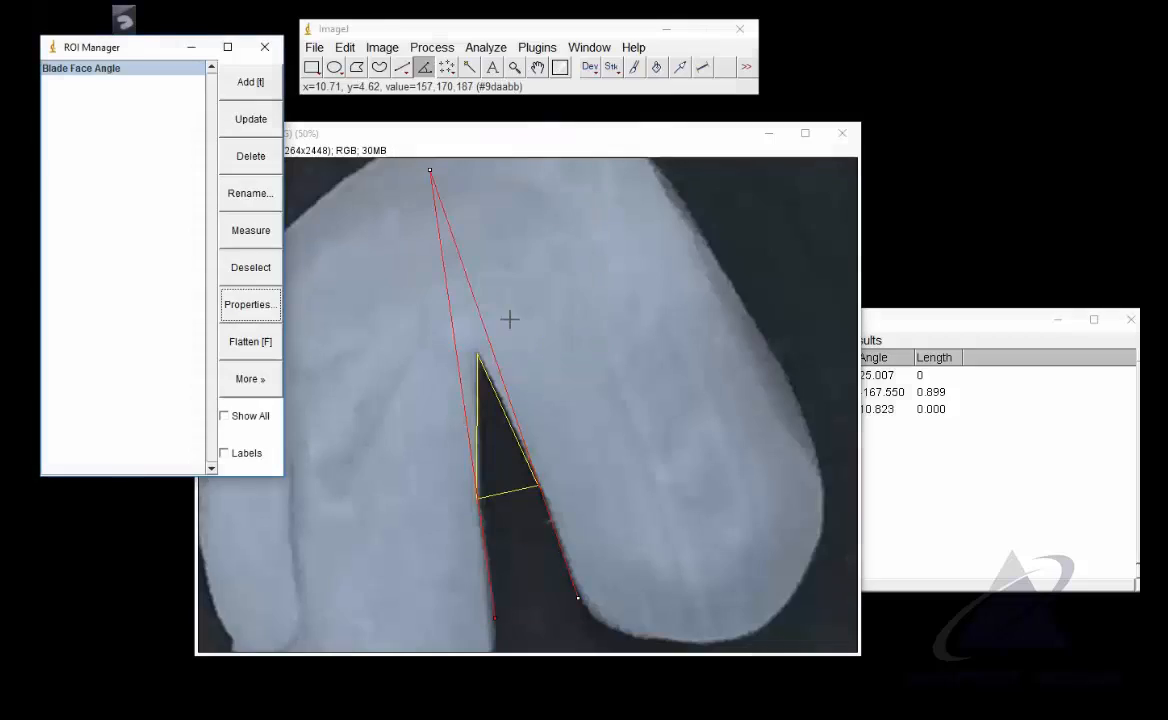
click(250, 192)
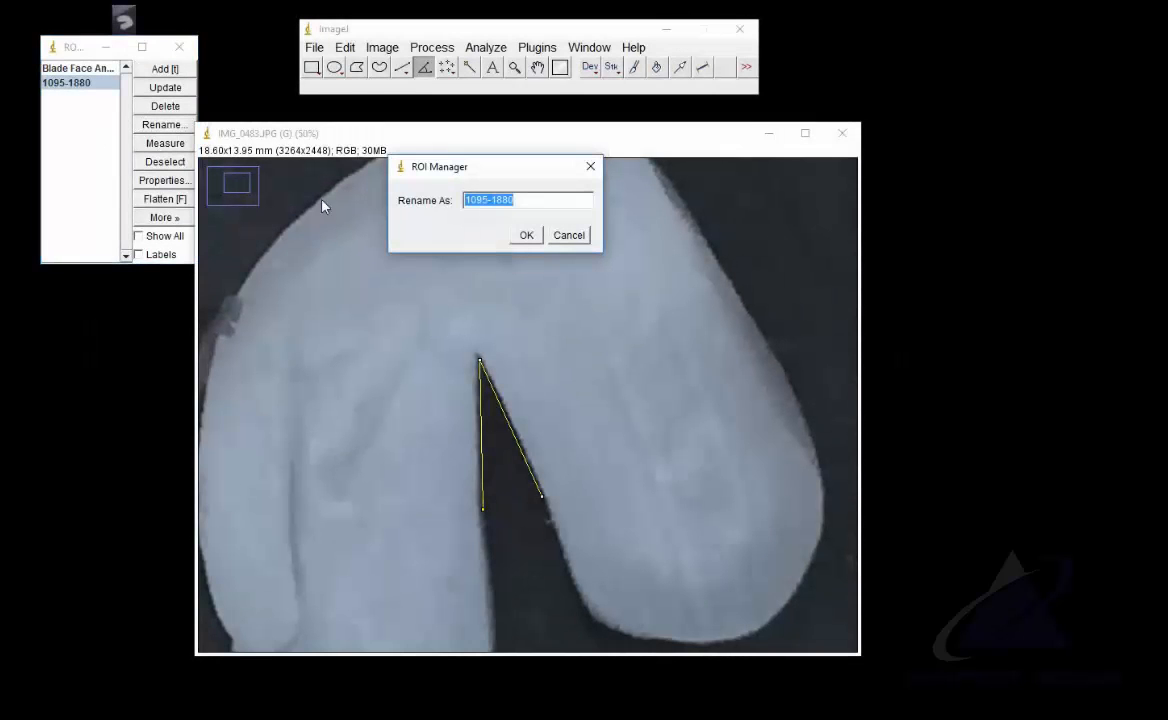
mouse_move(420, 238)
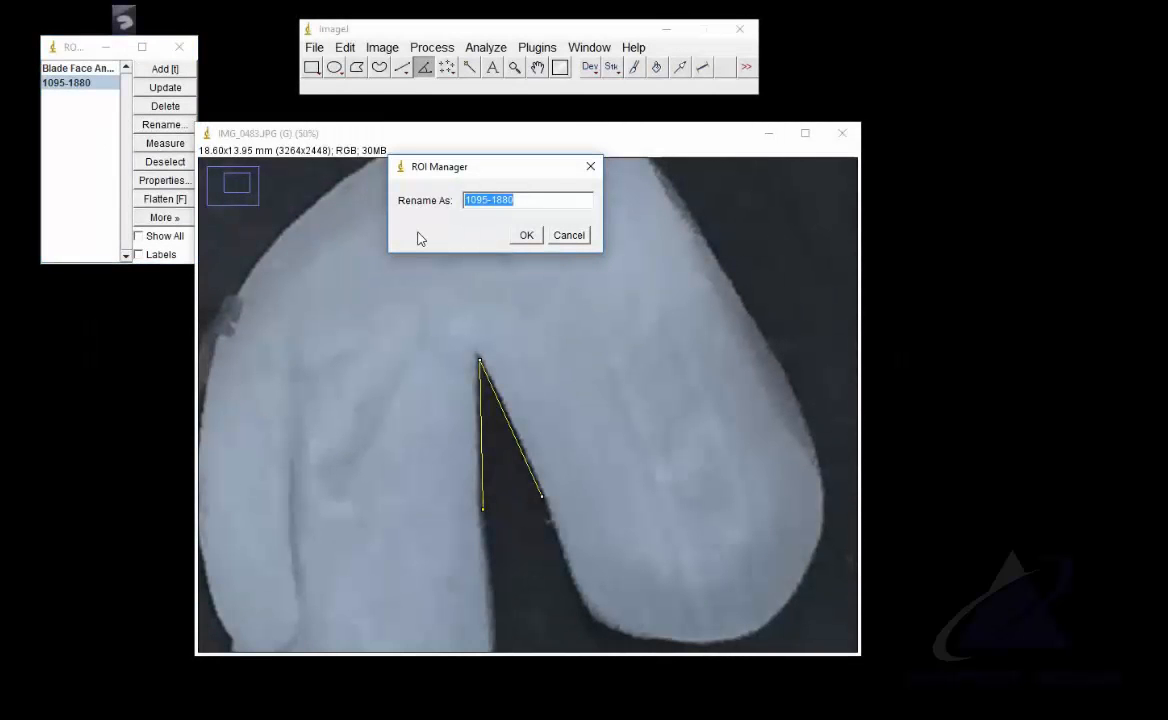
Enter Cutting Edge, add the width line to the ROI list and name it Width Behind the Edge
text(Cutting Edge)
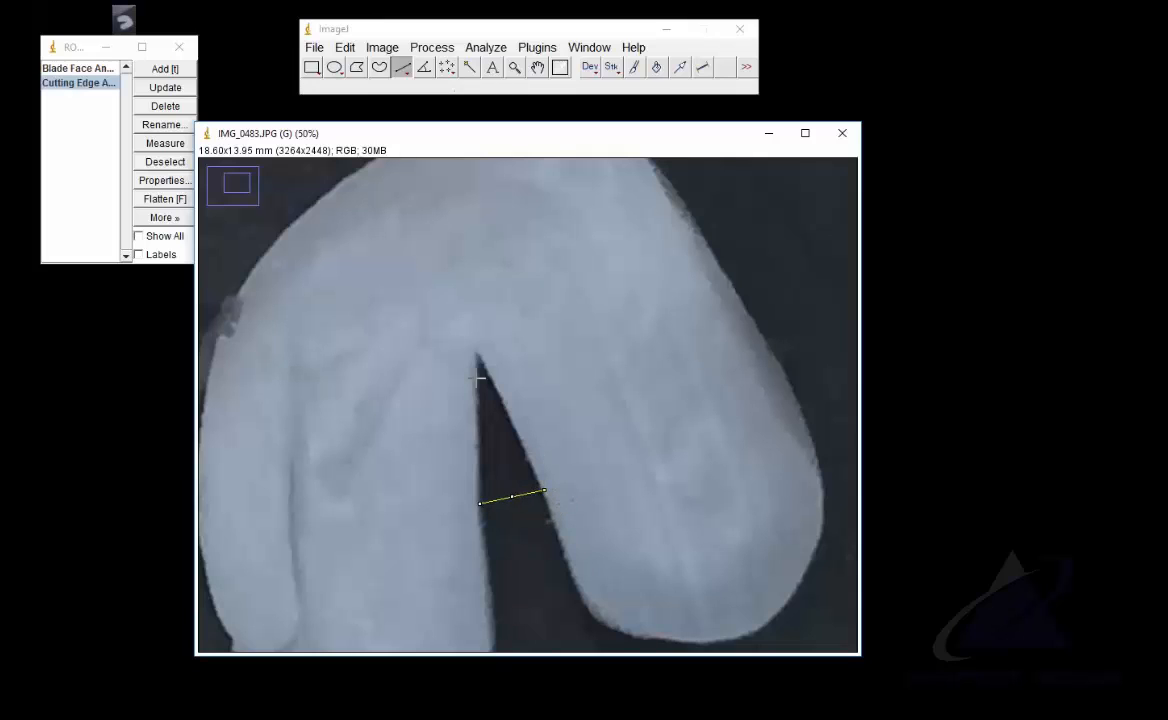
click(164, 68)
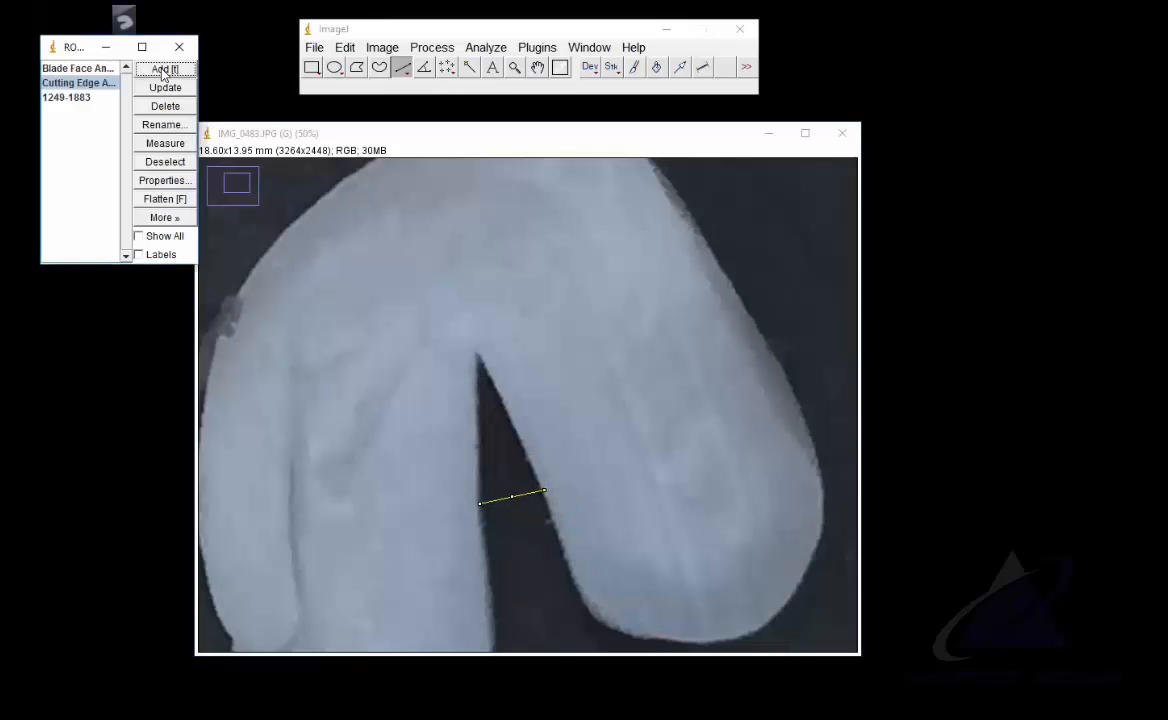
click(164, 124)
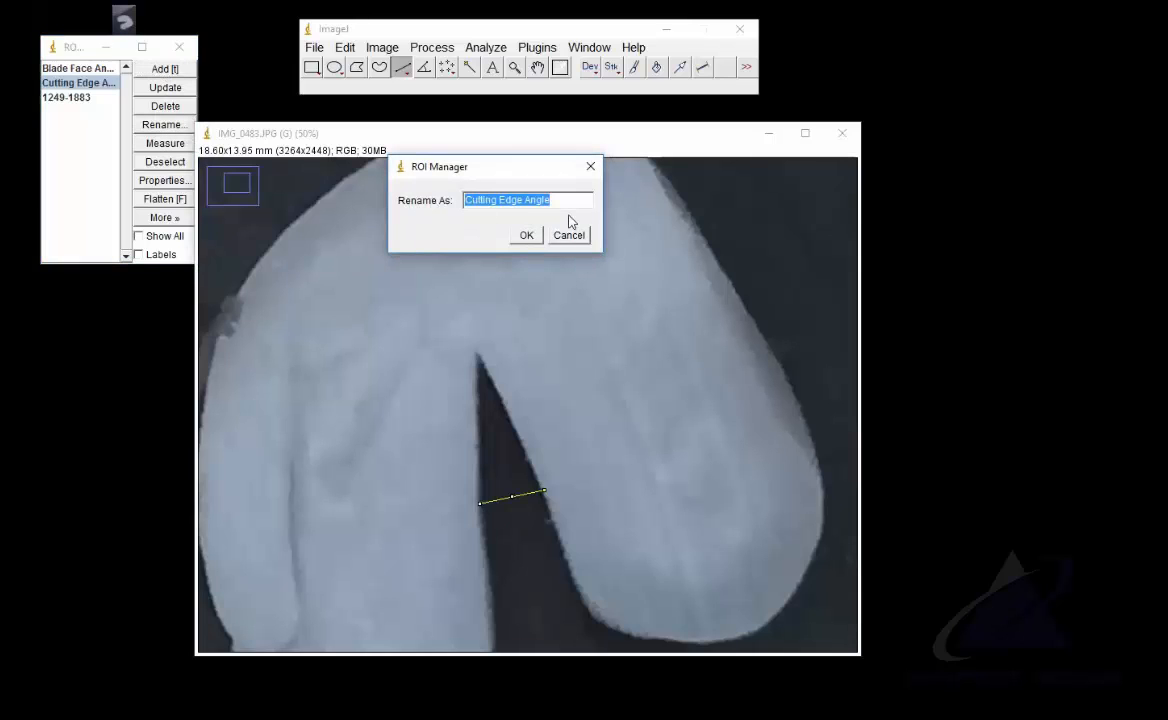
text(W)
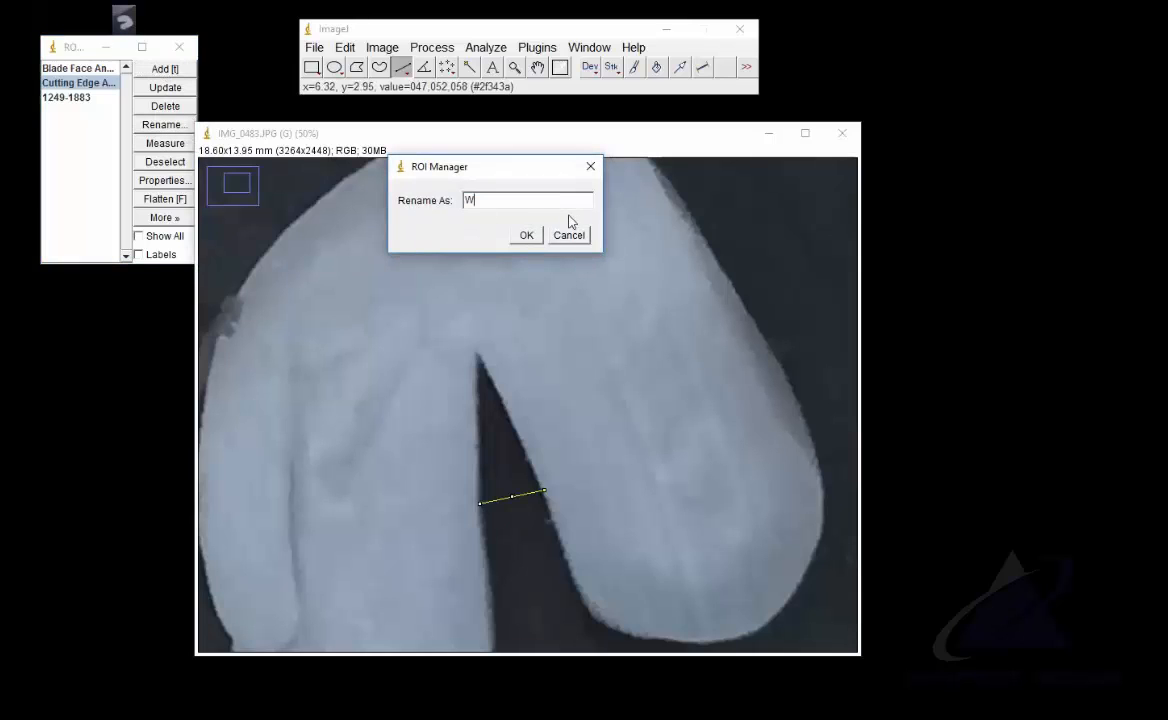
text(idth Behind the Edg)
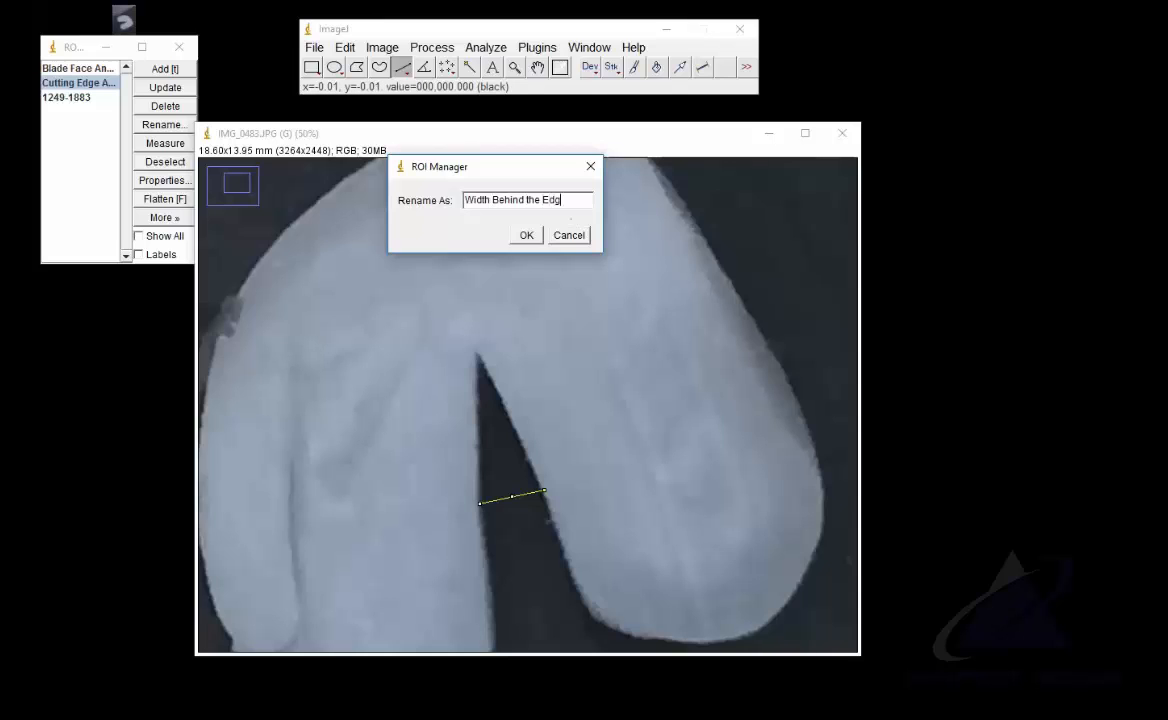
click(526, 234)
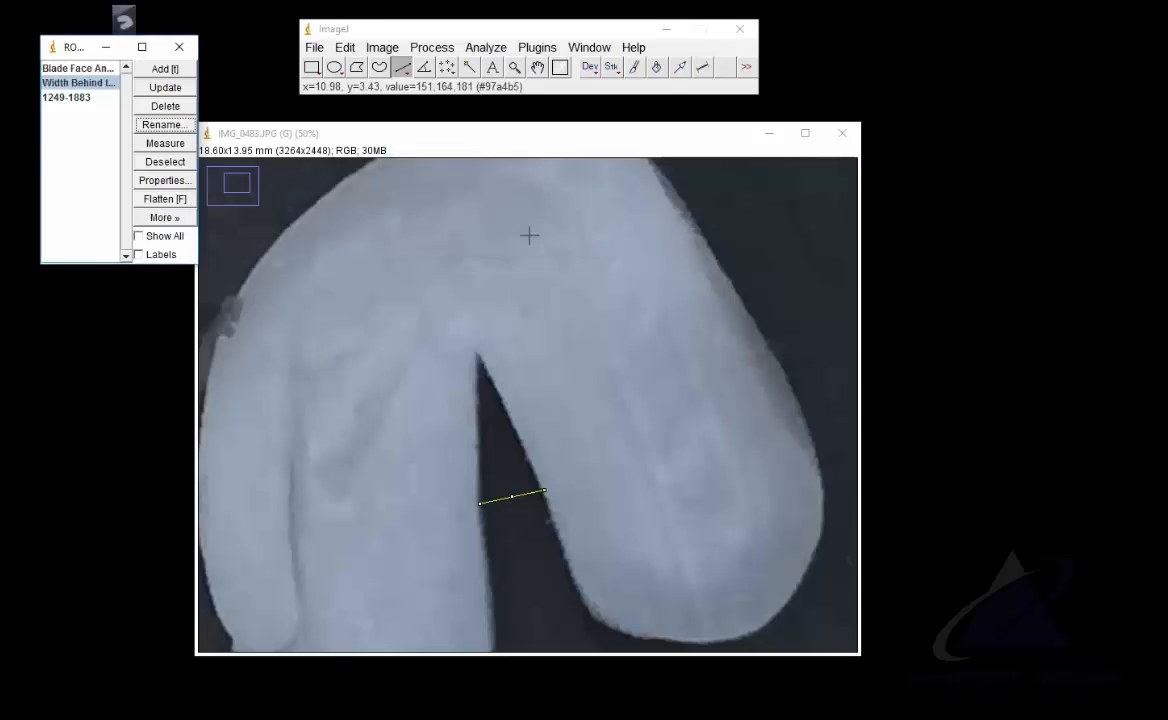
Fix the entry names so the line reads Width Behind the Edge and the angle Cutting Edge Angle
click(66, 96)
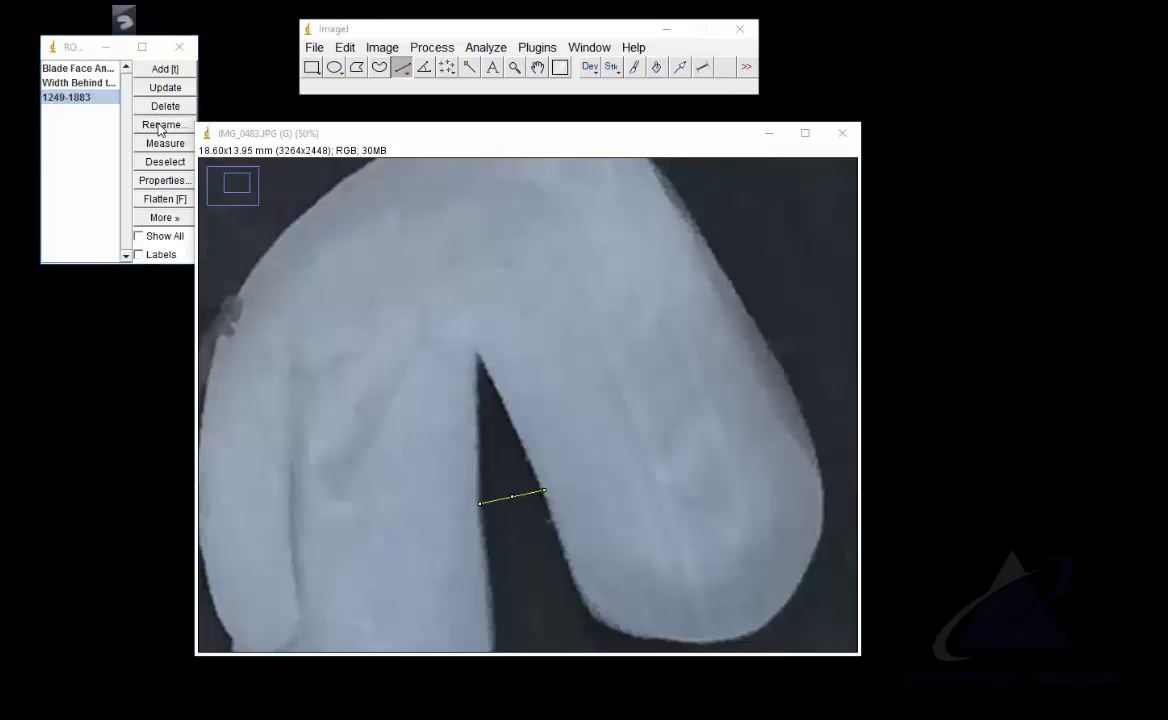
click(164, 124)
text(Width Behind the E)
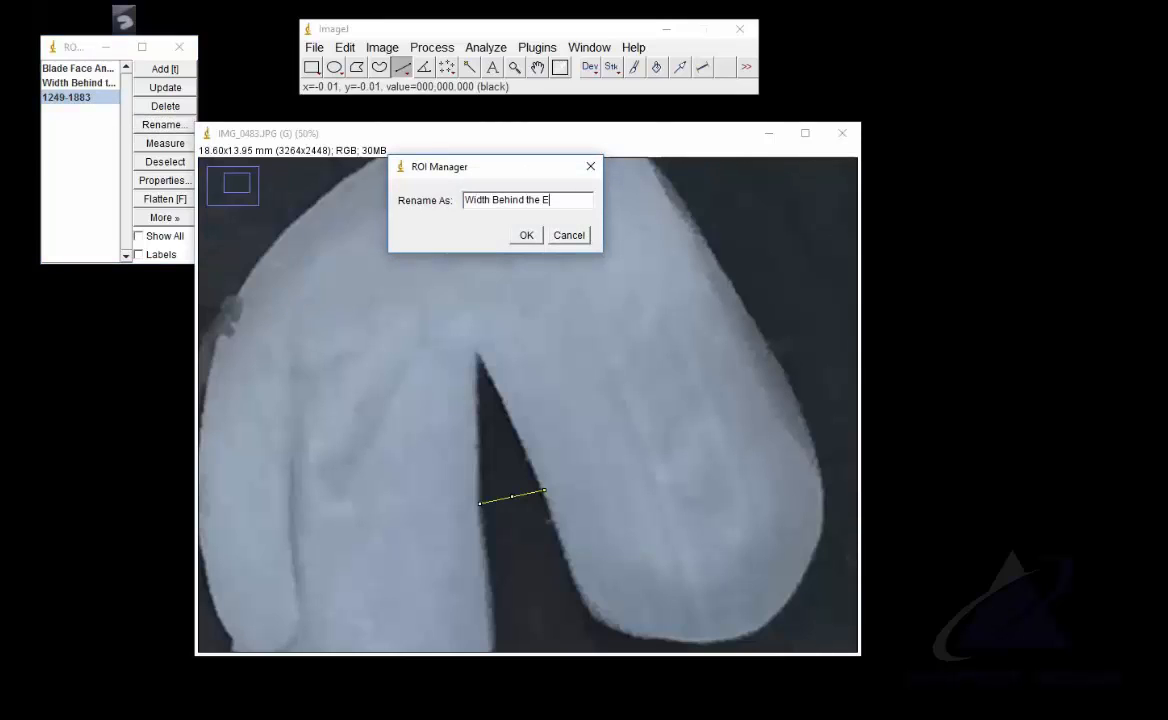
click(526, 234)
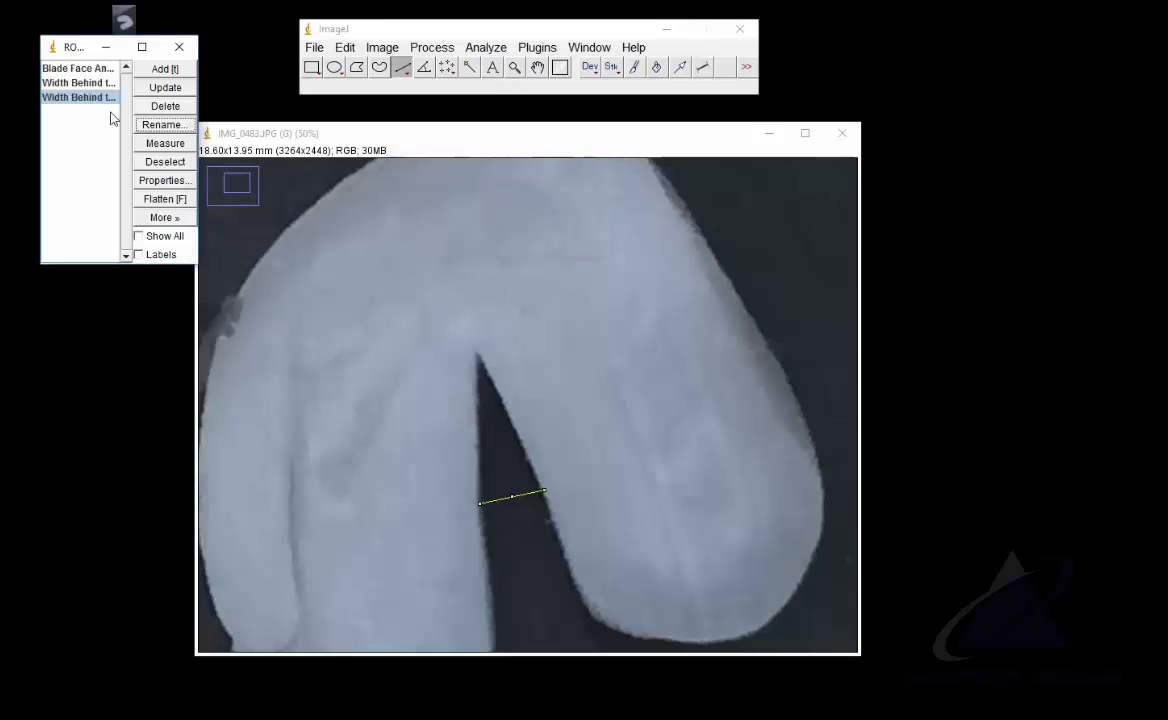
click(160, 124)
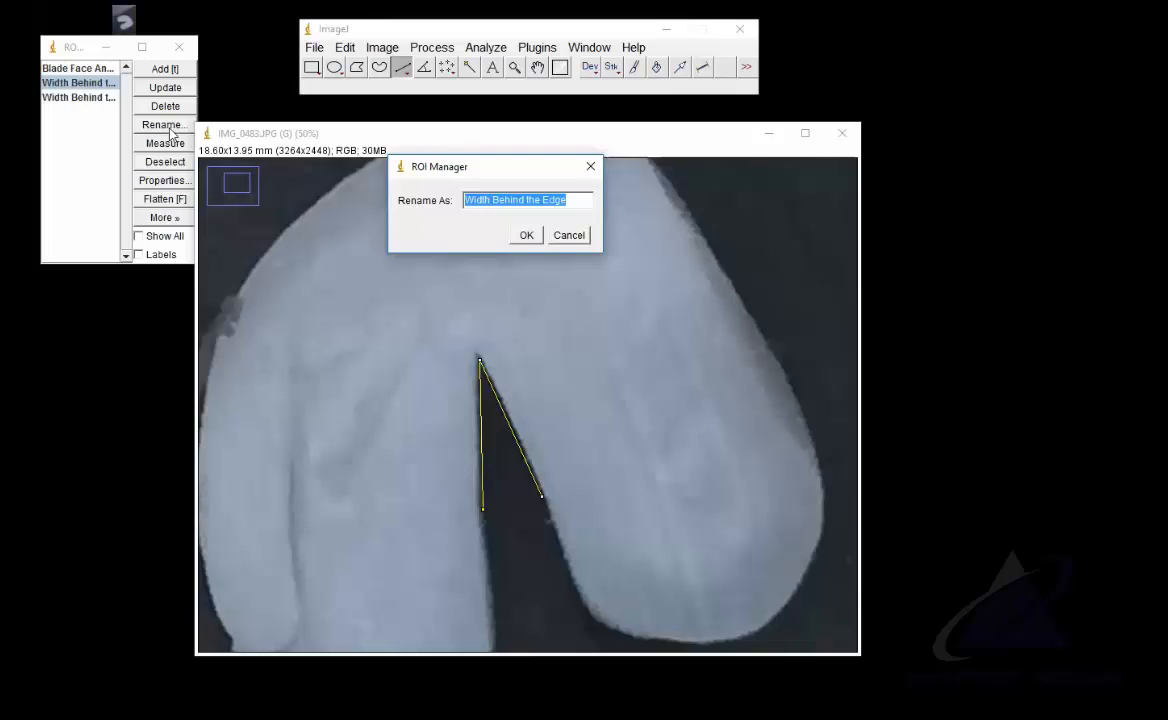
text(Cutting Edgle Angle)
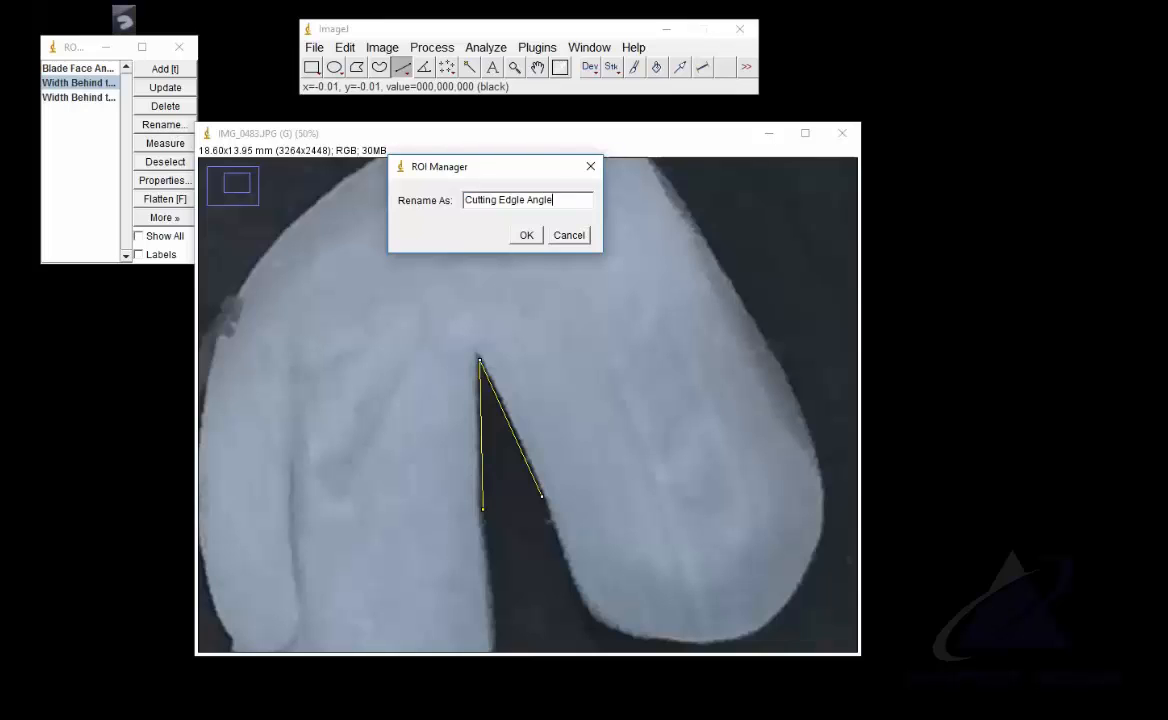
click(526, 234)
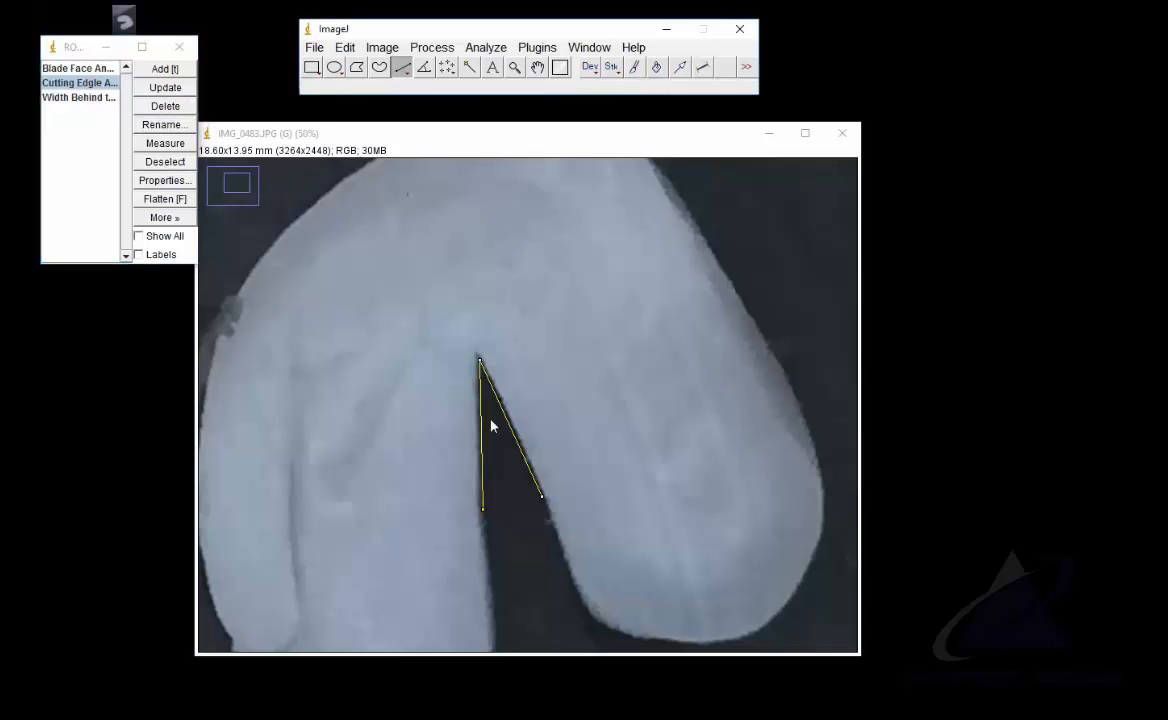
mouse_move(480, 364)
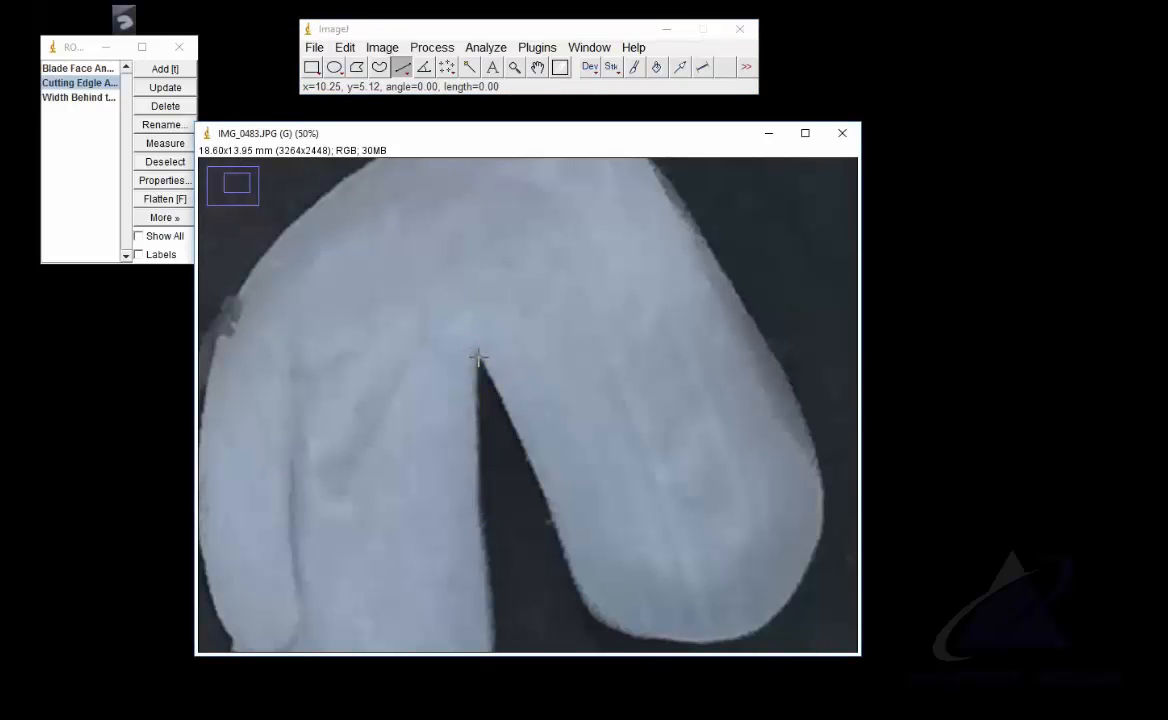
Draw a long line down the cut from its tip, add it to the ROI list and begin a 'Measurement len...' name
drag(478, 358, 524, 578)
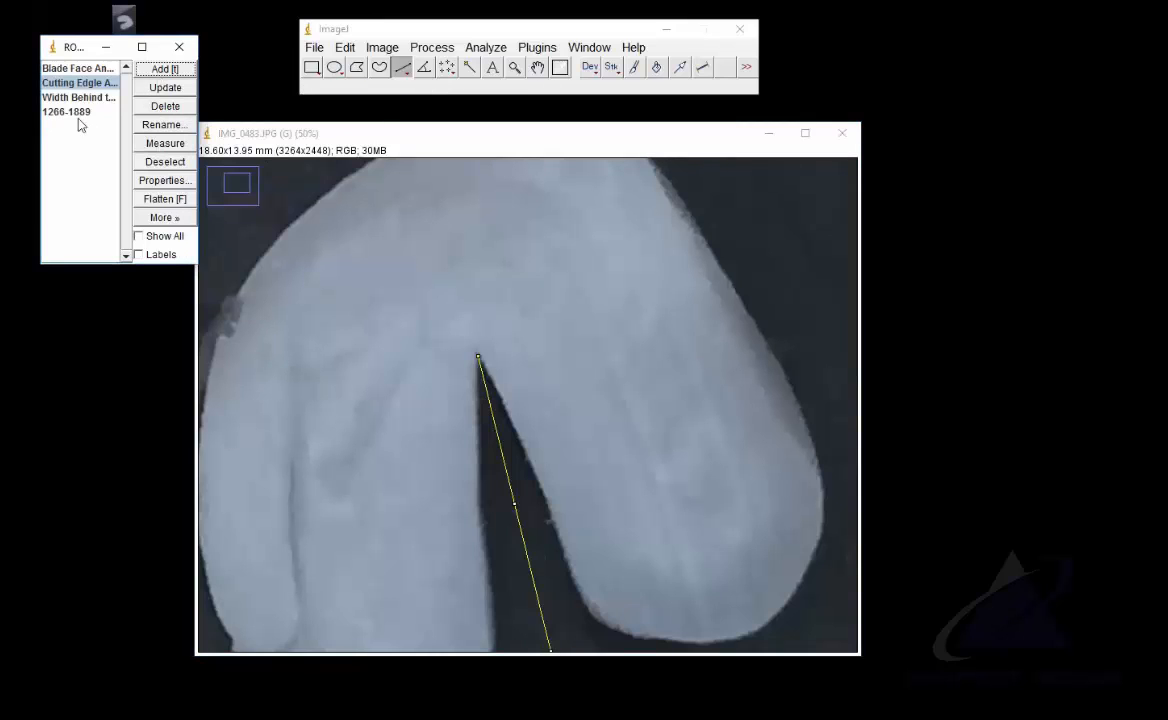
click(164, 124)
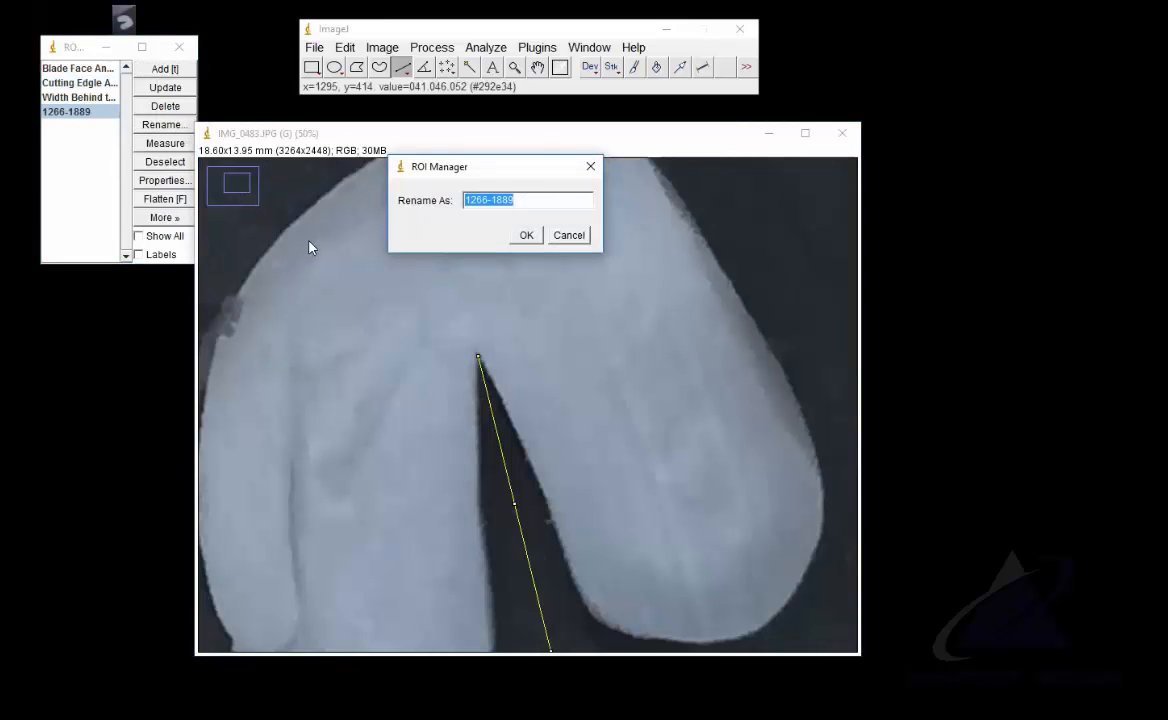
text(Measurement of the)
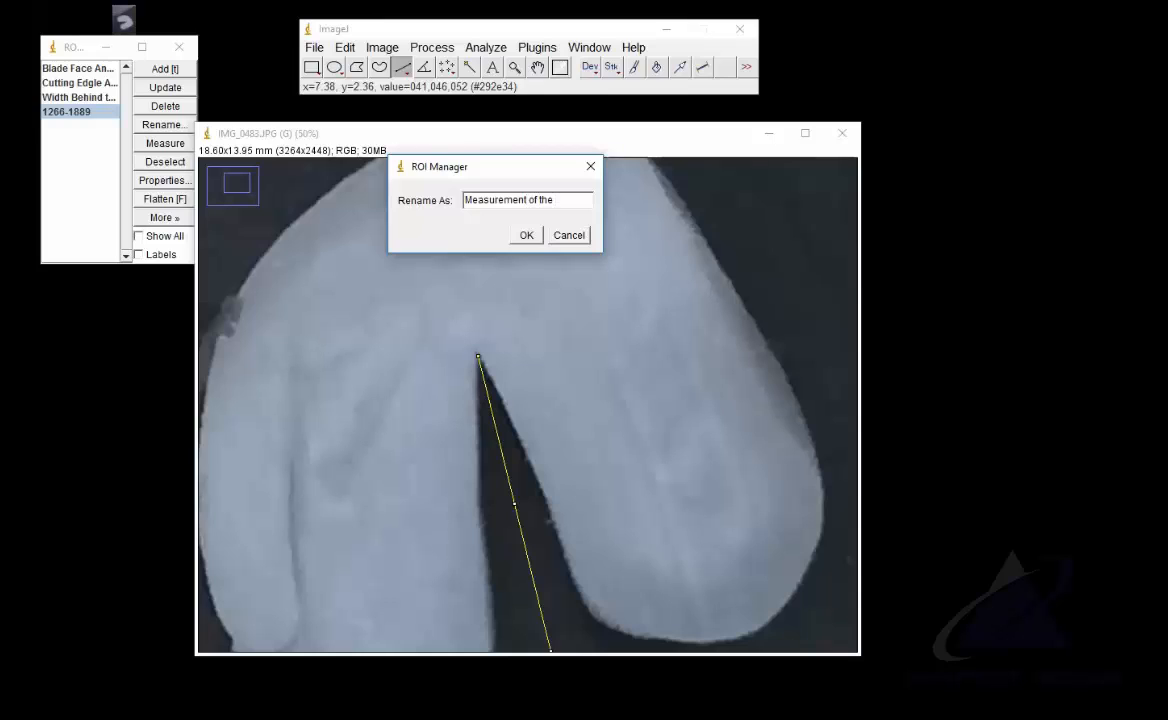
text(length in)
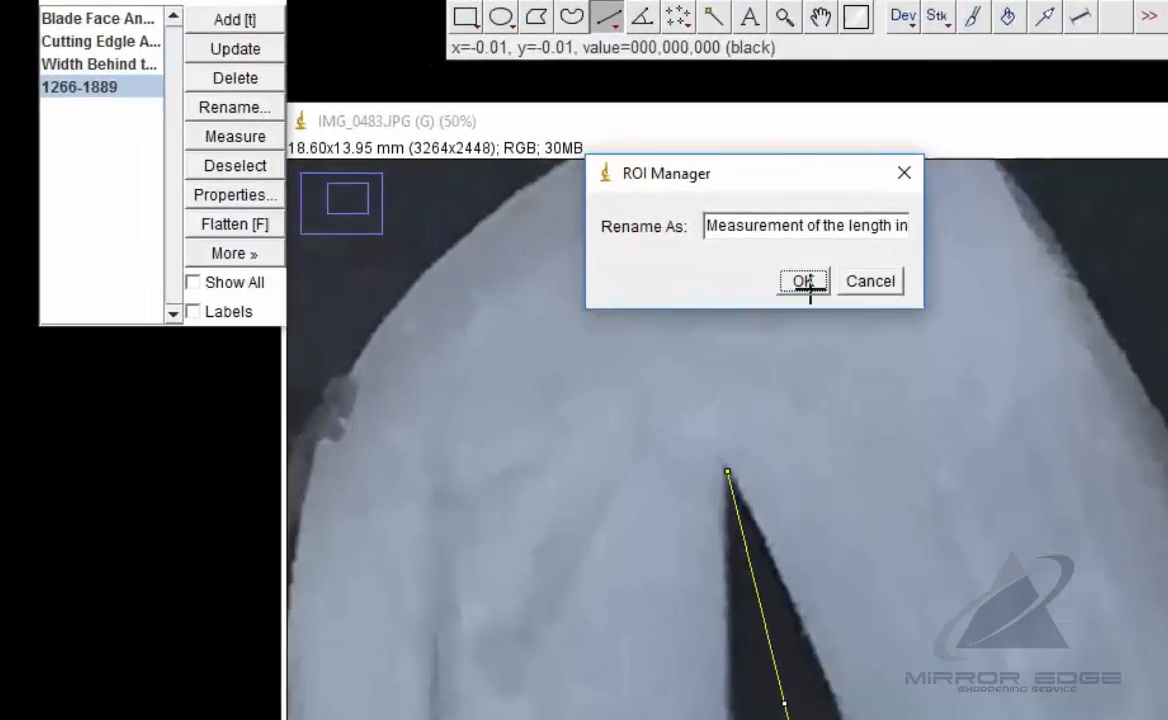
Confirm the 'Measurement of the length...' name for the long line
click(804, 280)
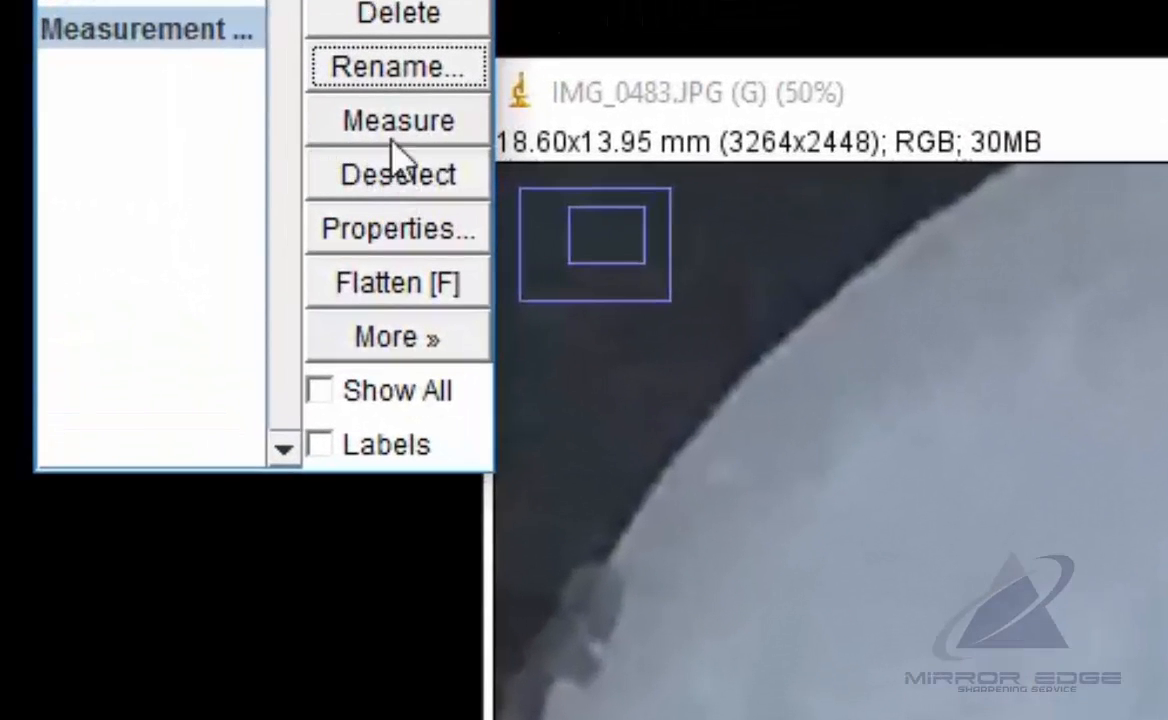
mouse_move(398, 244)
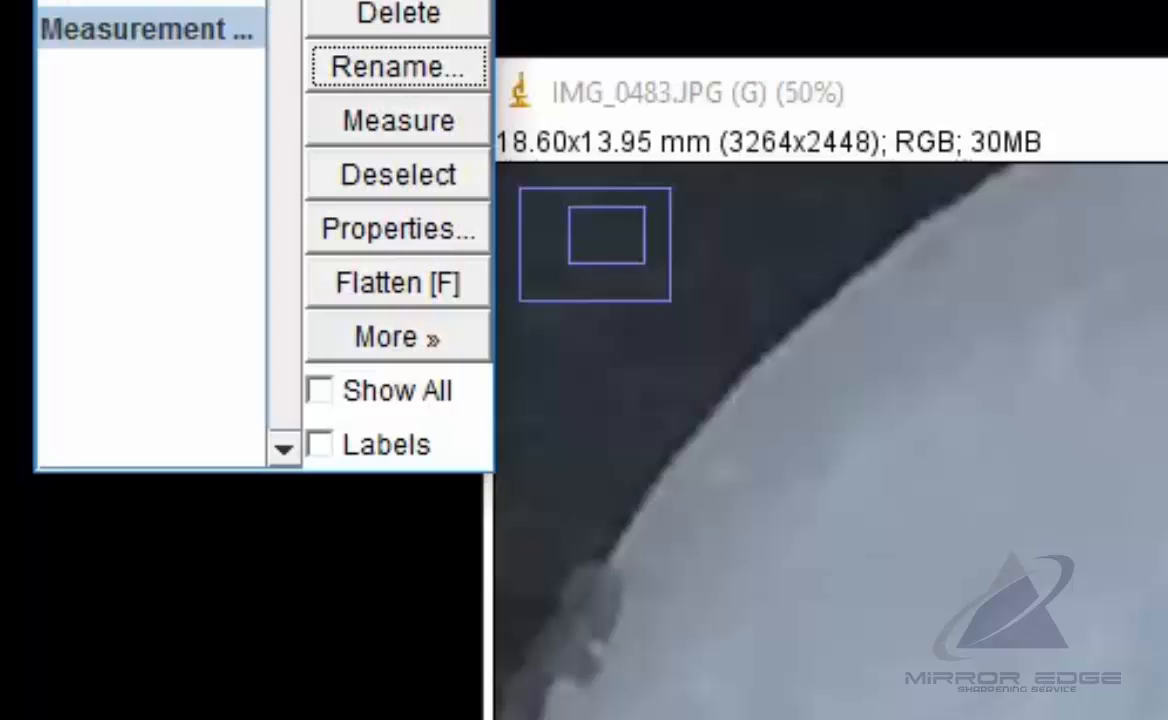
mouse_move(252, 392)
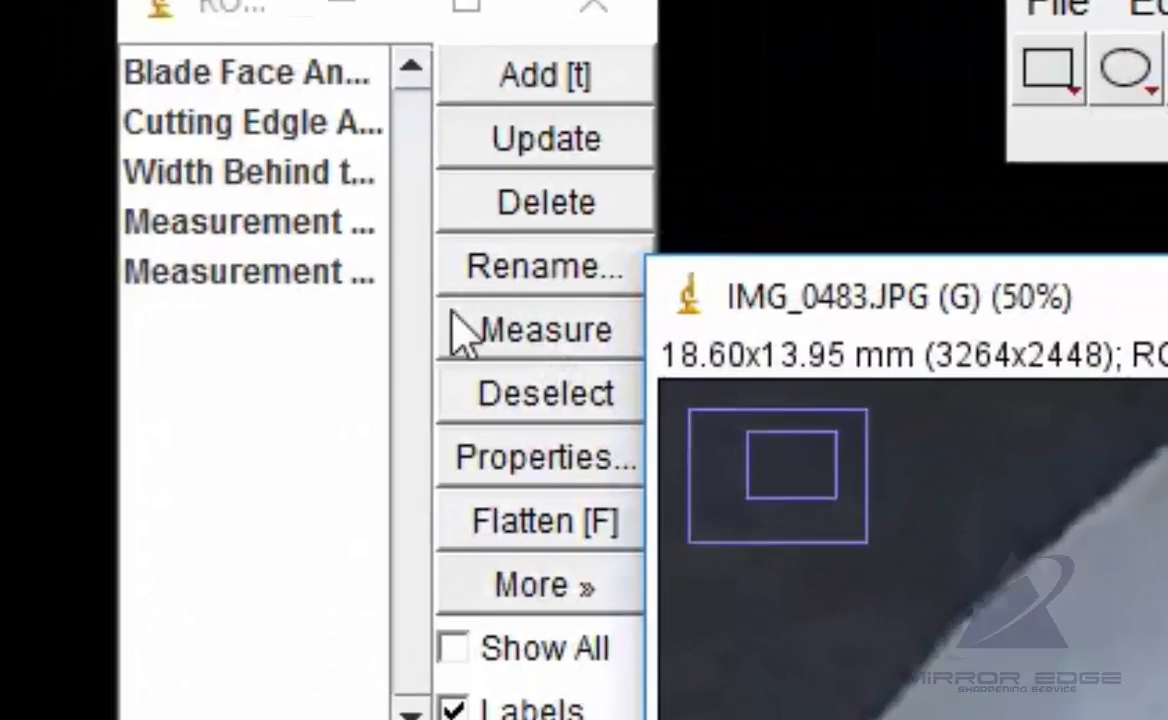
Rename the second measurement line Left Bevel Width and give it a Grey stroke colour
click(250, 272)
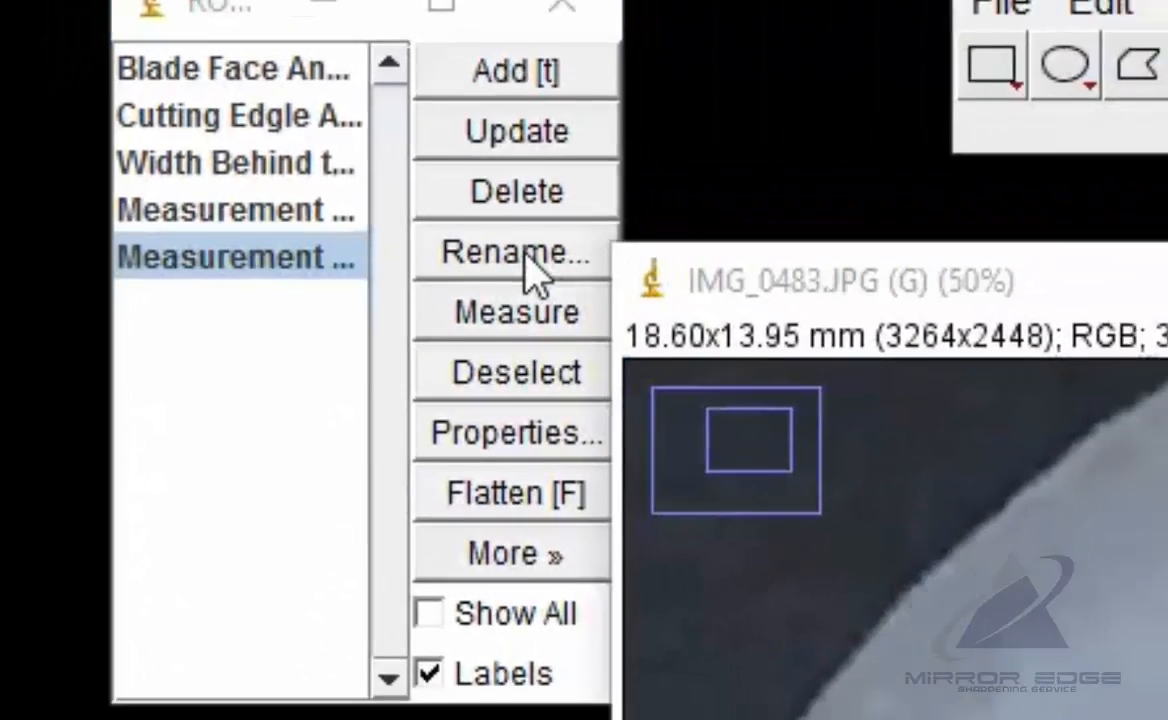
click(516, 252)
text(Left Bevel W)
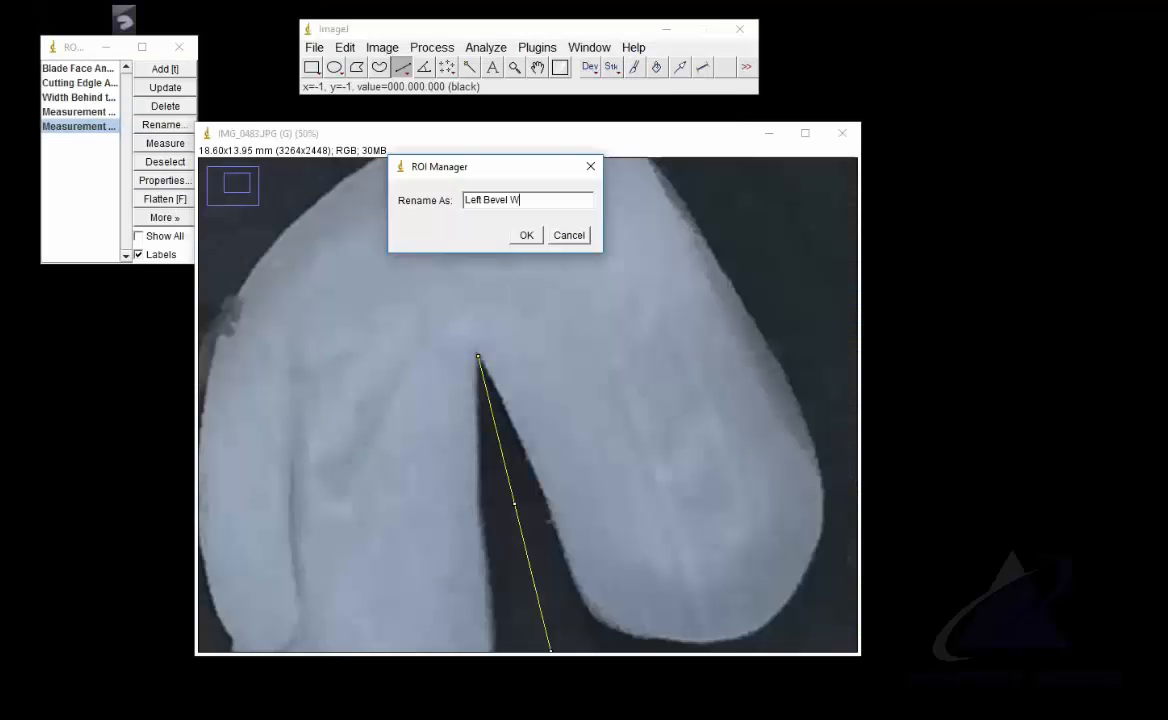
click(524, 234)
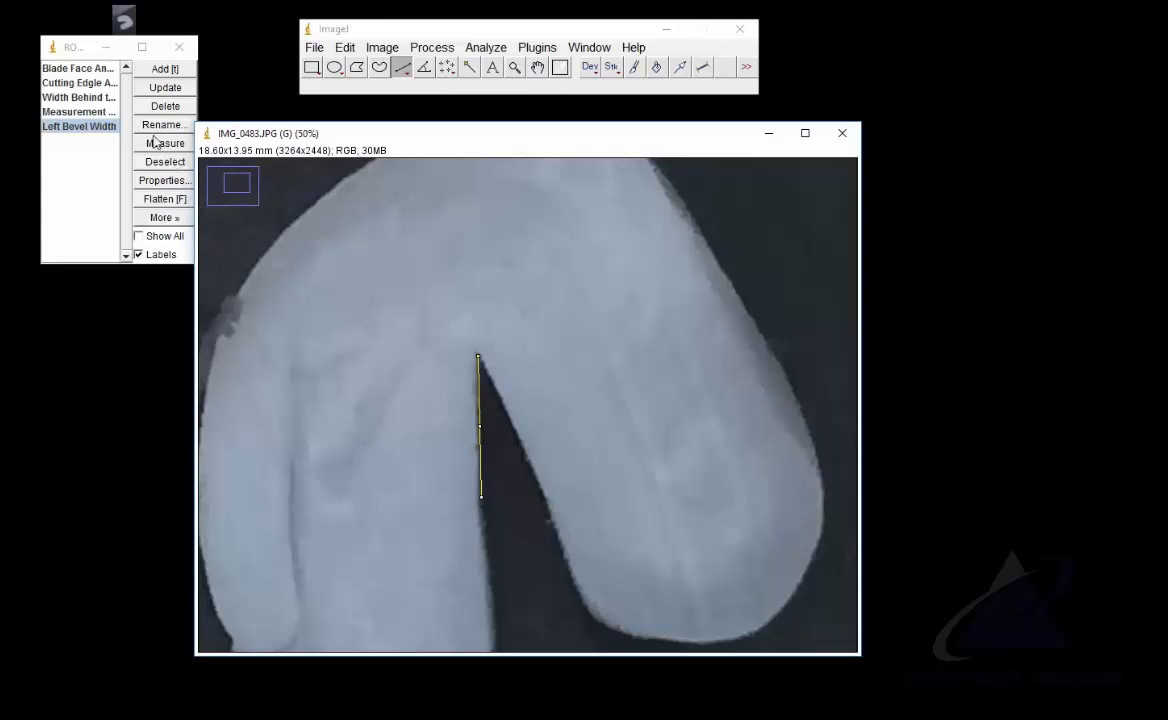
click(164, 180)
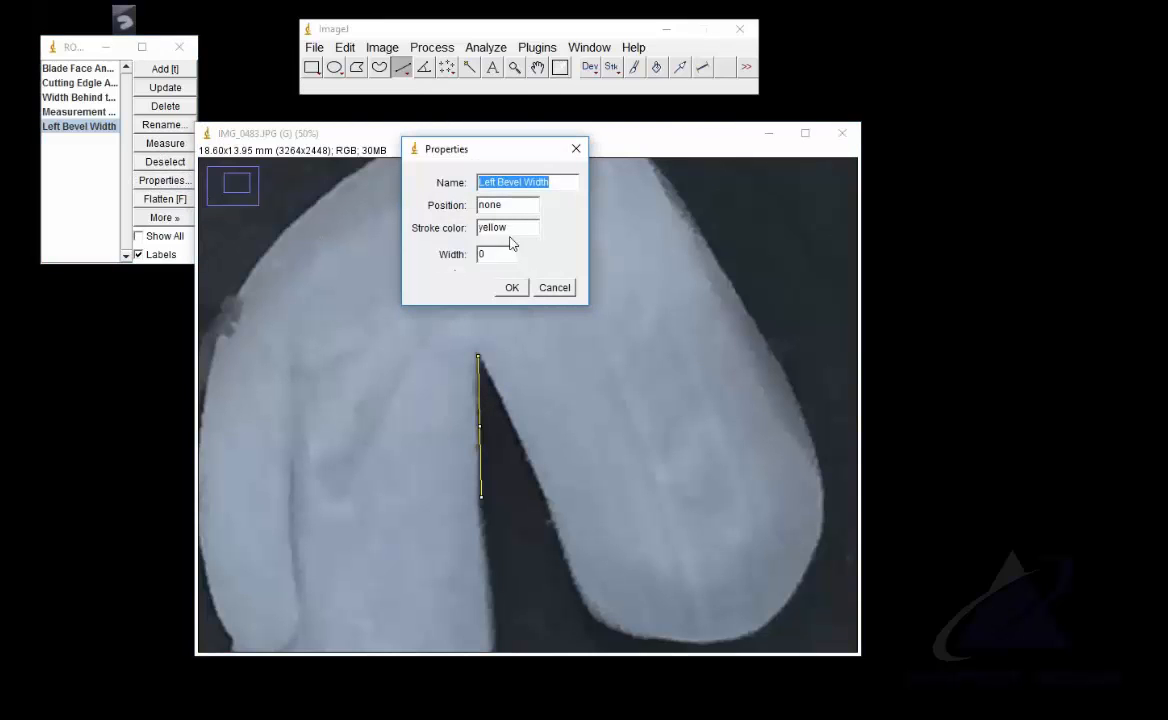
text(Grey)
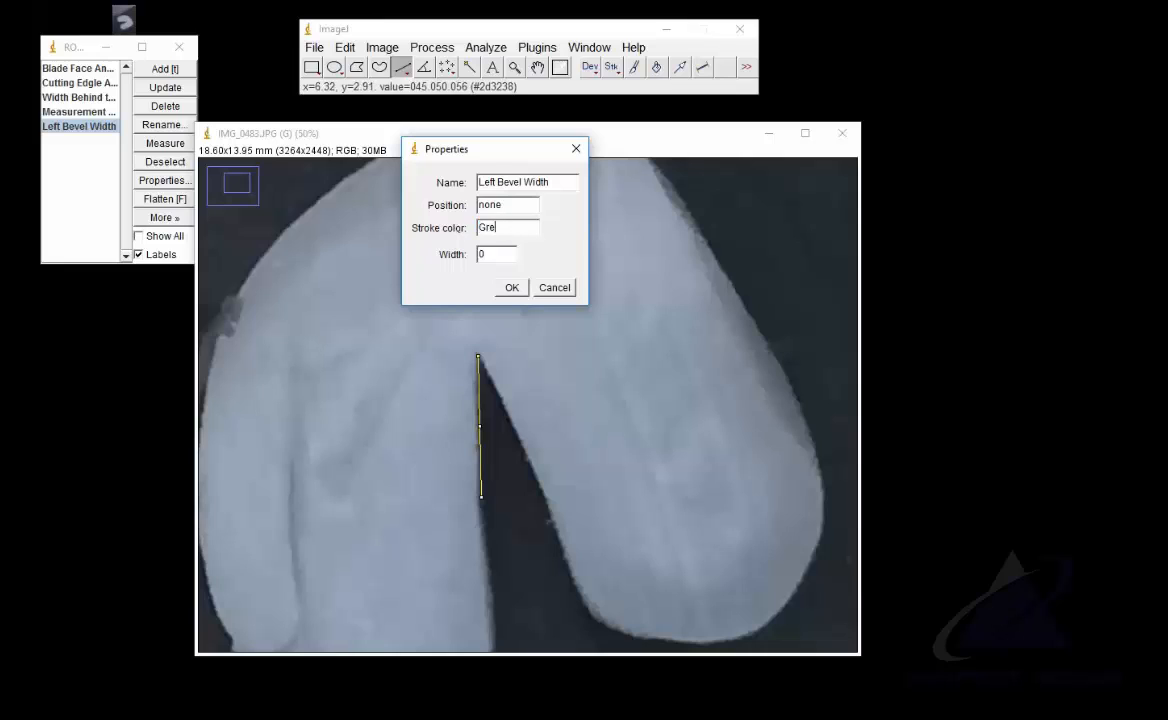
click(512, 288)
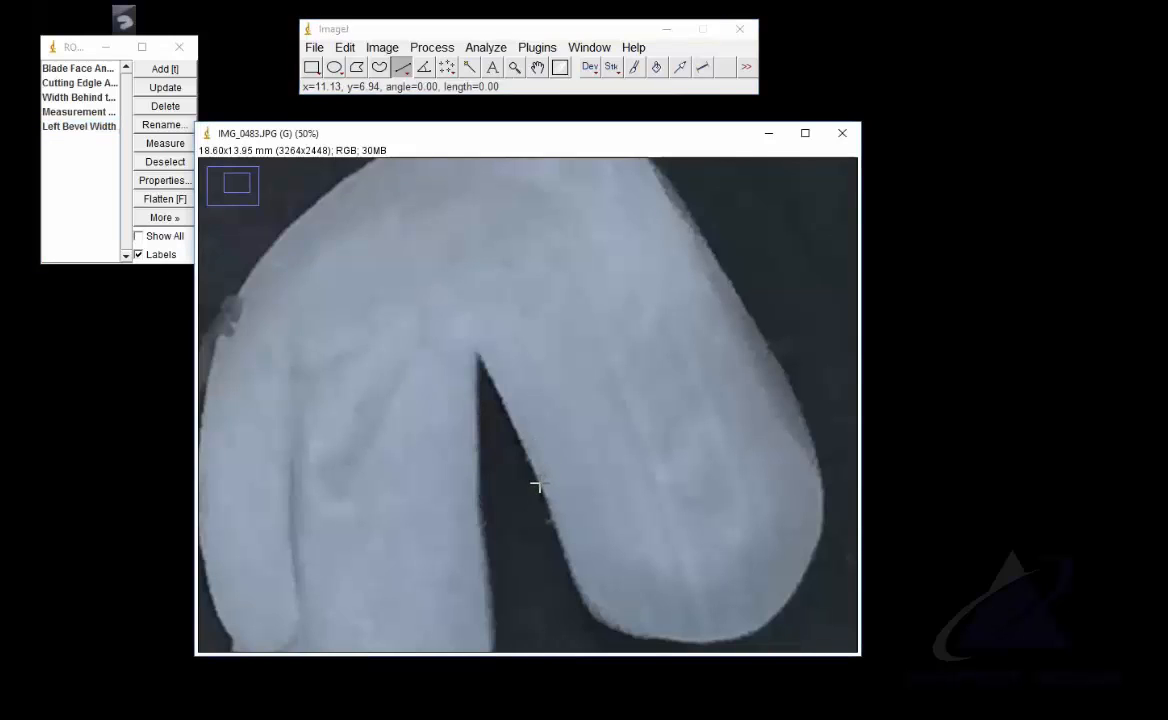
Draw a line from the cut's tip down its right side and add it to the ROI list
drag(500, 420, 536, 476)
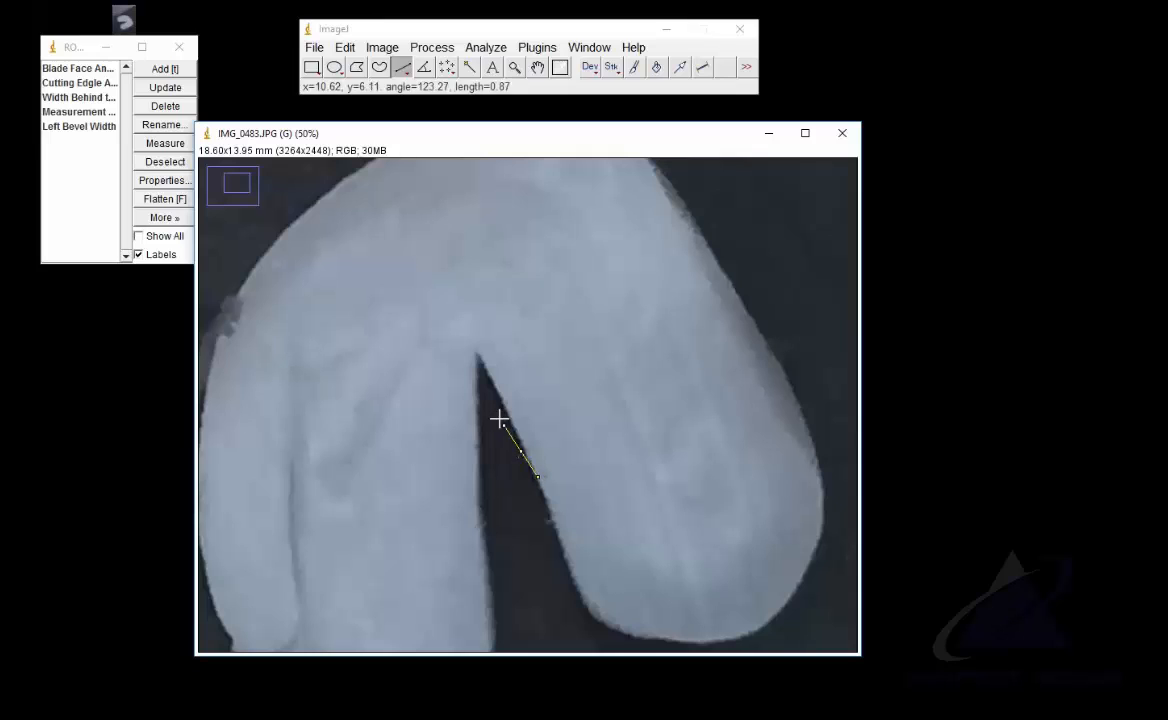
drag(500, 420, 478, 352)
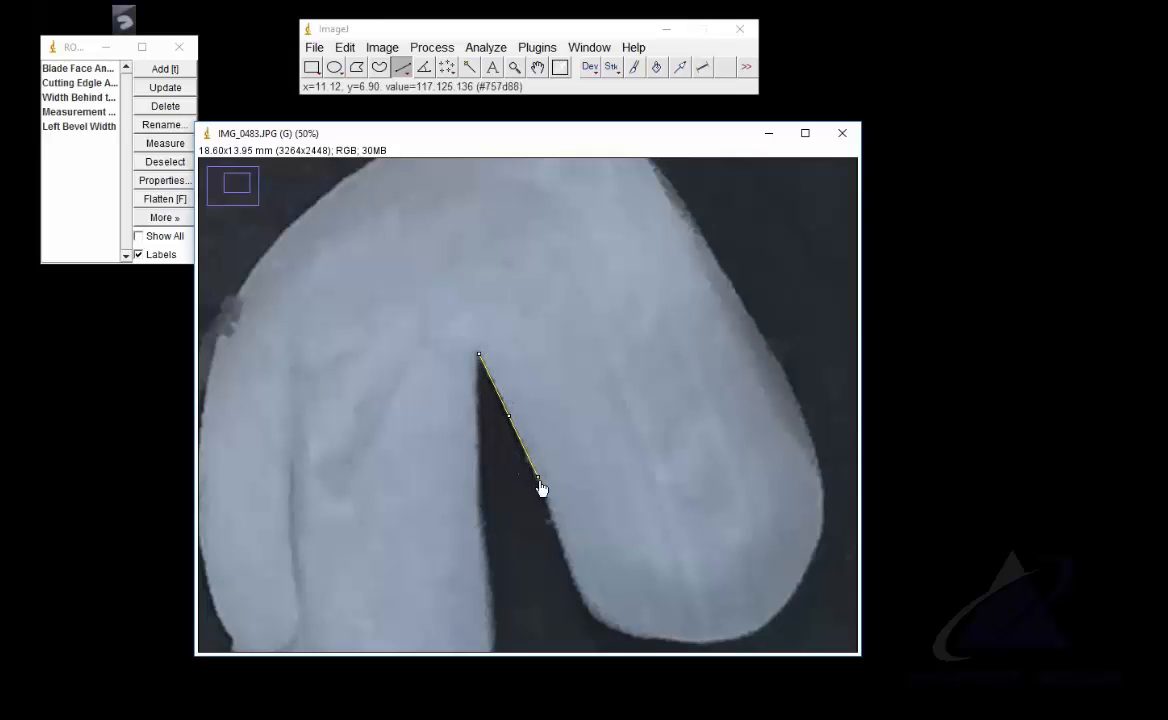
drag(540, 480, 532, 482)
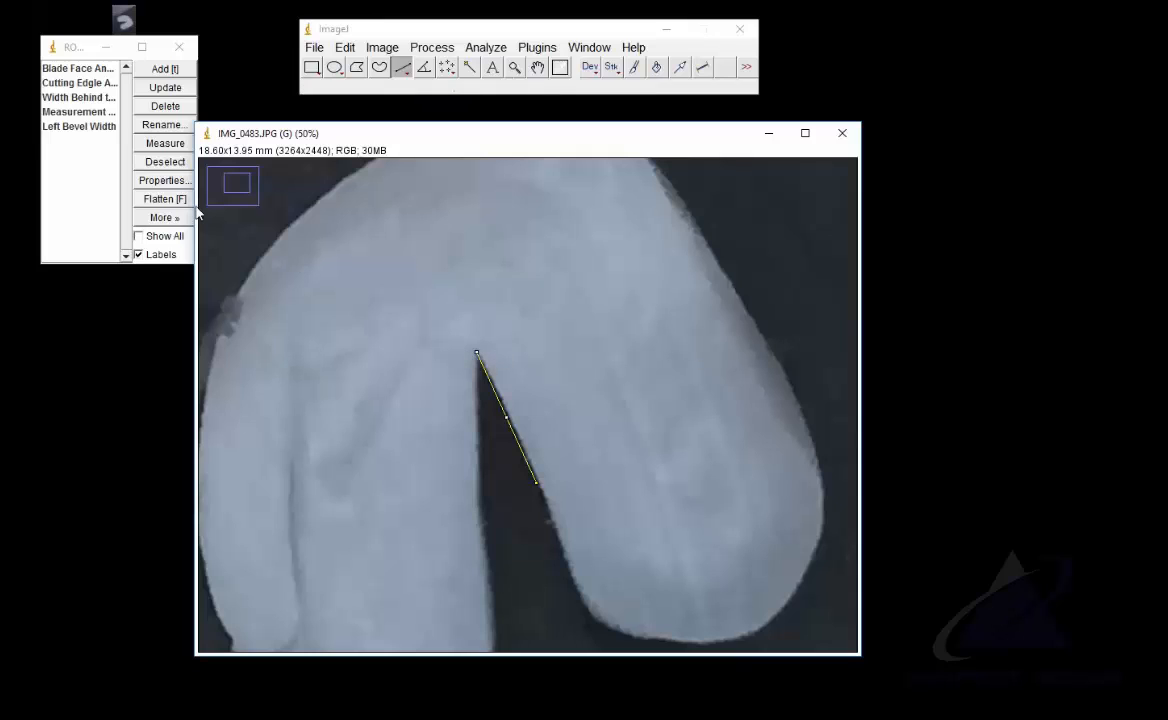
click(164, 68)
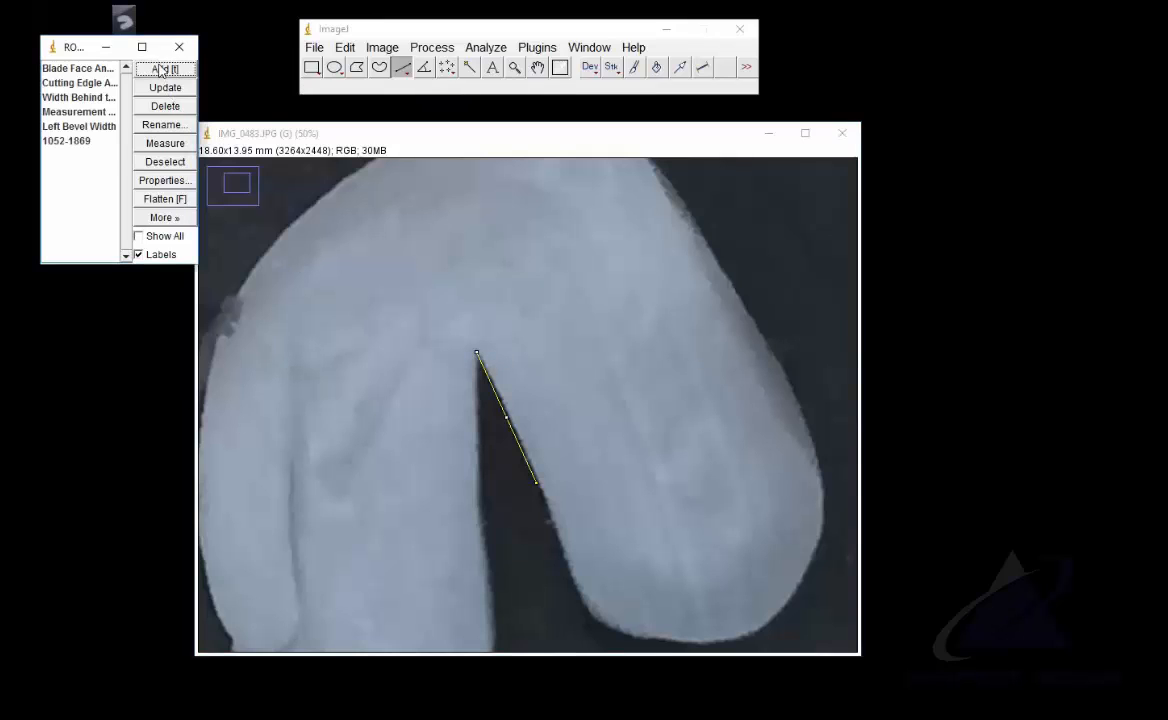
Name the new ROI Right Bevel Width and give it a magenta stroke colour
click(164, 124)
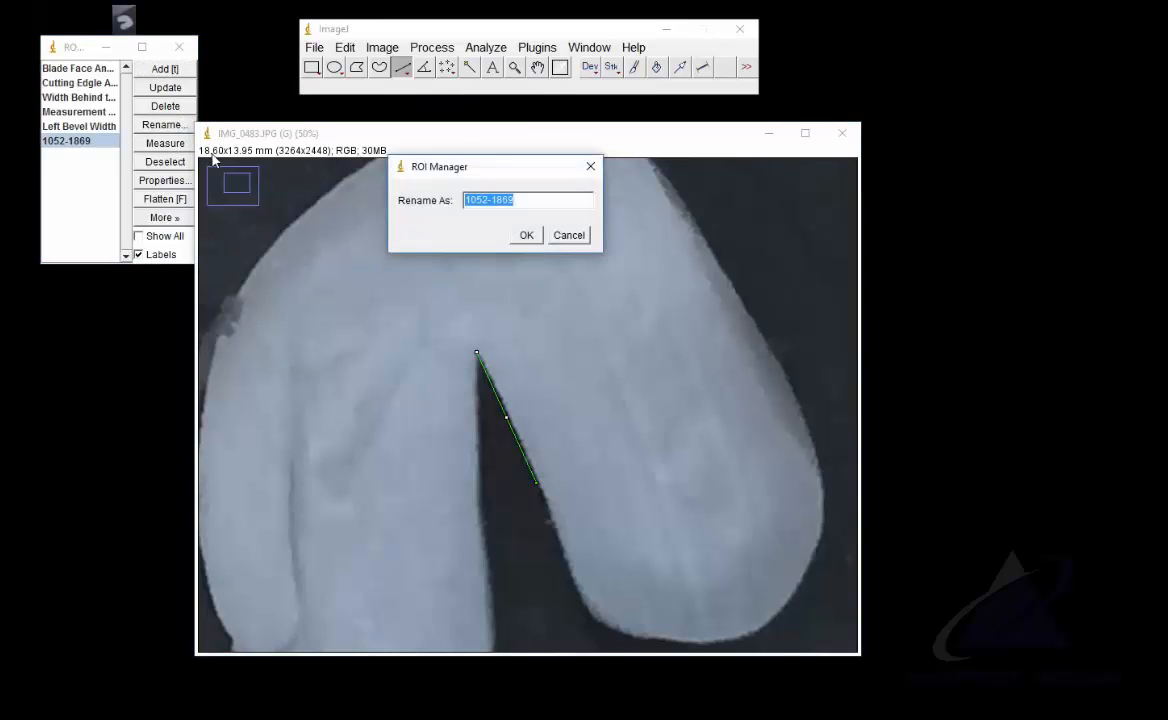
text(RI)
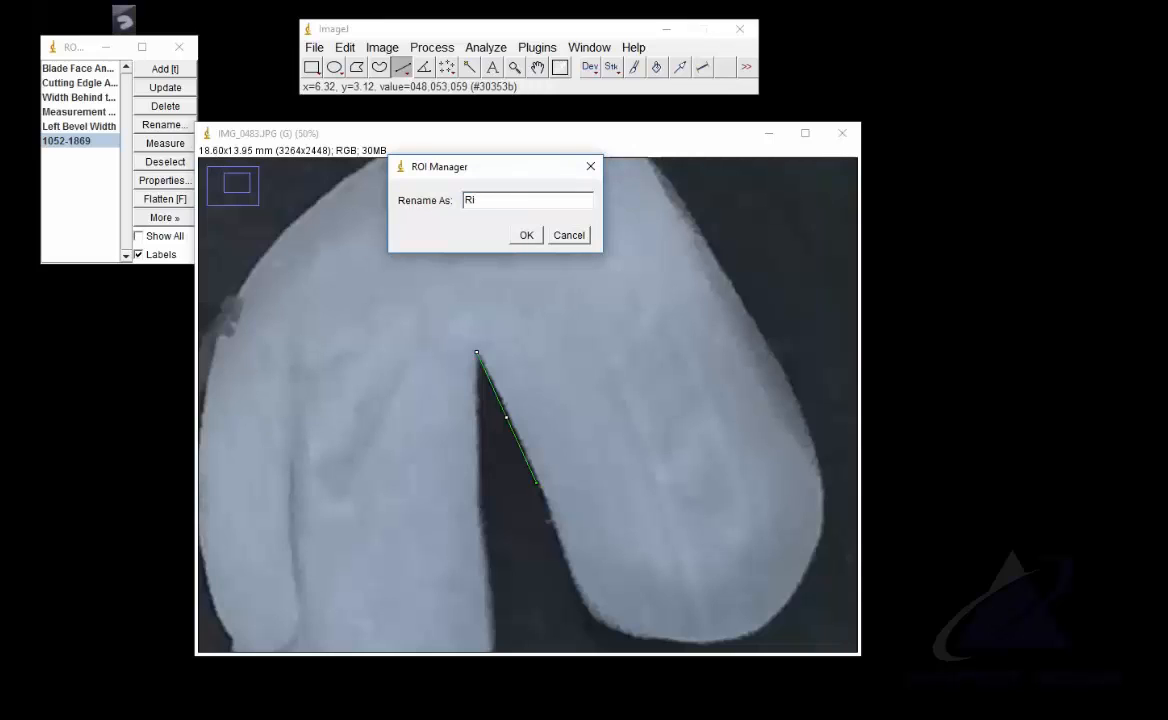
text(Right Bebl)
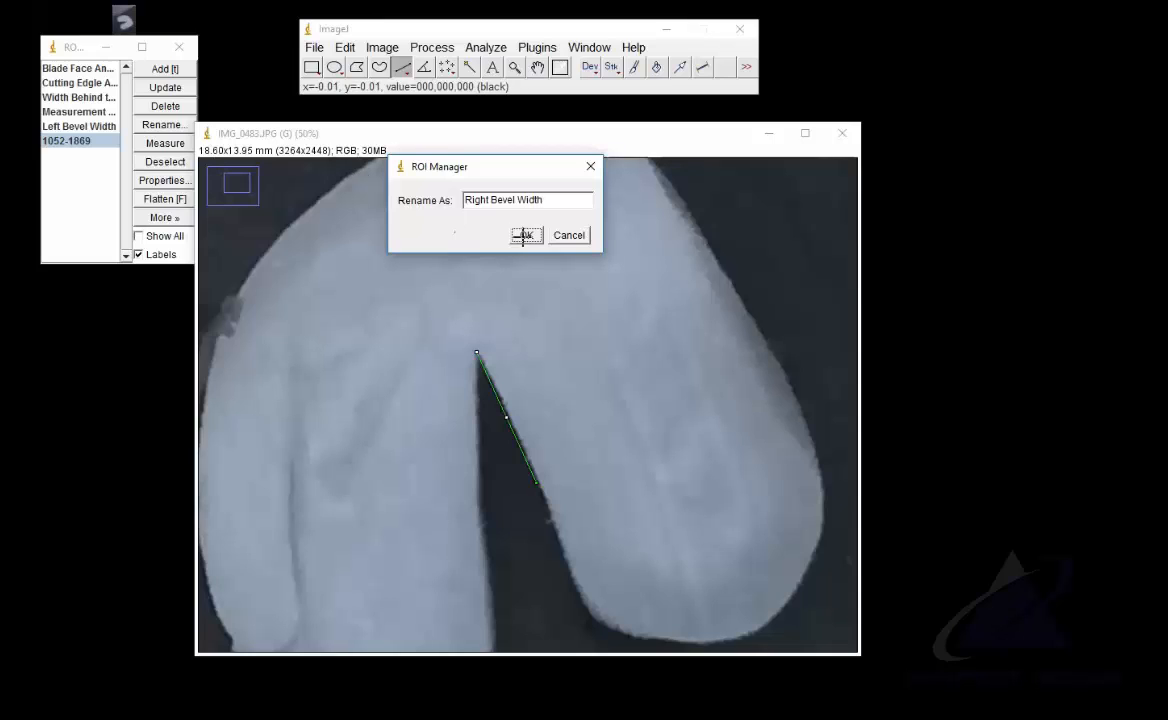
click(526, 236)
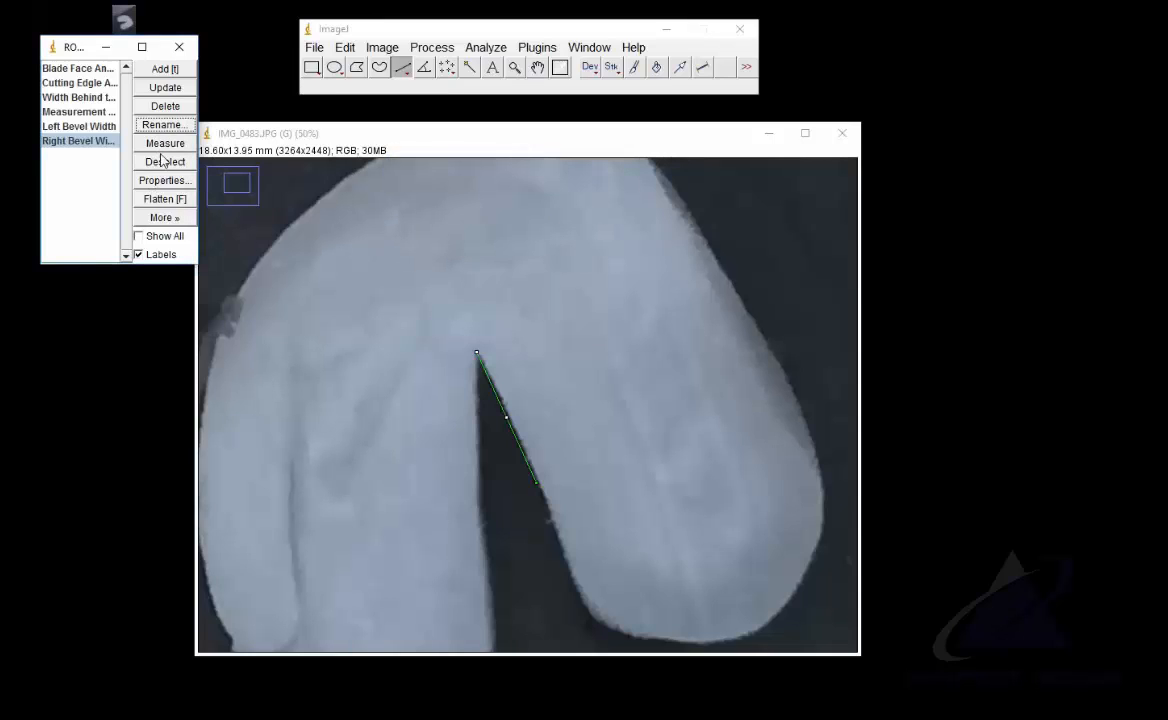
click(164, 180)
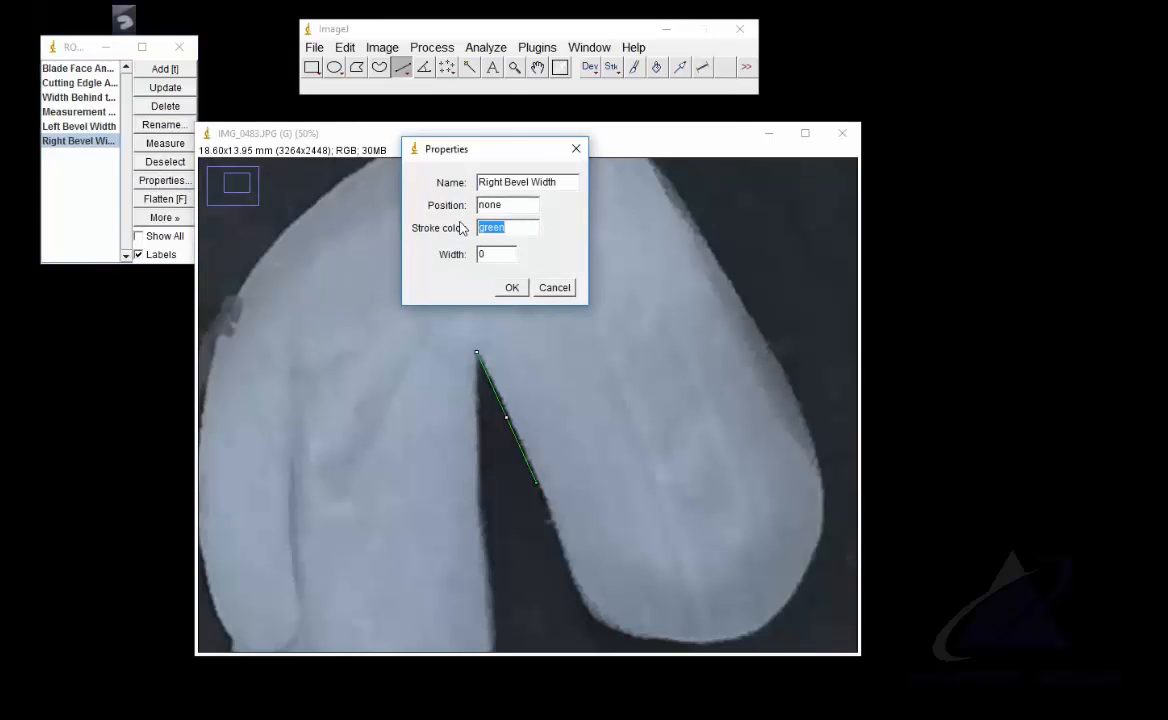
text(Magent)
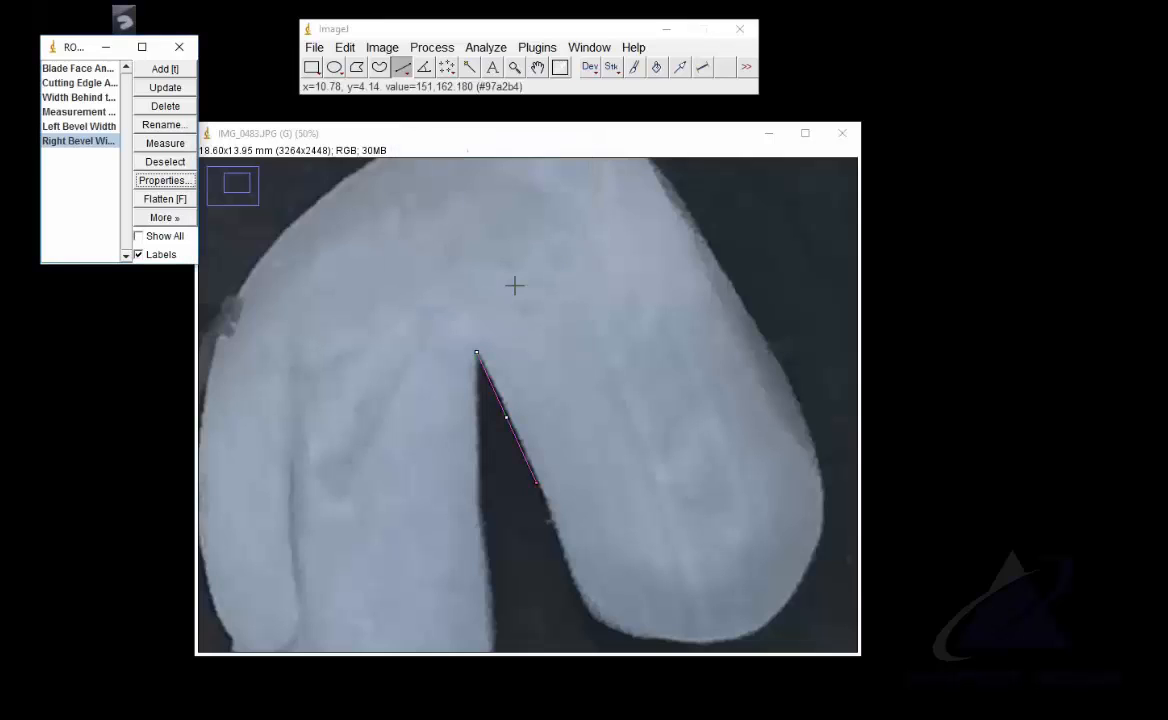
click(78, 126)
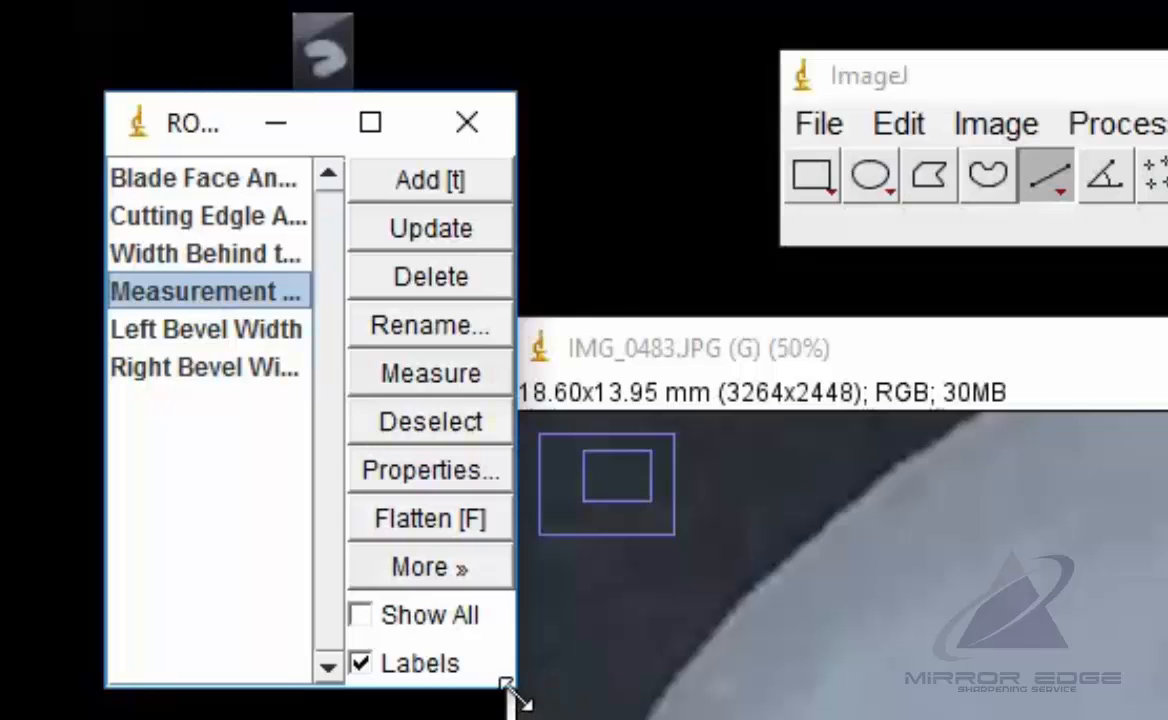
Enlarge the ROI Manager, select the Left Bevel Width line and delete it
drag(510, 690, 760, 718)
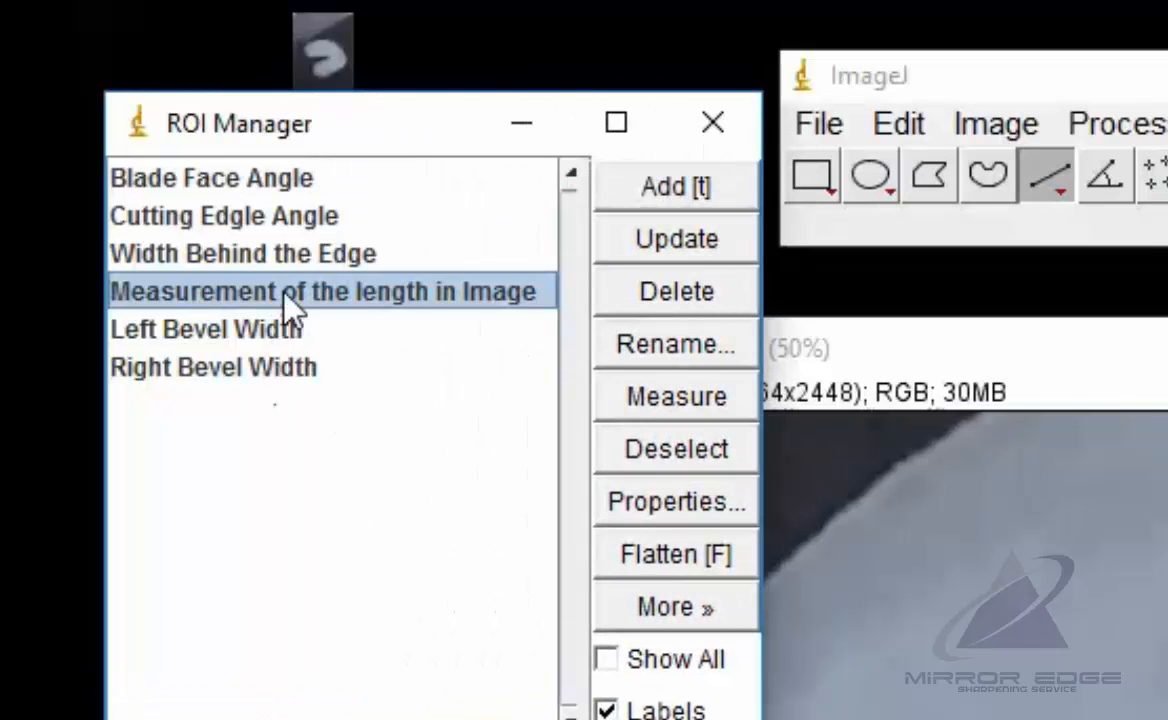
click(206, 328)
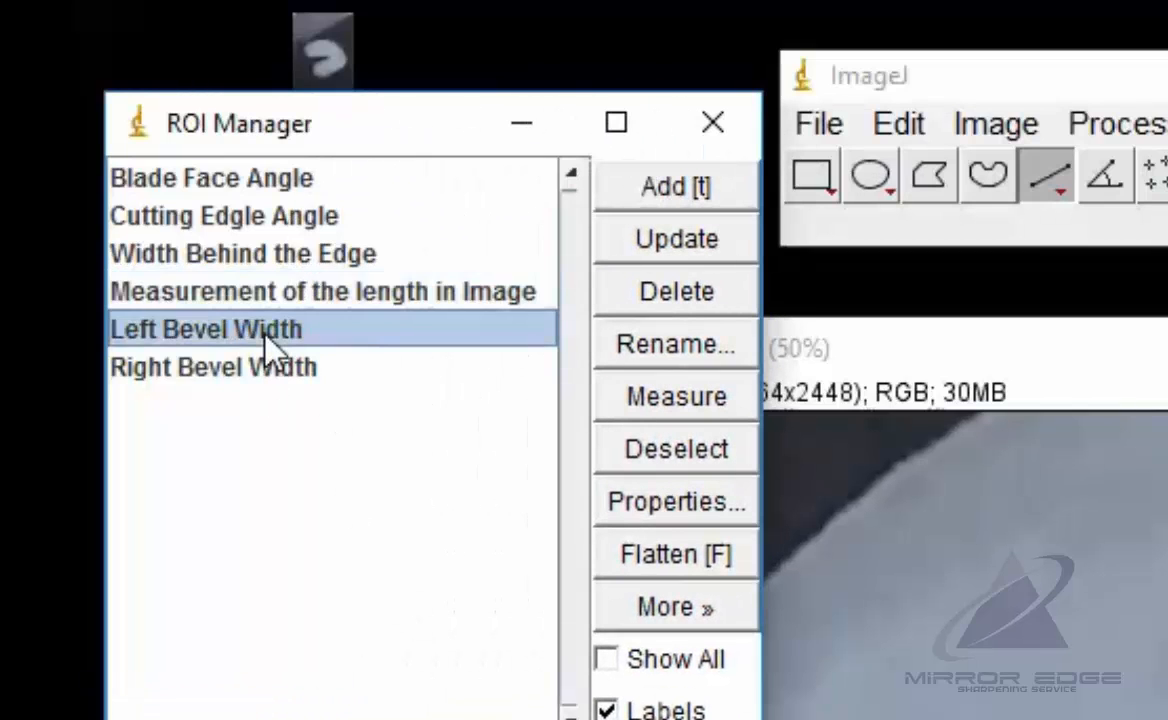
click(212, 368)
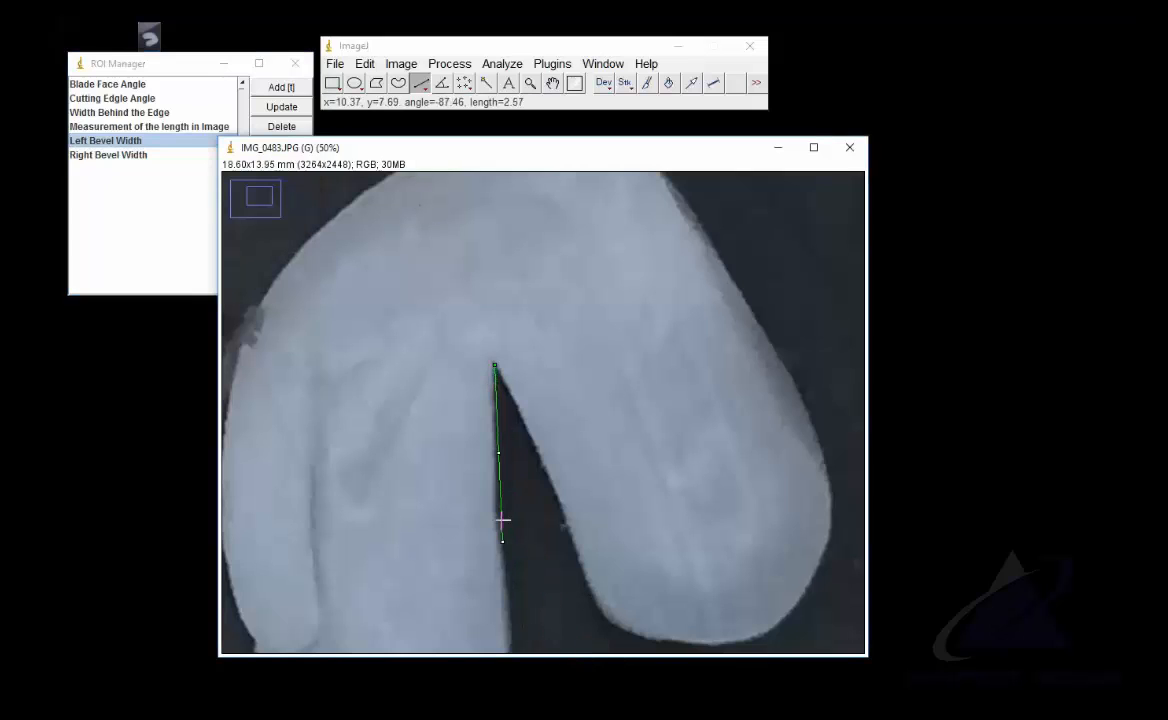
drag(500, 540, 498, 500)
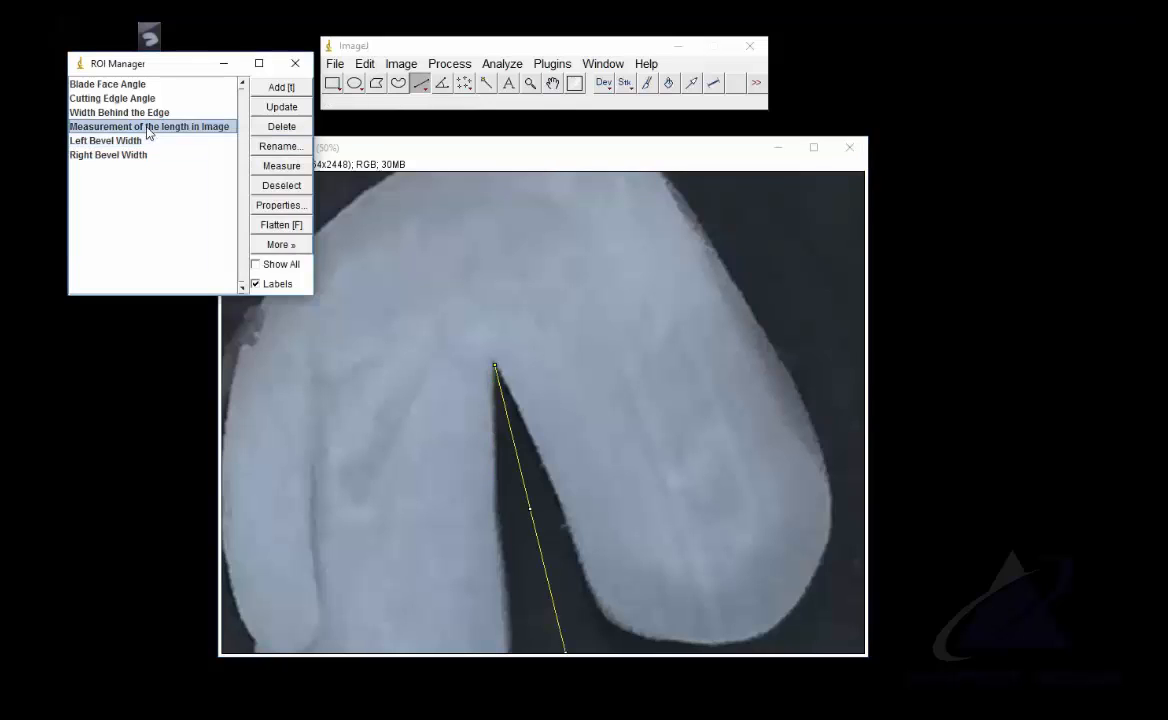
click(106, 140)
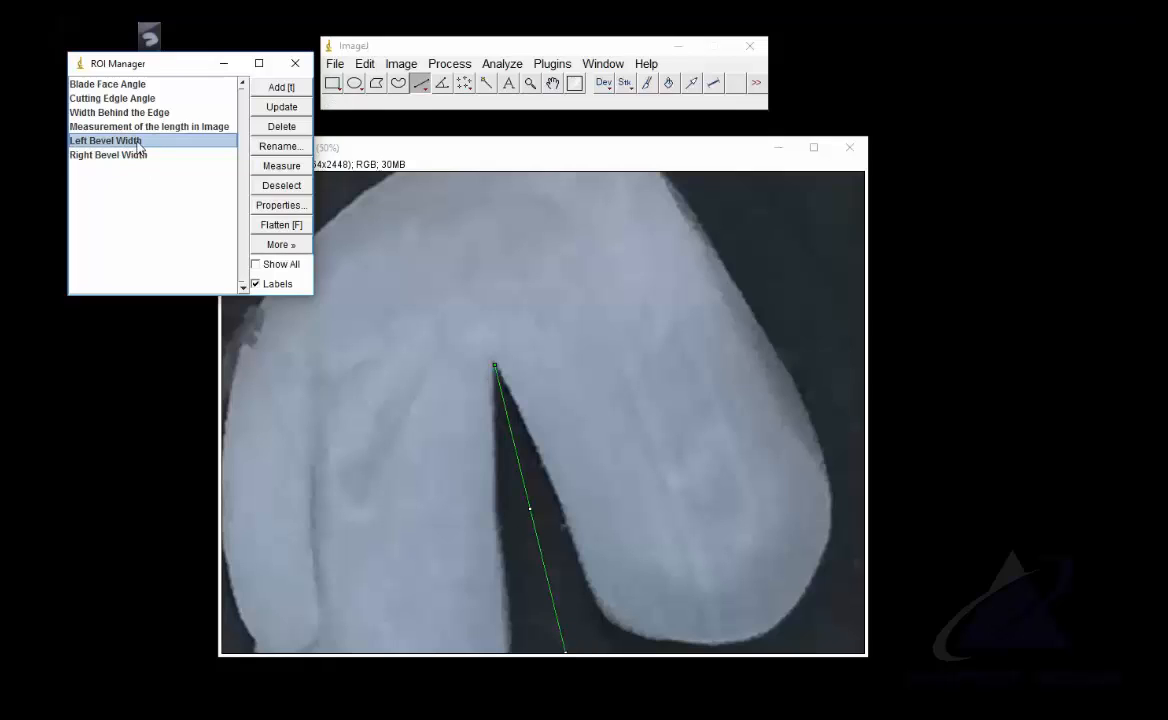
click(280, 126)
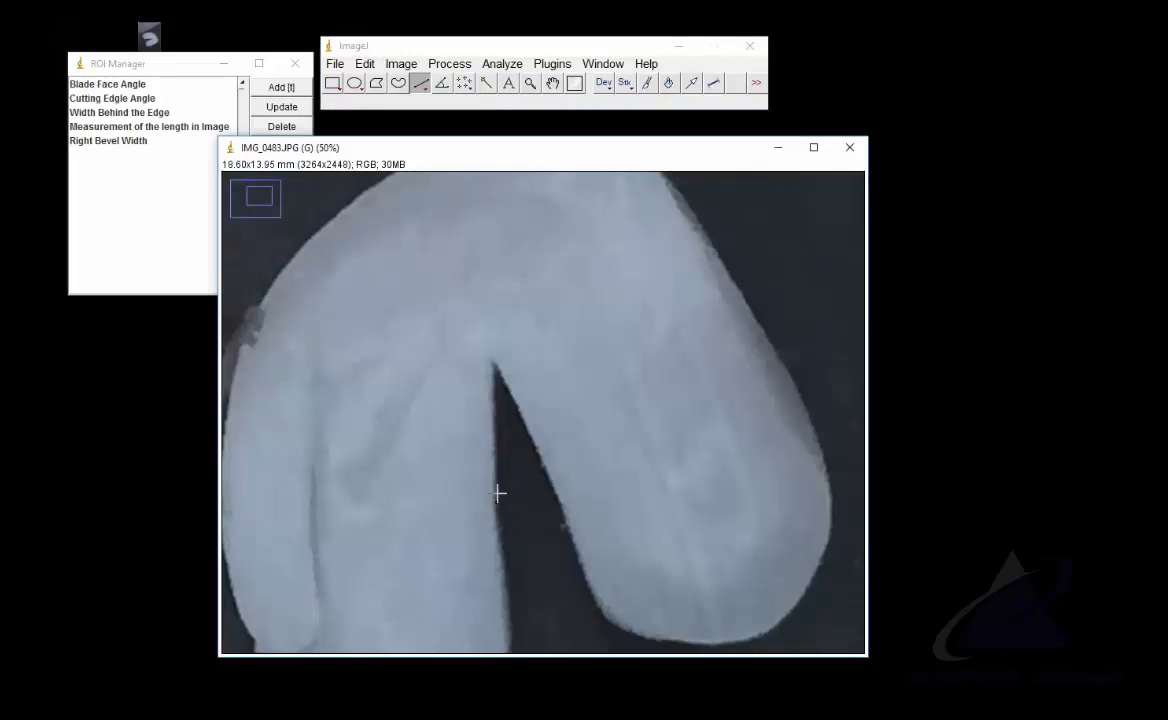
Draw a line along the notch's left edge and save it as Left Bevel Width
drag(496, 364, 496, 506)
text(Left Bevel)
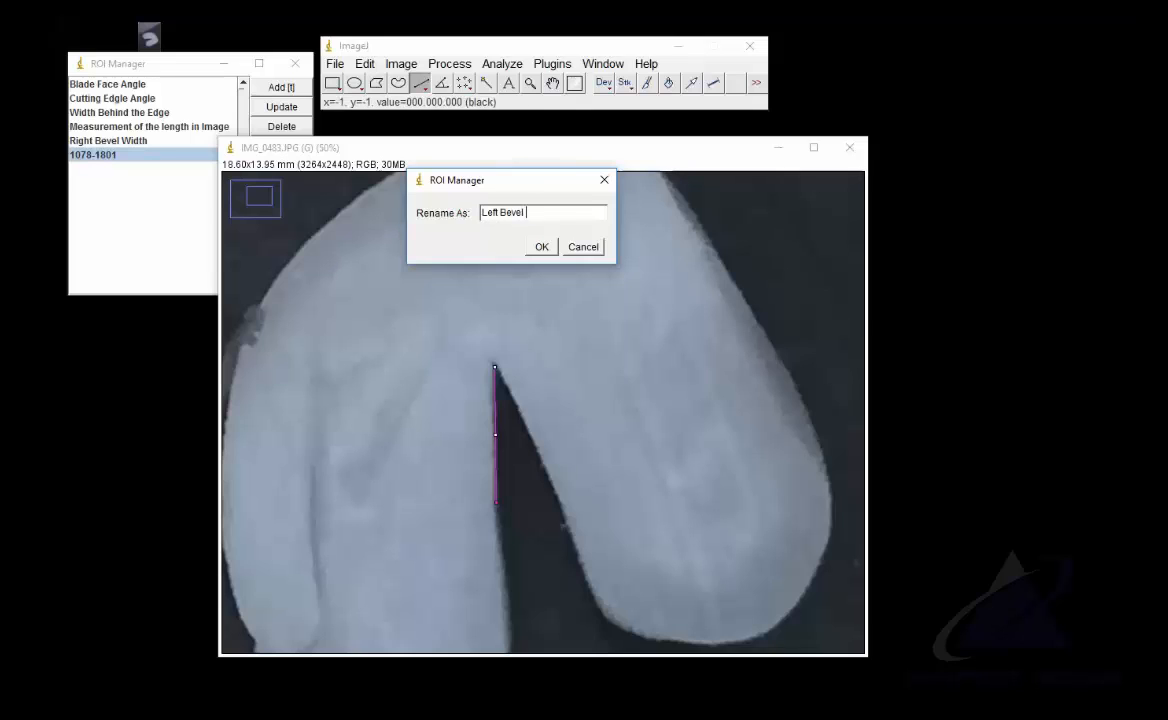
text(Width)
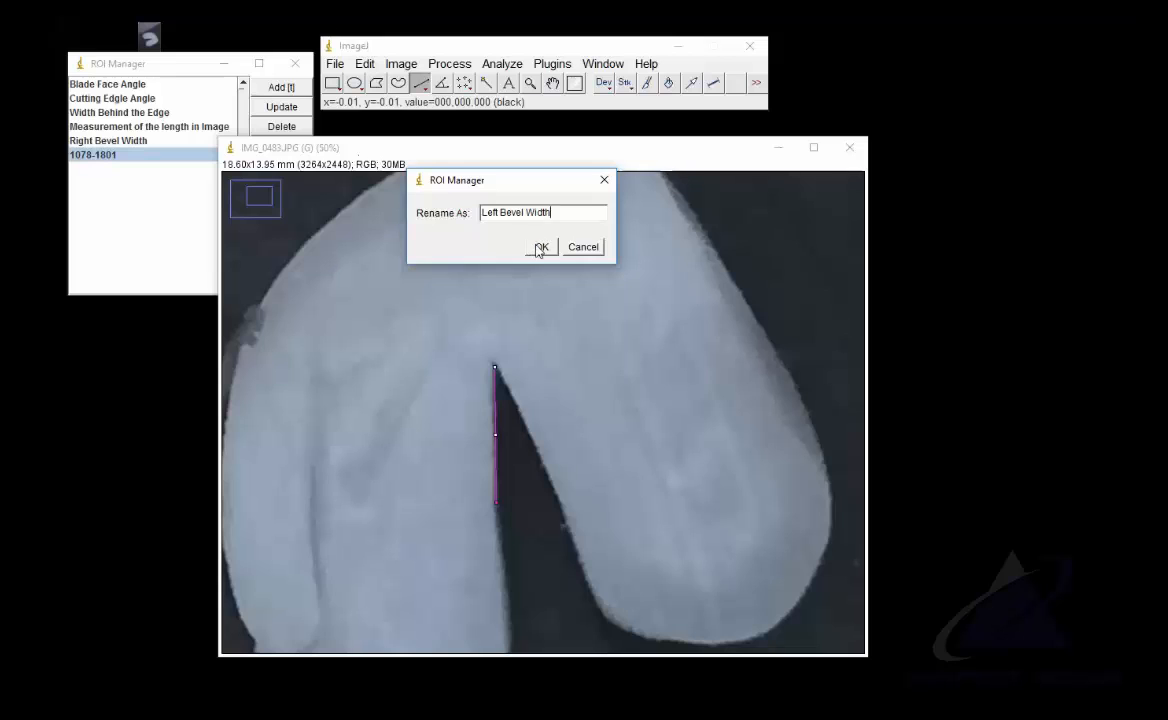
click(540, 248)
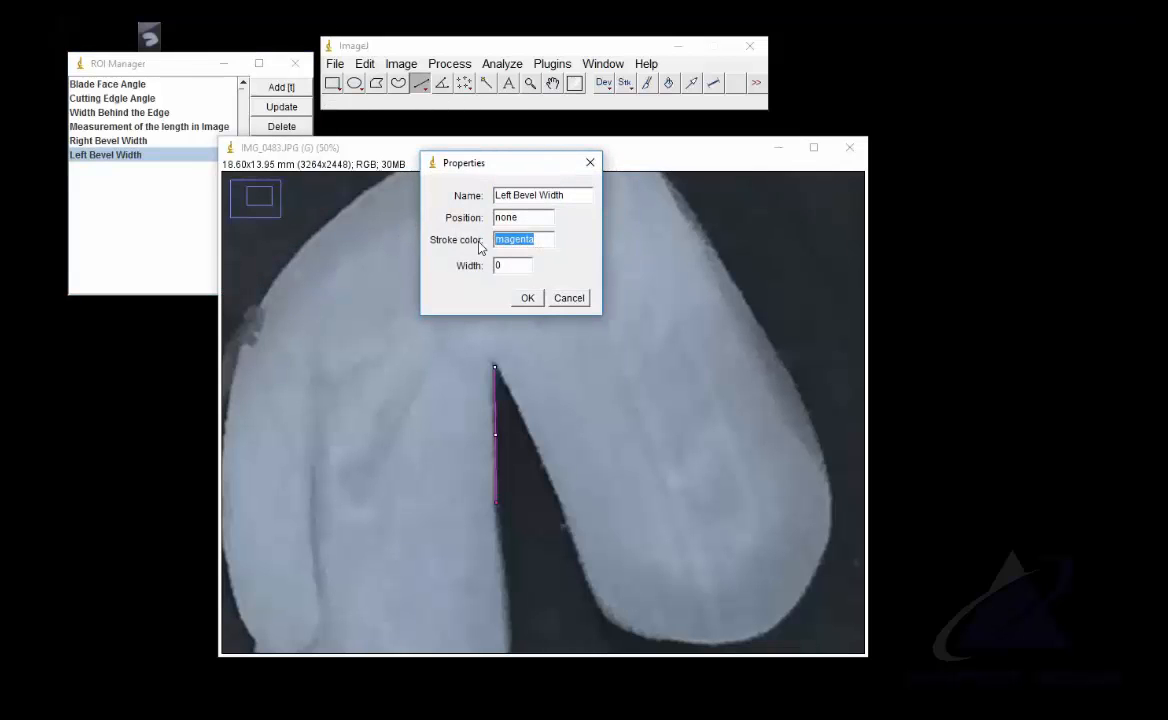
Give Left Bevel Width a cyan stroke colour, then view the Right Bevel Width line
text(Cyan)
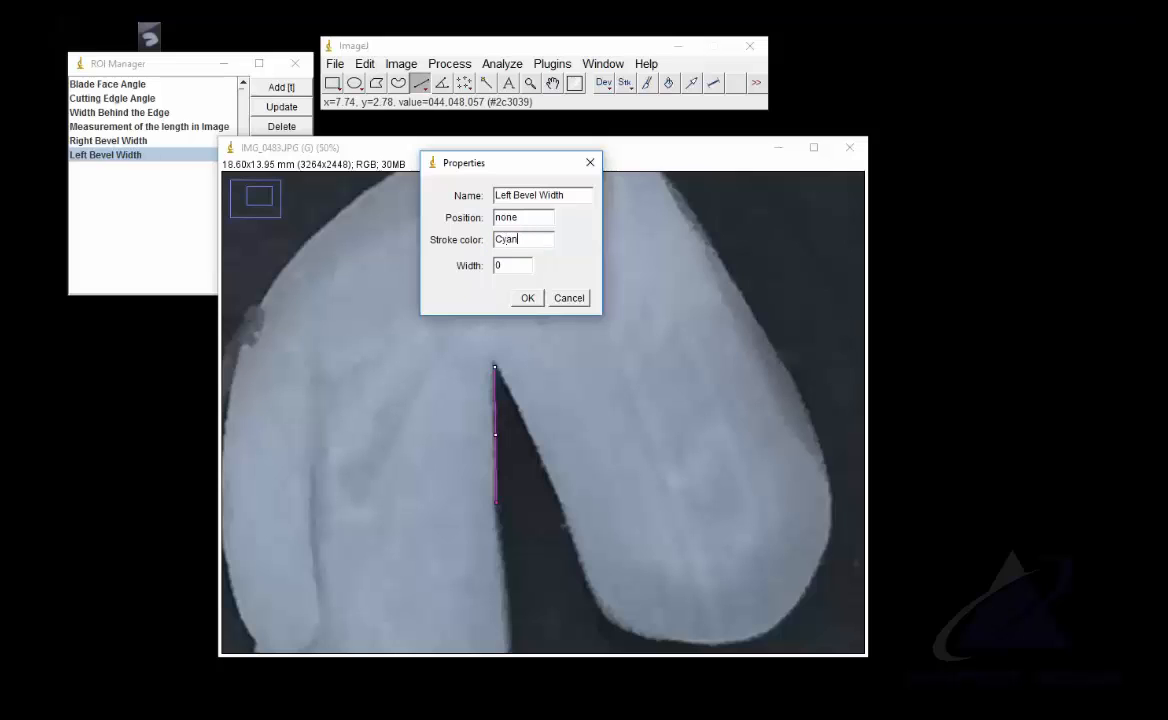
click(528, 296)
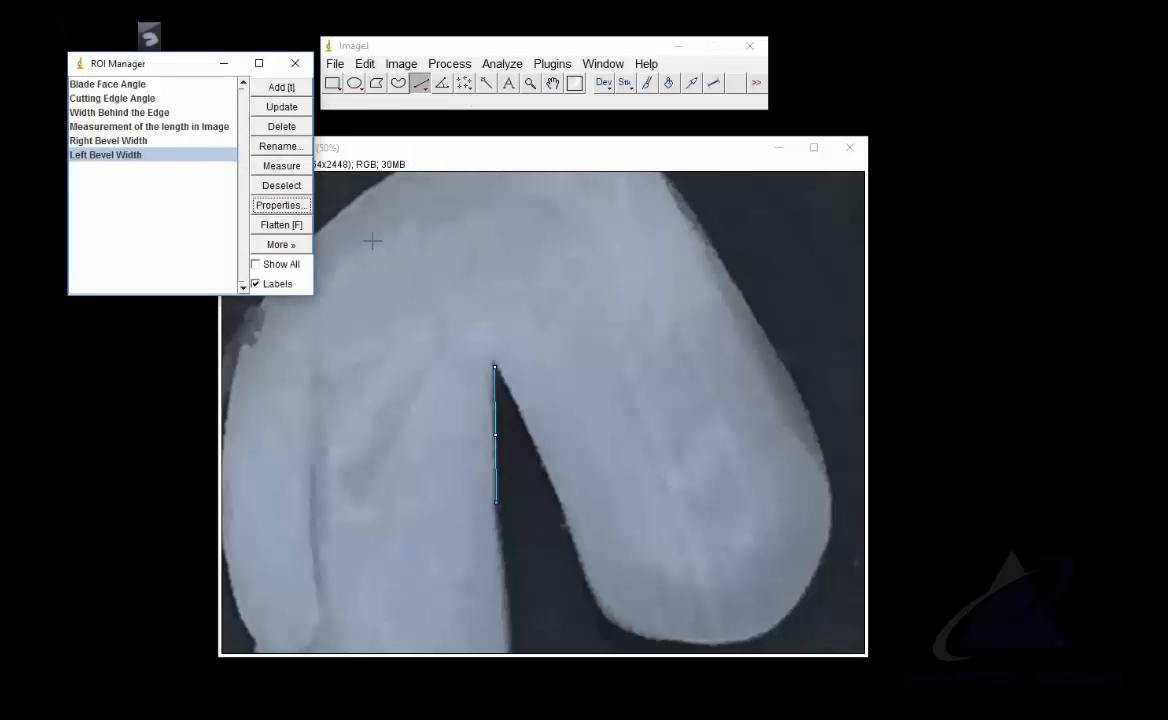
click(108, 140)
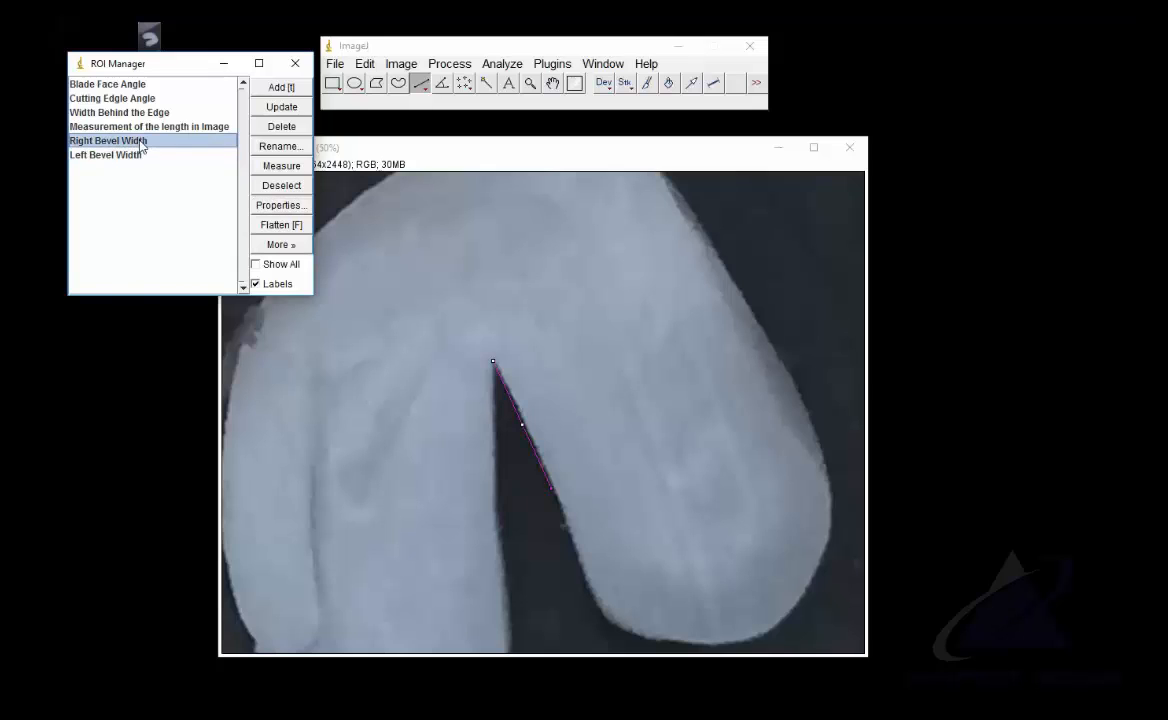
Preview the length, Width Behind the Edge and two angle ROIs, then enable Show All
click(148, 126)
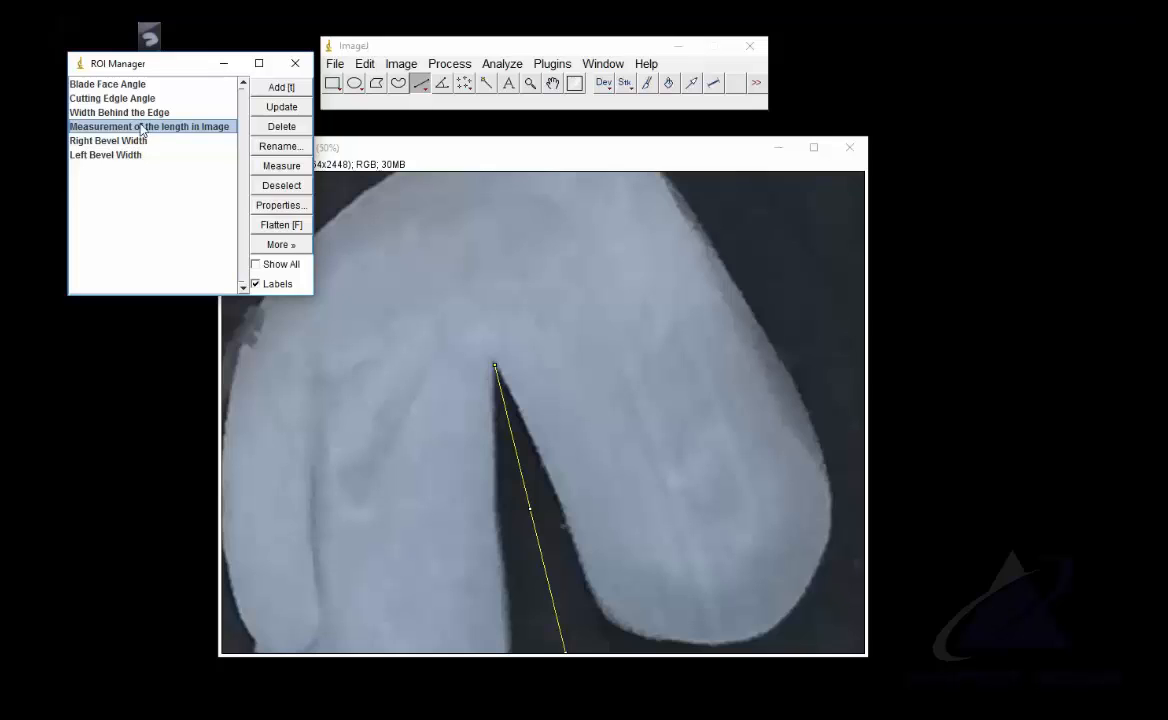
click(120, 112)
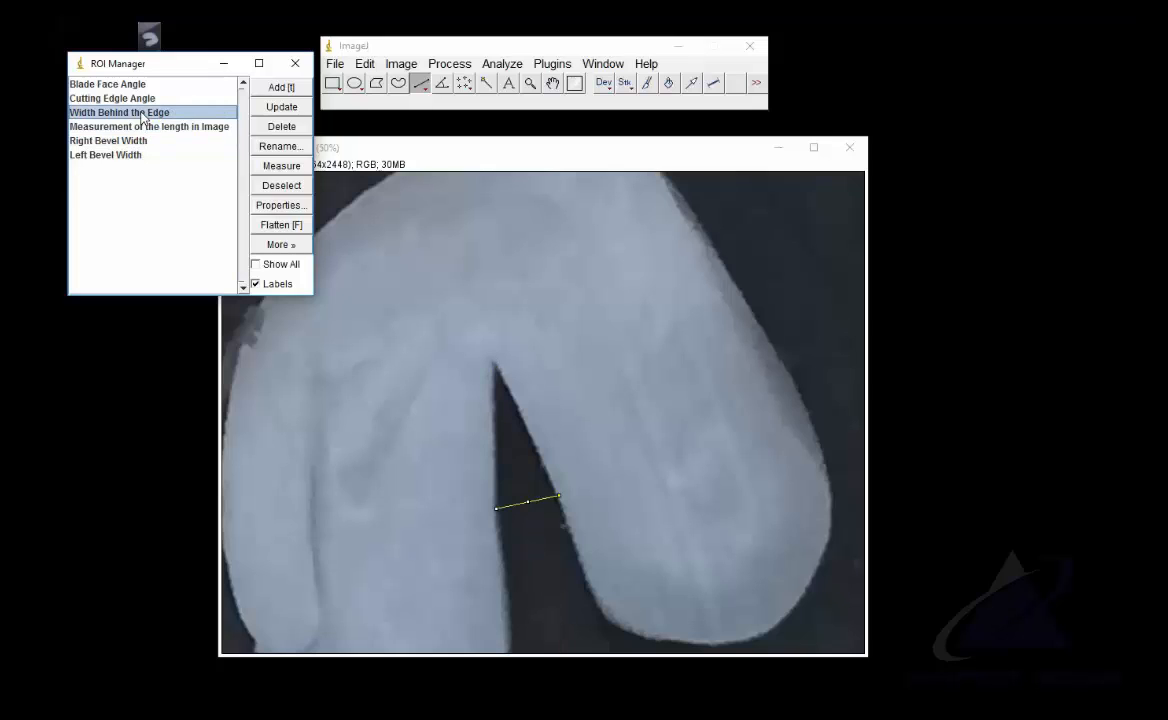
click(112, 96)
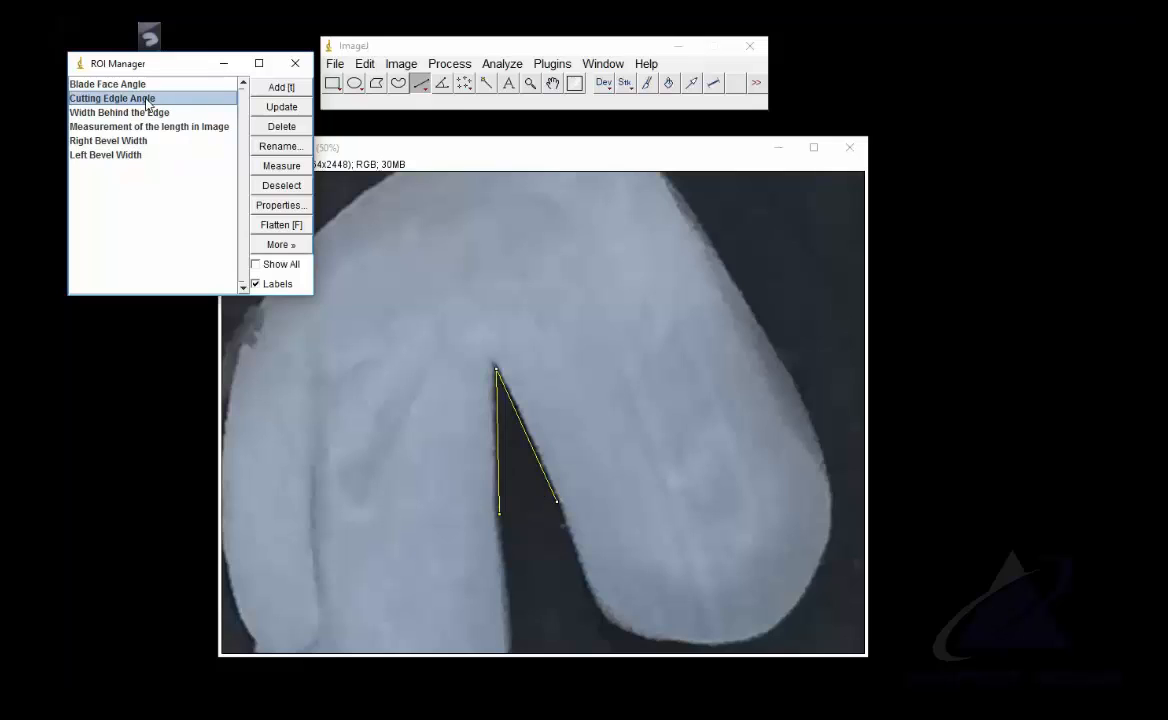
click(108, 84)
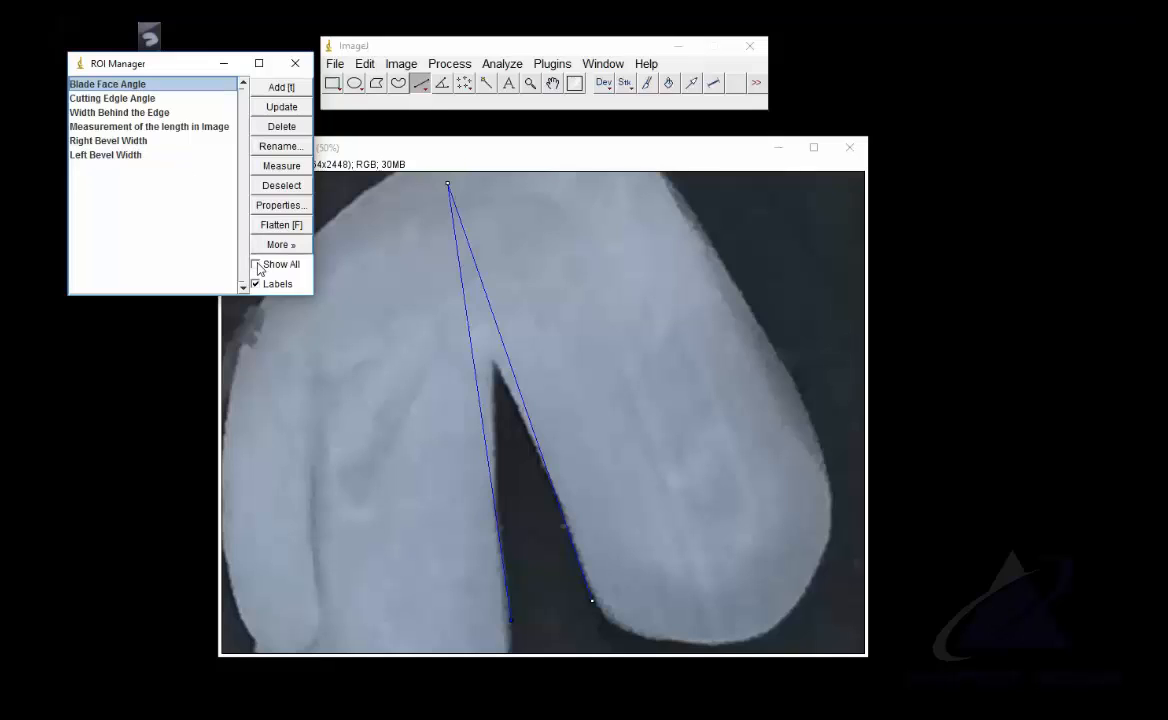
click(256, 264)
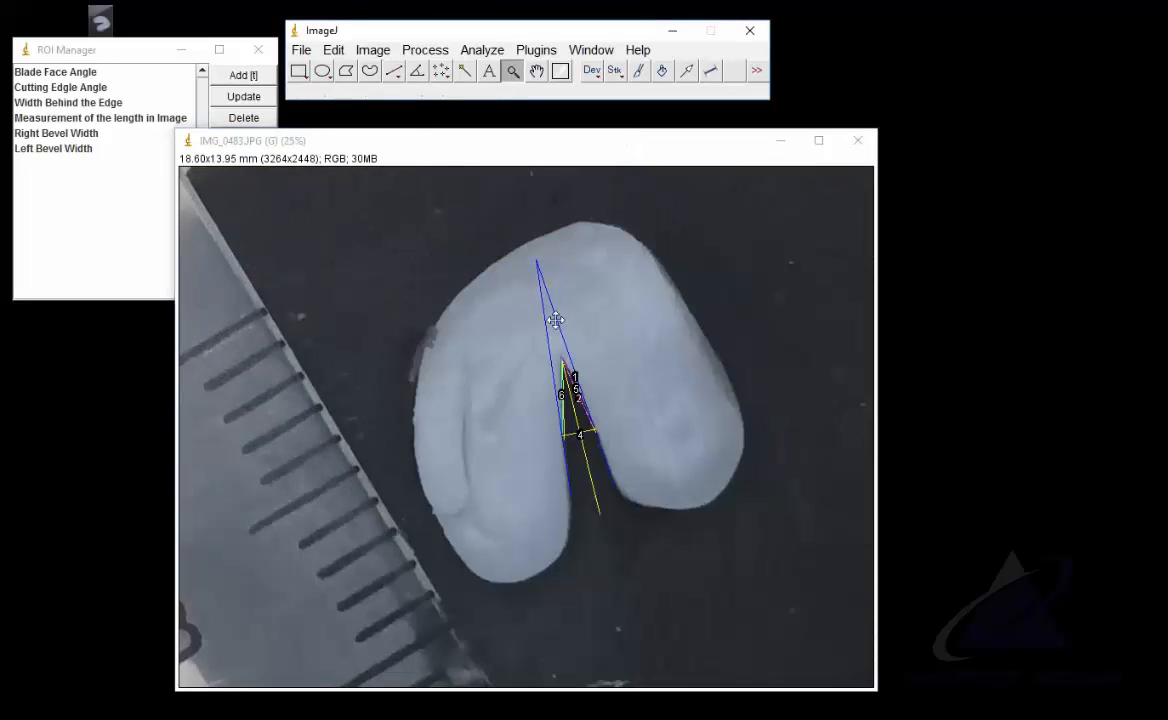
mouse_move(596, 346)
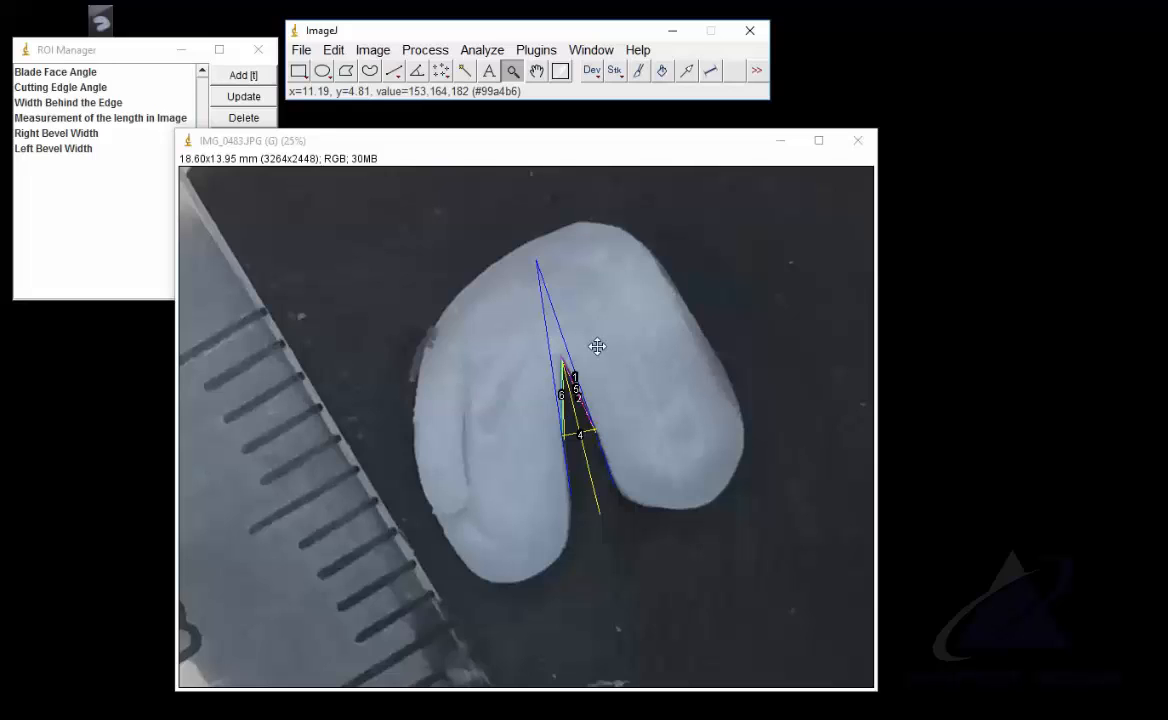
Bring up the Analyze menu over the fully overlaid impression photo
click(480, 48)
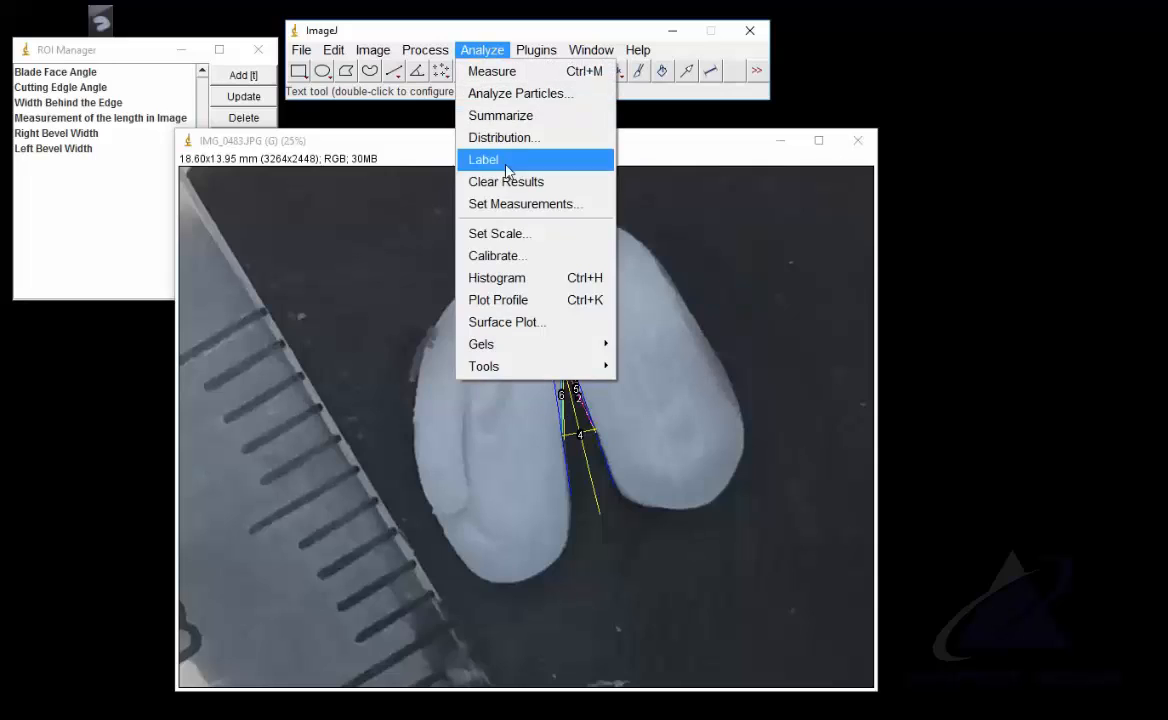
click(498, 232)
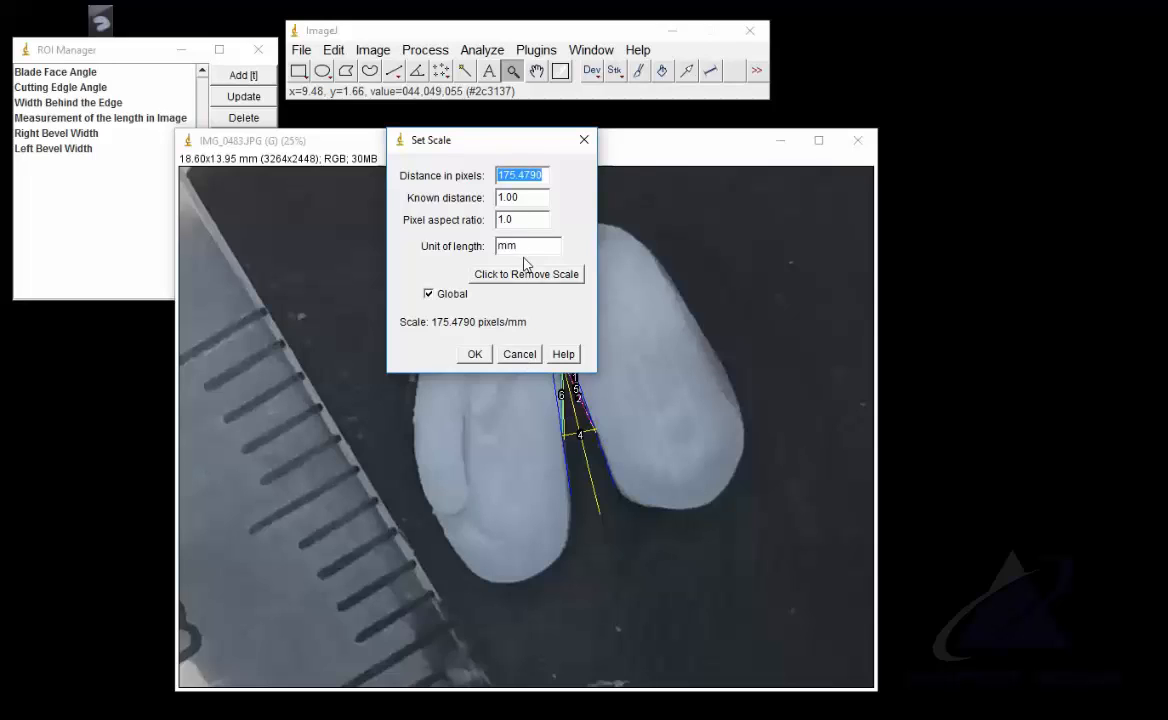
mouse_move(258, 328)
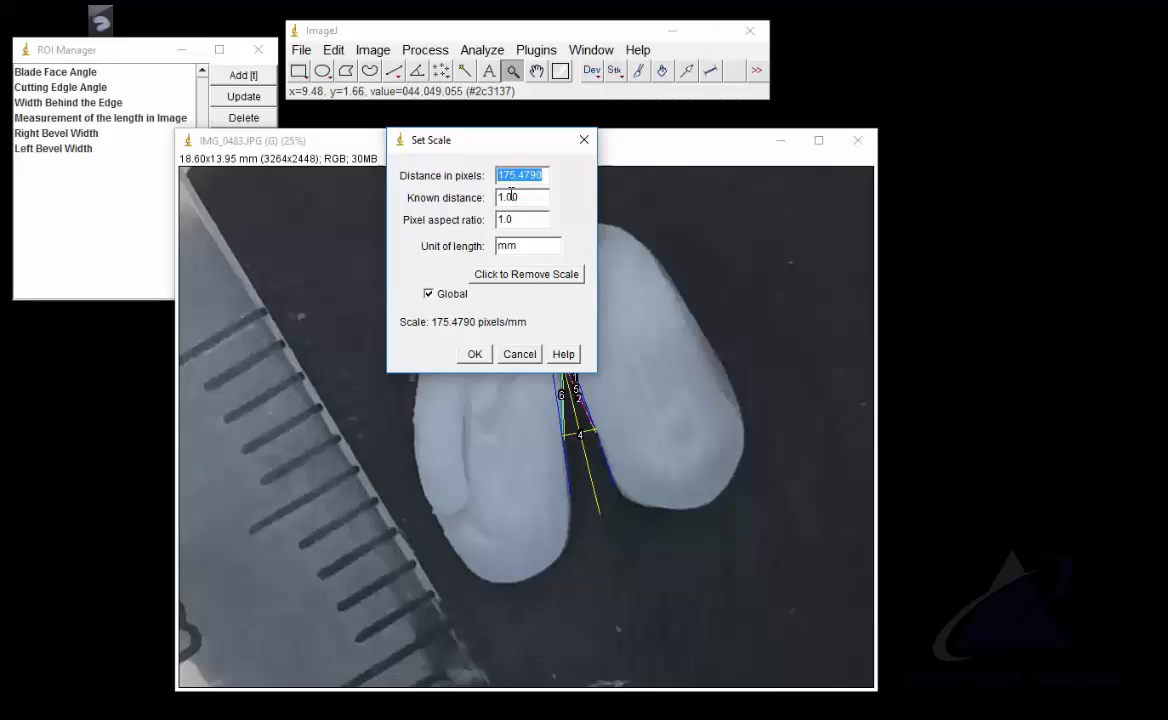
mouse_move(520, 220)
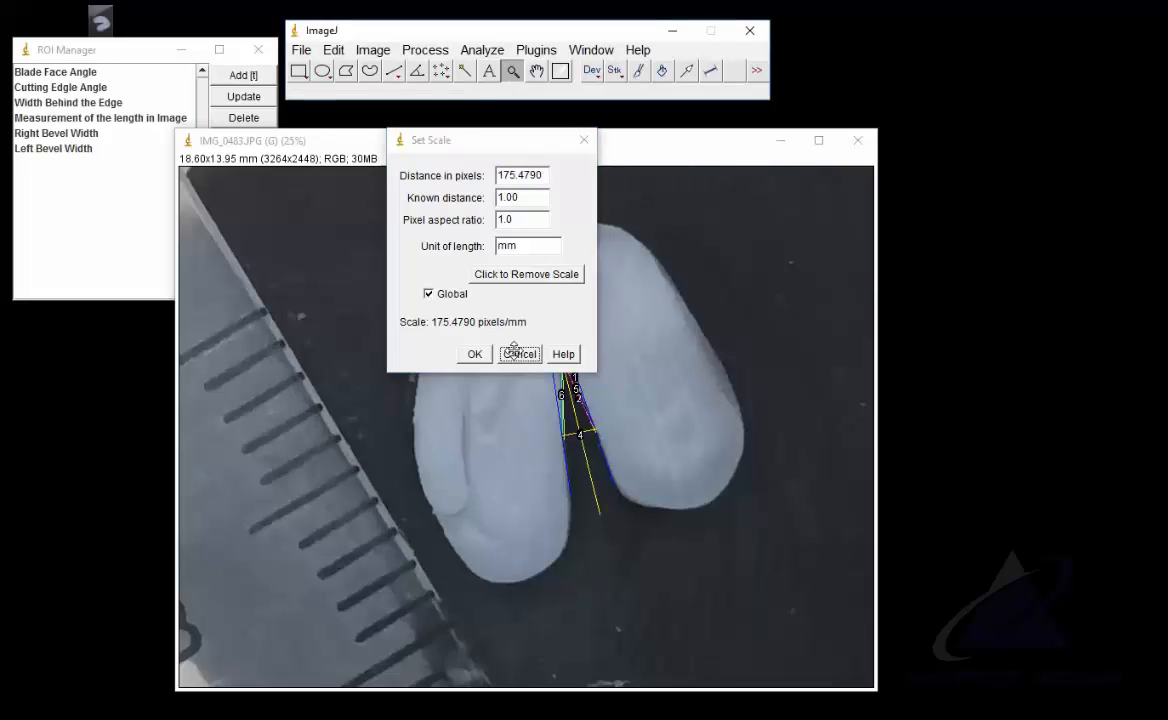
click(520, 352)
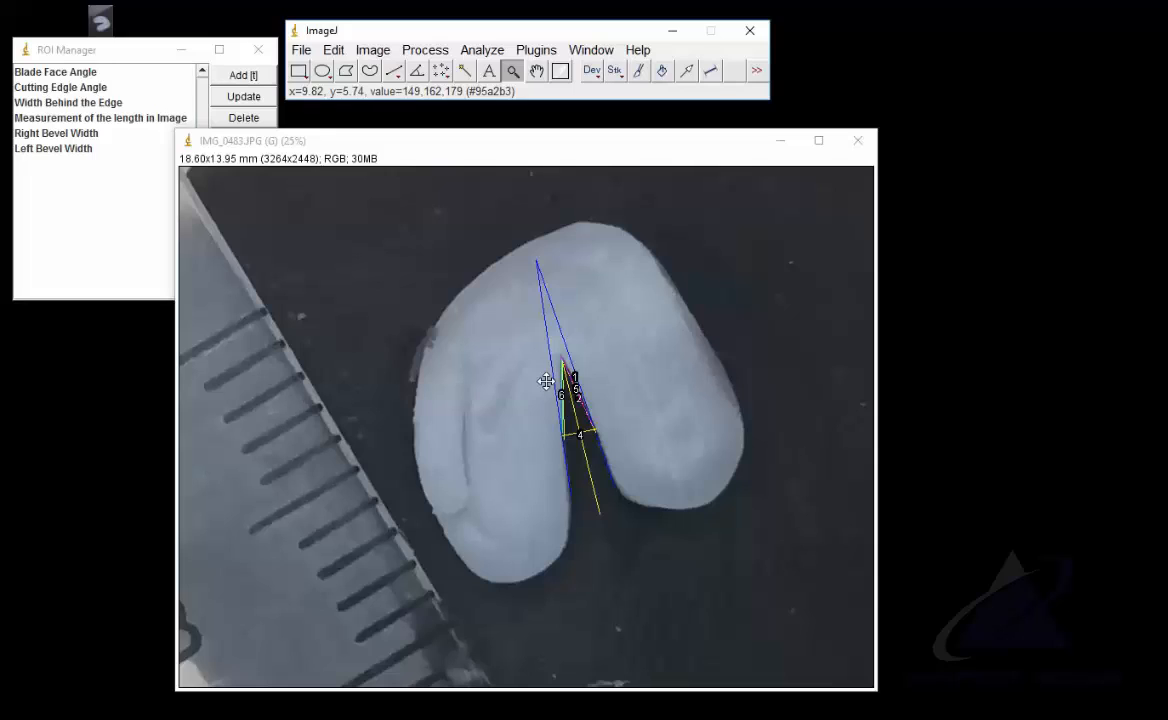
mouse_move(416, 224)
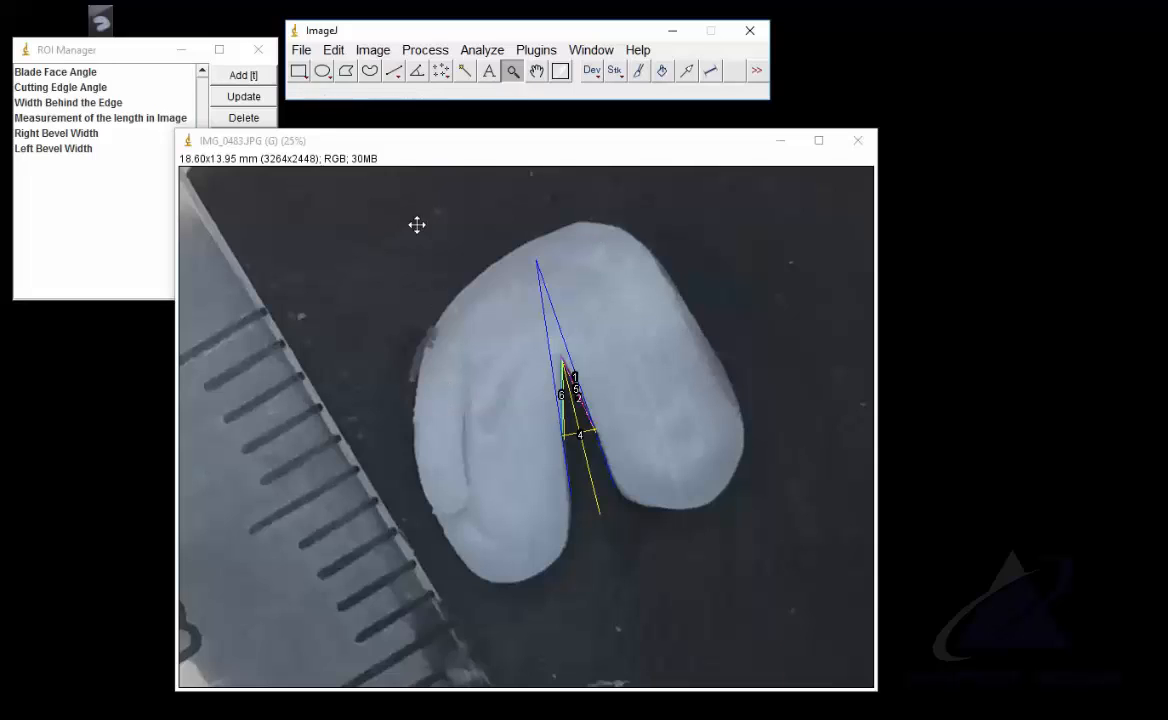
mouse_move(616, 220)
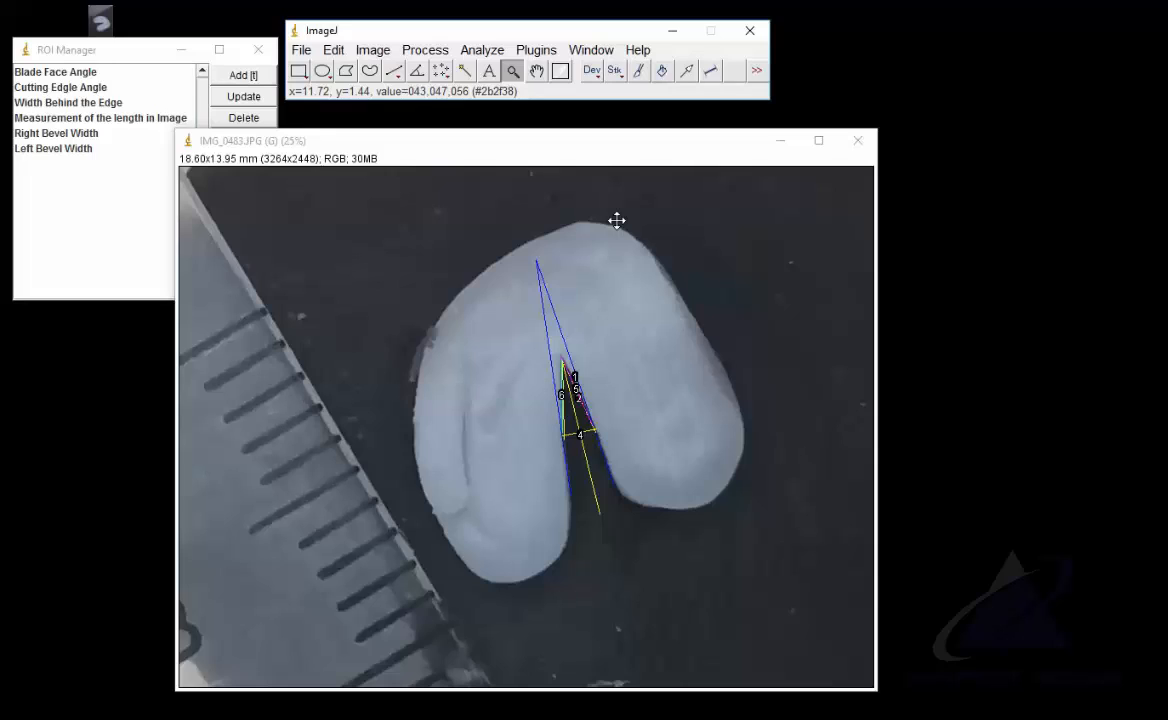
mouse_move(512, 70)
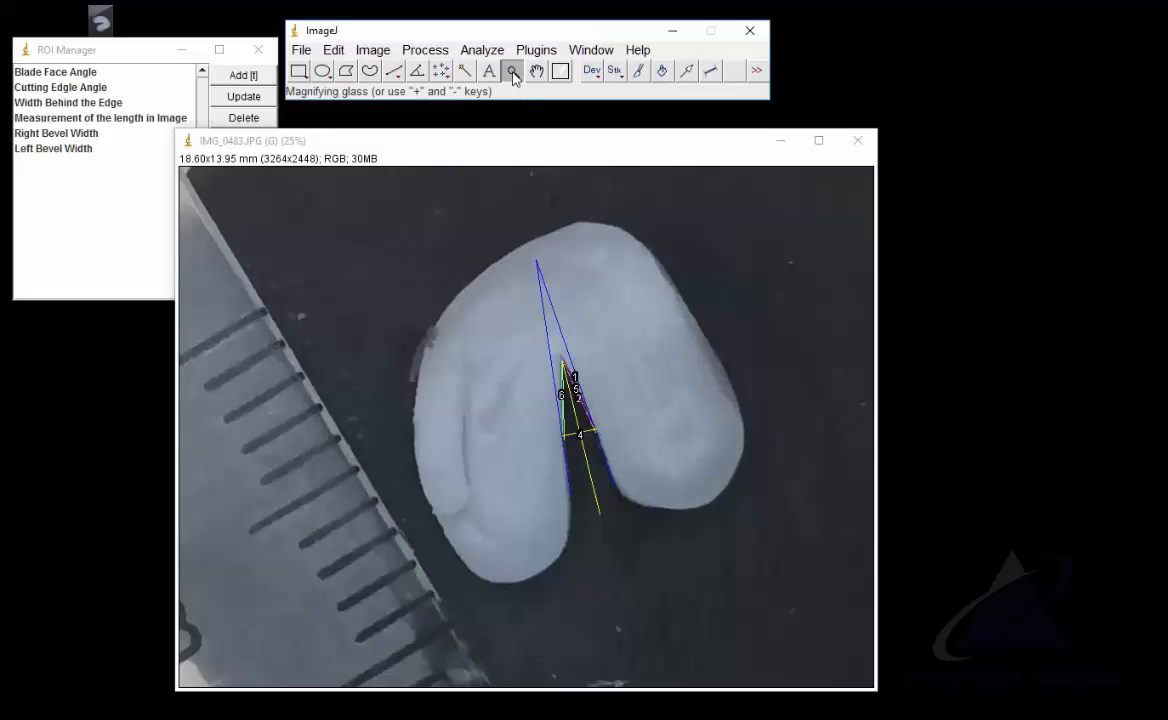
mouse_move(590, 338)
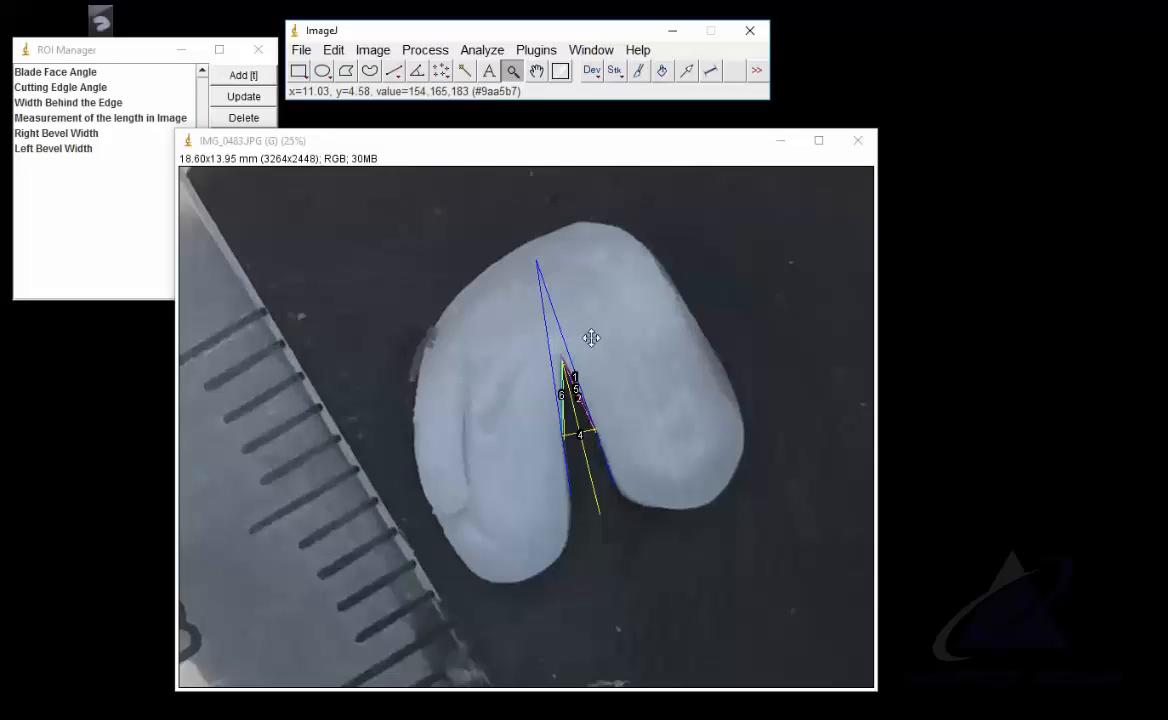